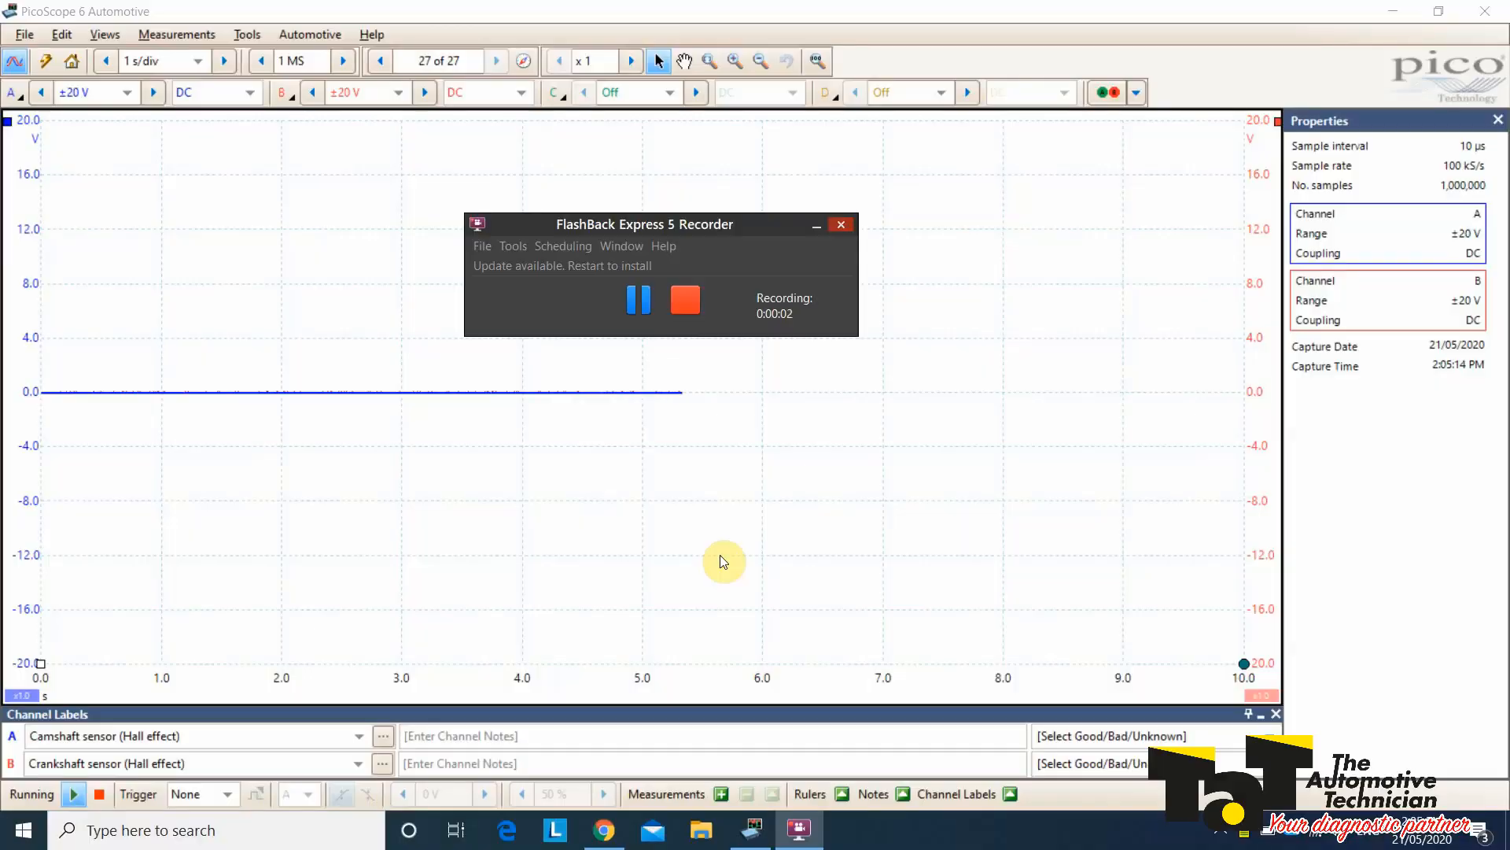
pyautogui.moveTo(817, 277)
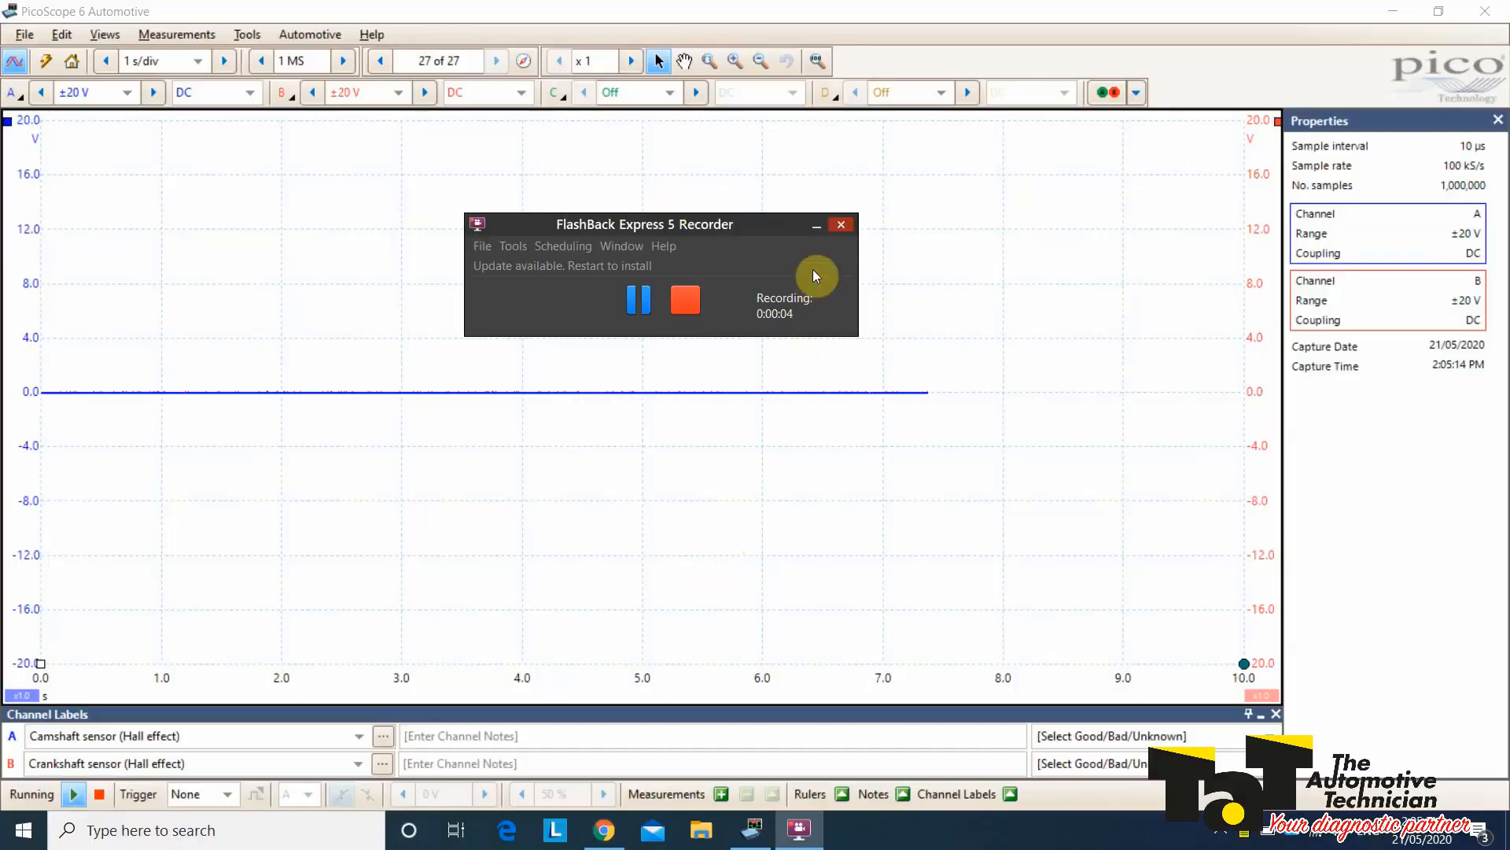
# Step: Keep channels A (camshaft) and B (crankshaft) capturing at 1 s/div with the engine off
pyautogui.click(816, 225)
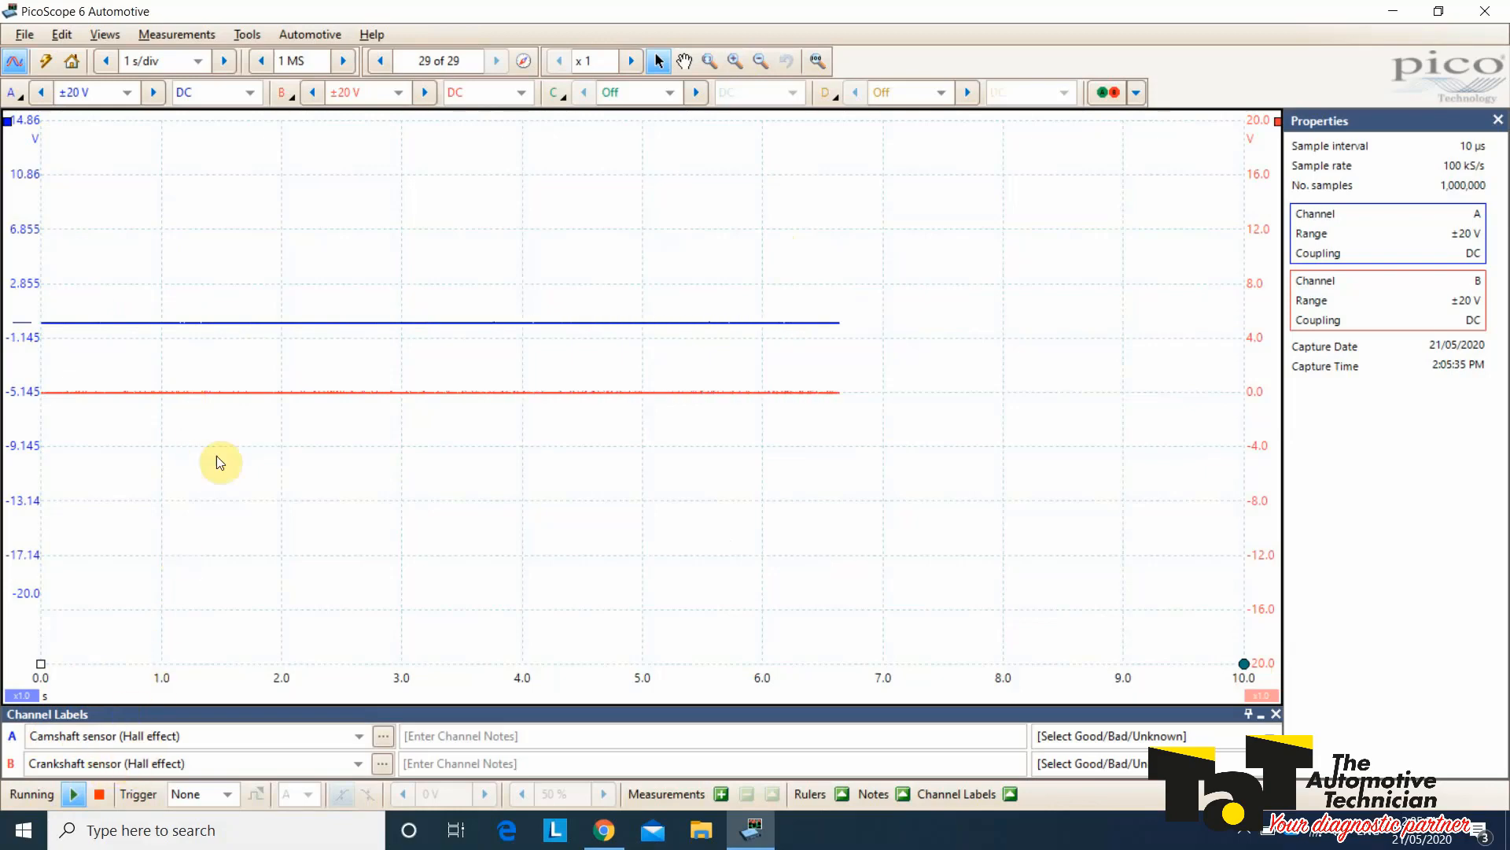
pyautogui.click(73, 61)
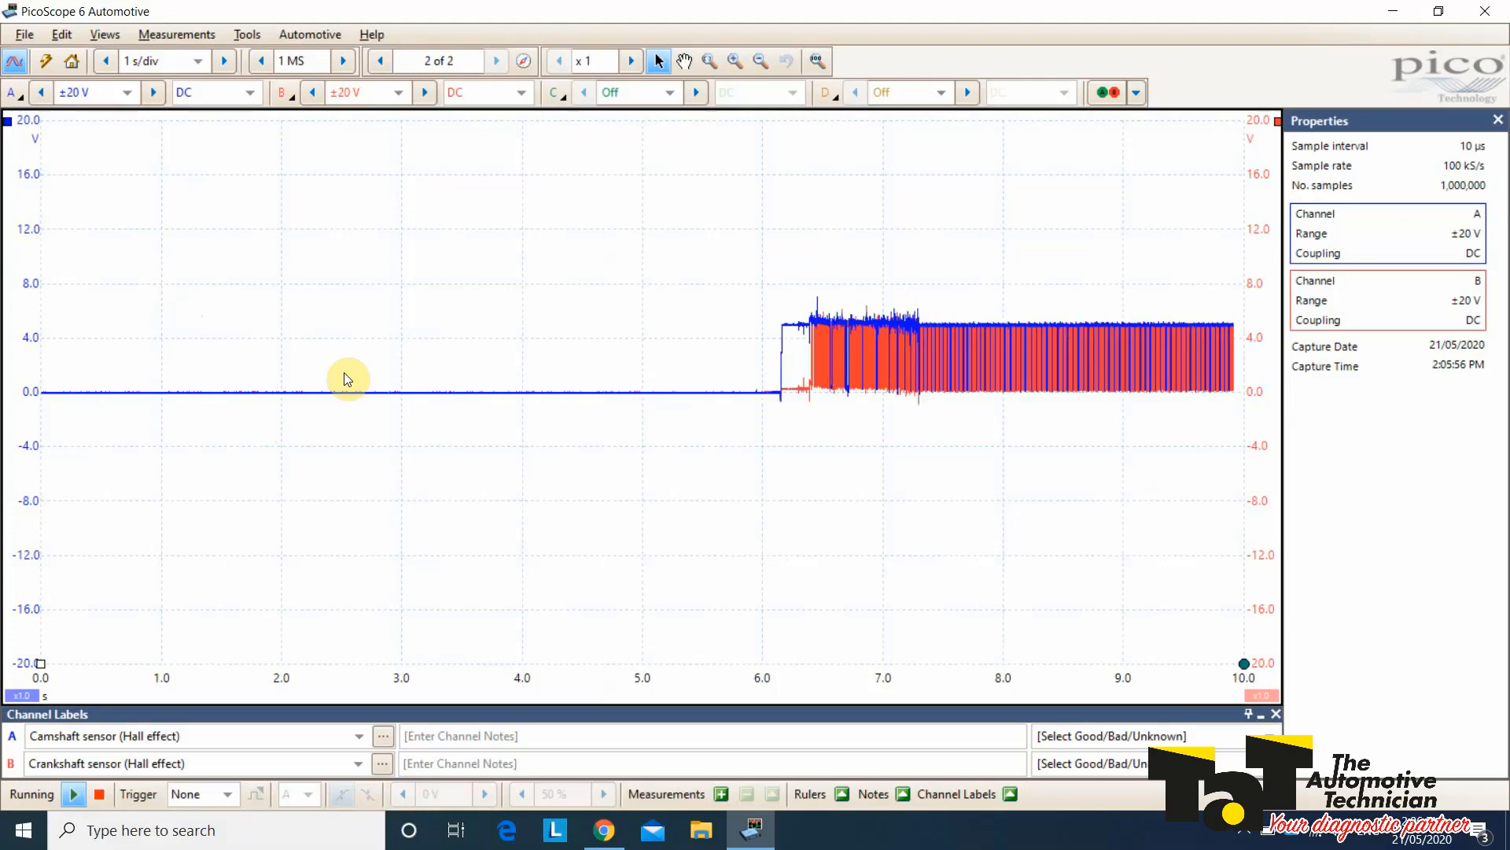
# Step: Freeze the capture and zoom in on the cam and crank pulses
pyautogui.click(497, 61)
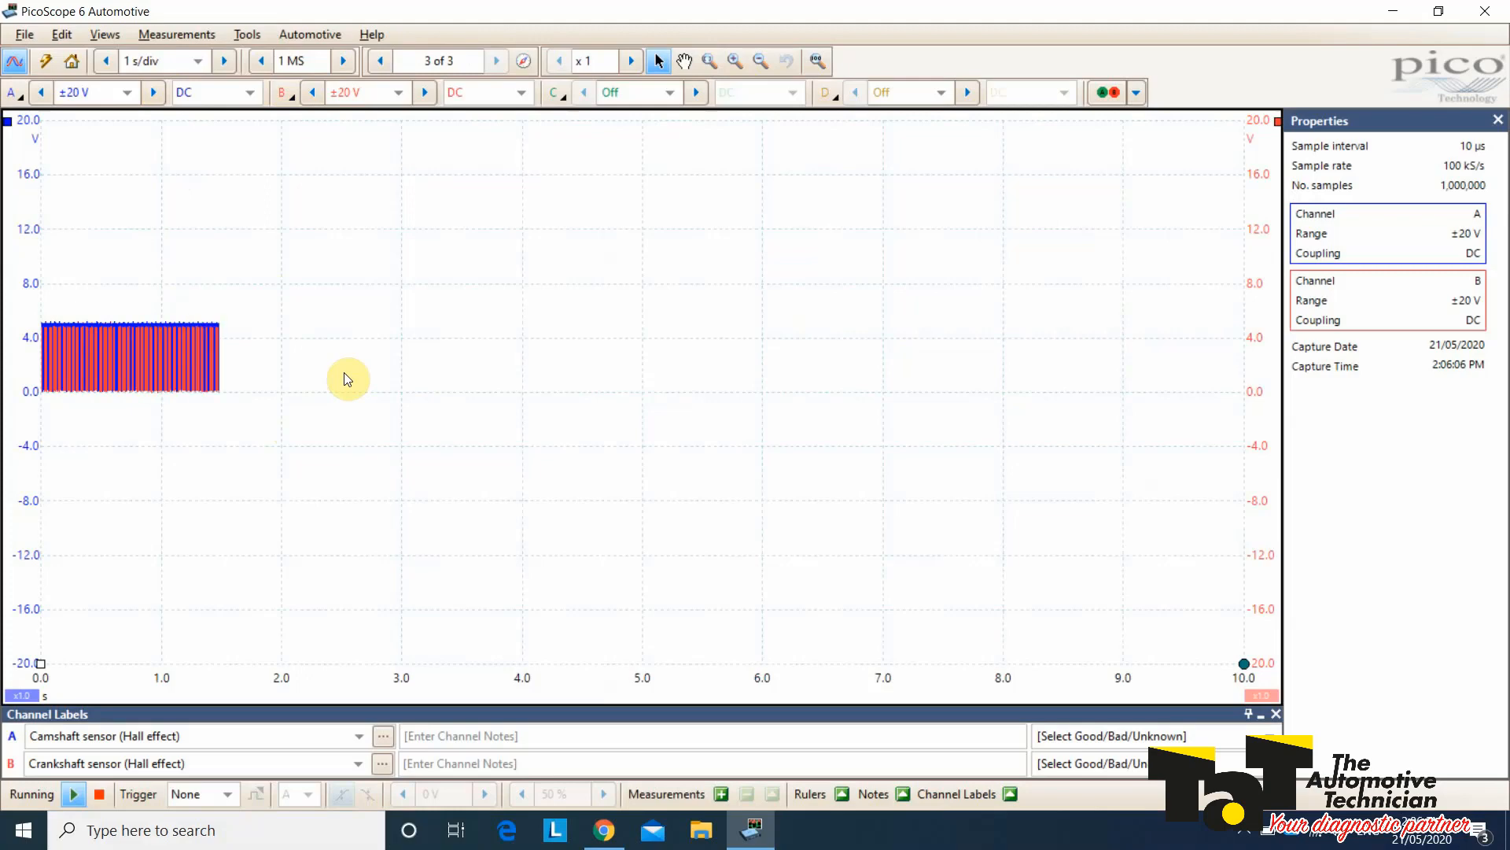
pyautogui.click(97, 793)
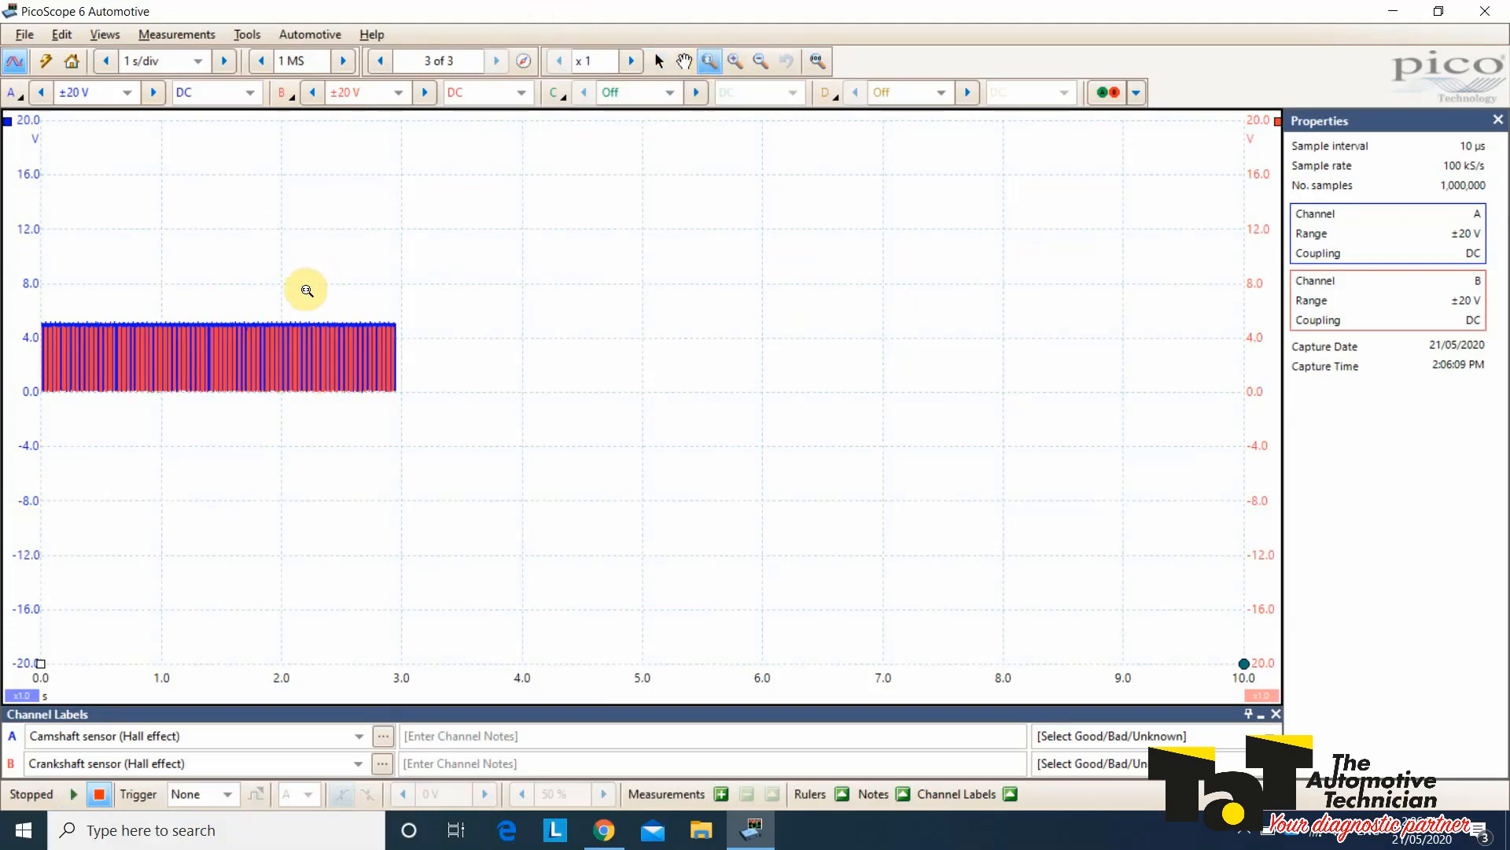
pyautogui.click(306, 289)
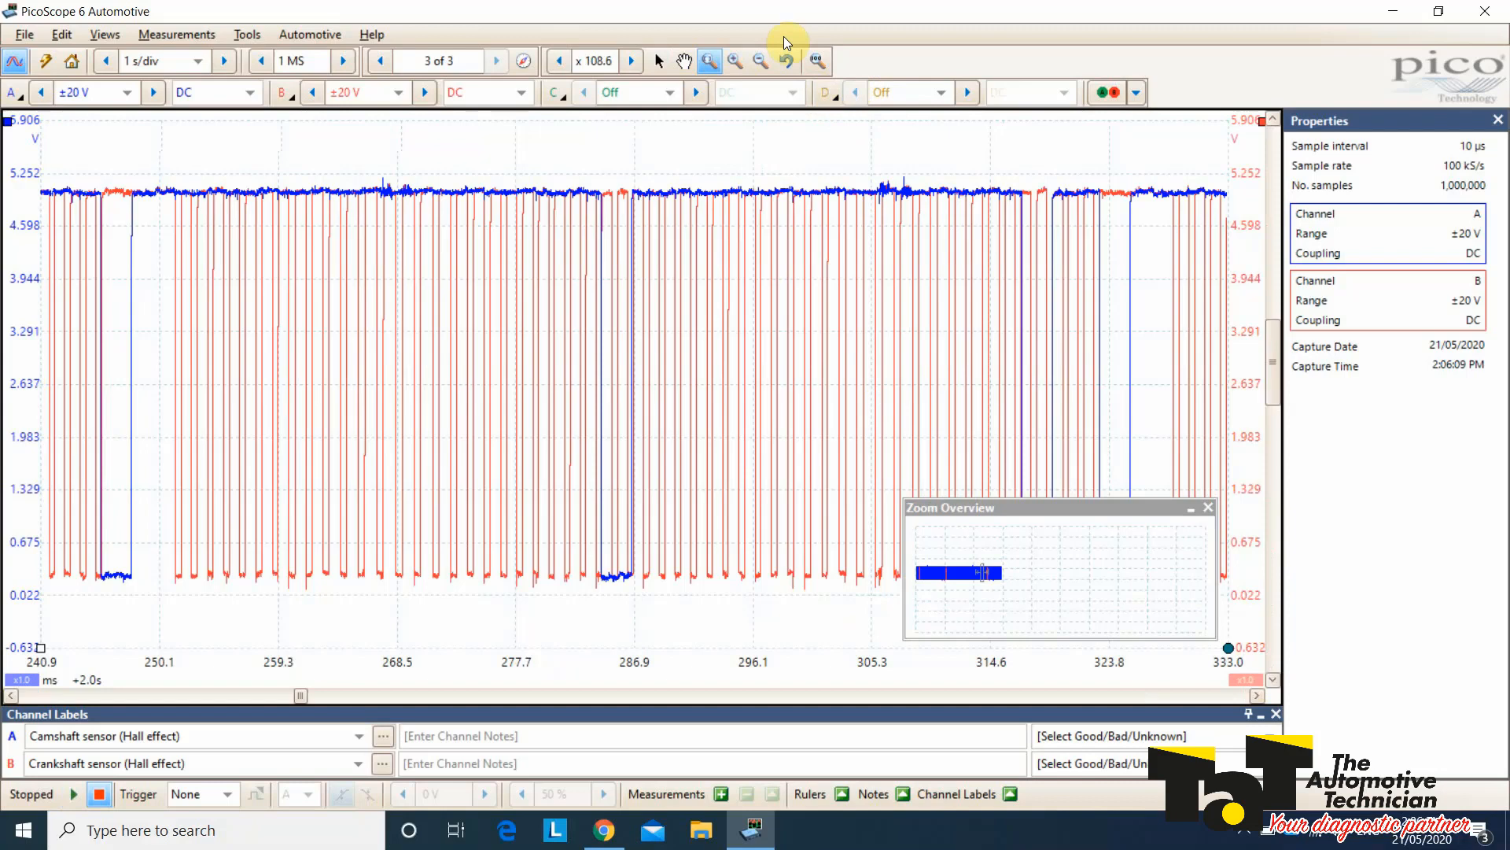
# Step: Return to the full waveform view and restart capturing
pyautogui.click(788, 62)
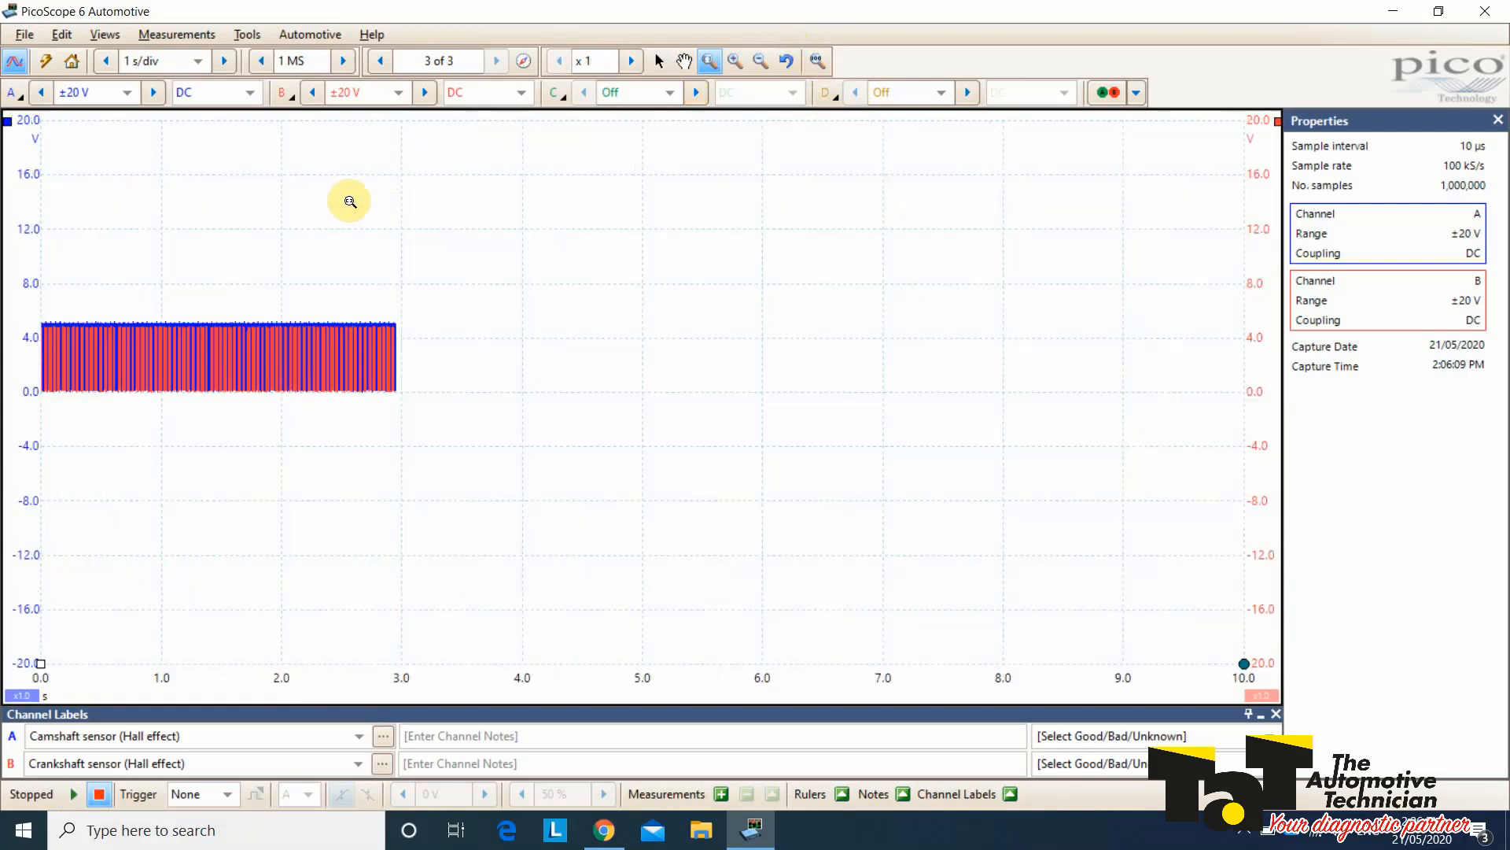
pyautogui.click(73, 793)
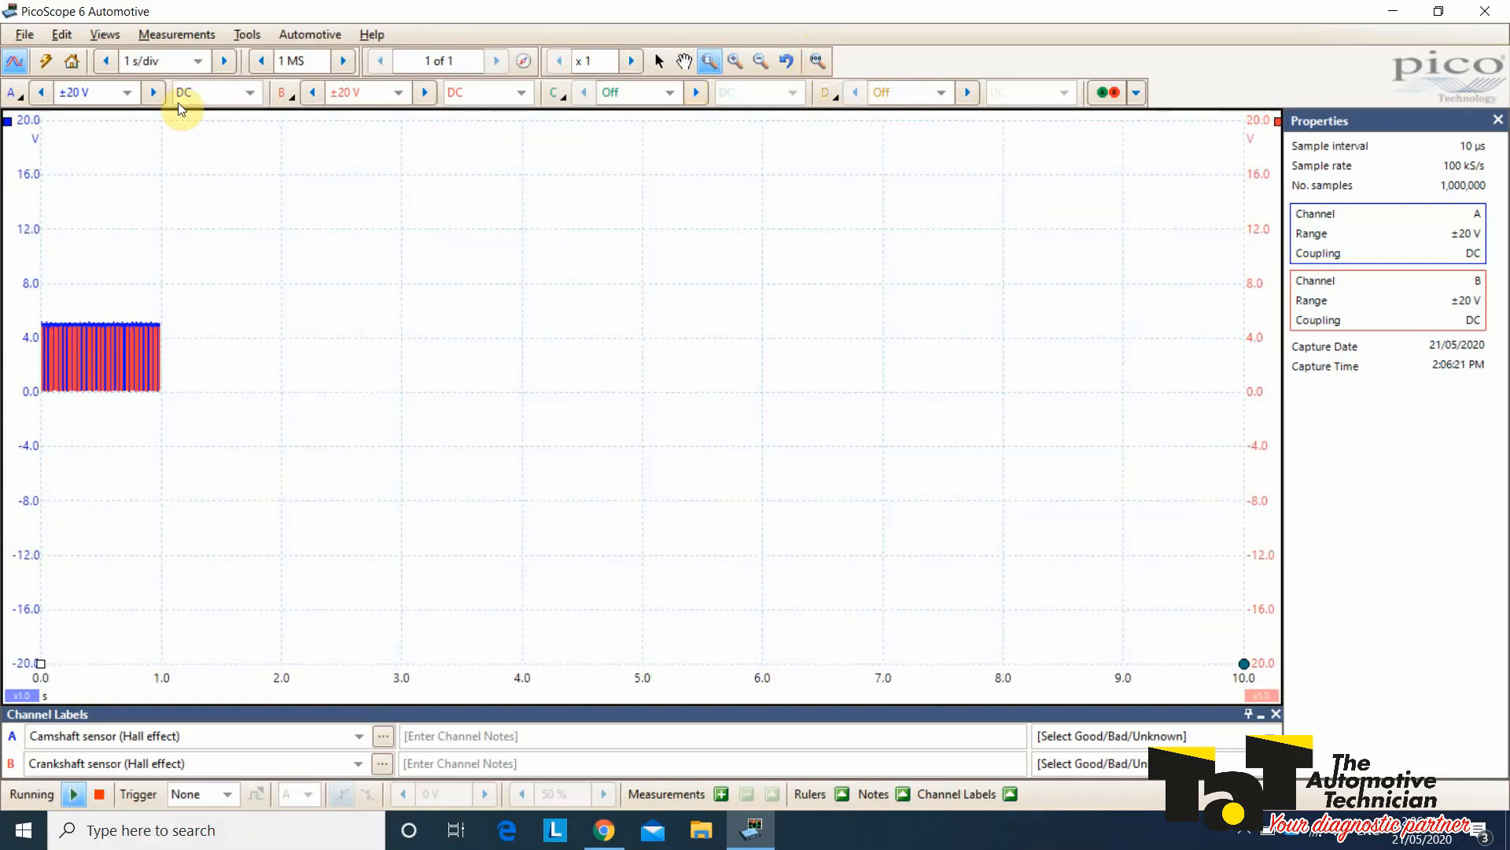
pyautogui.click(162, 62)
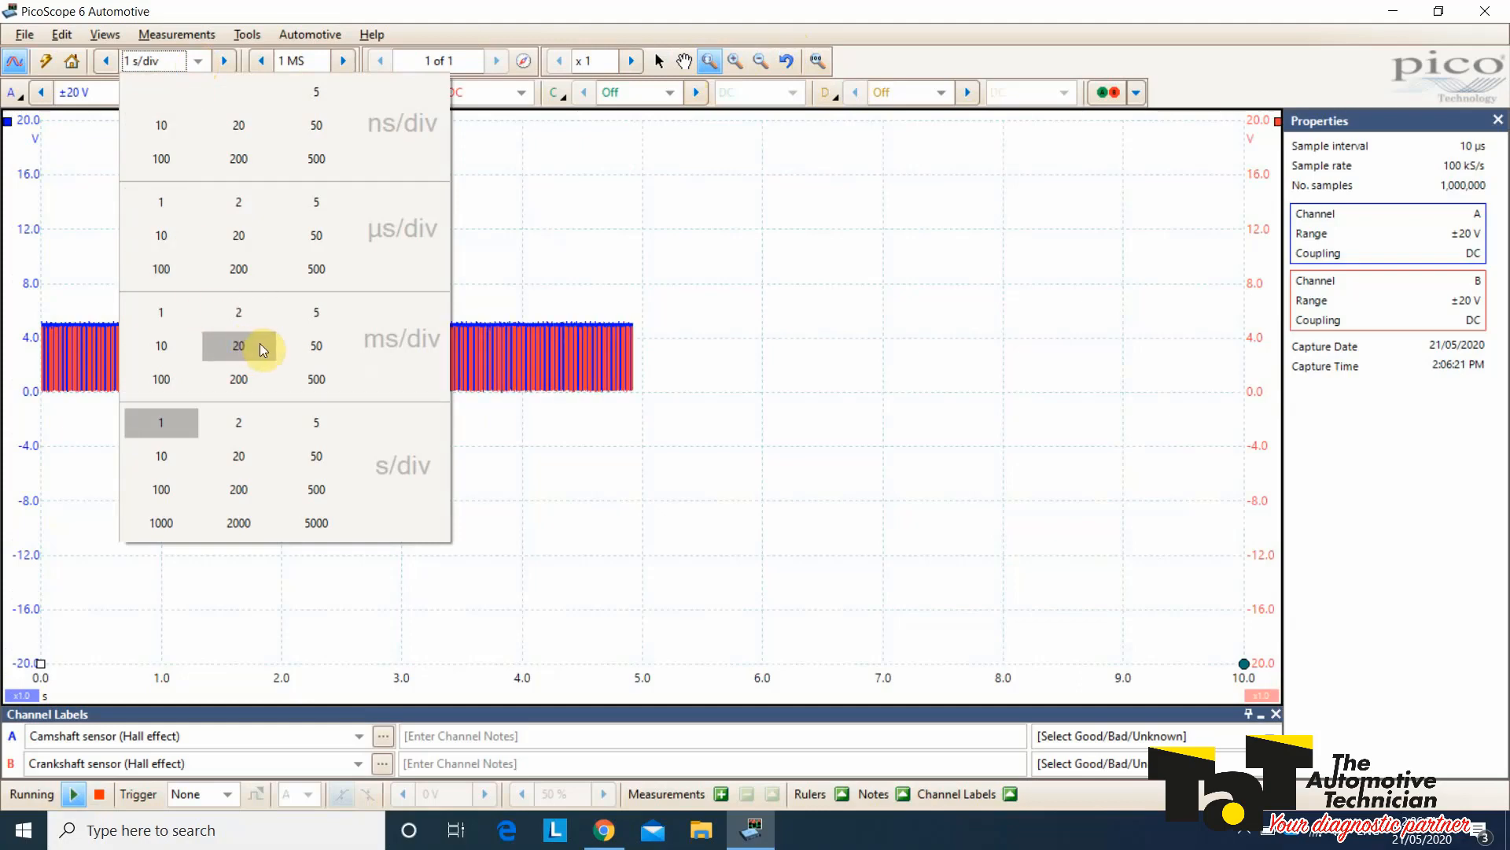
# Step: Set the timebase to 20 ms per division and stop on the buffered captures
pyautogui.click(238, 346)
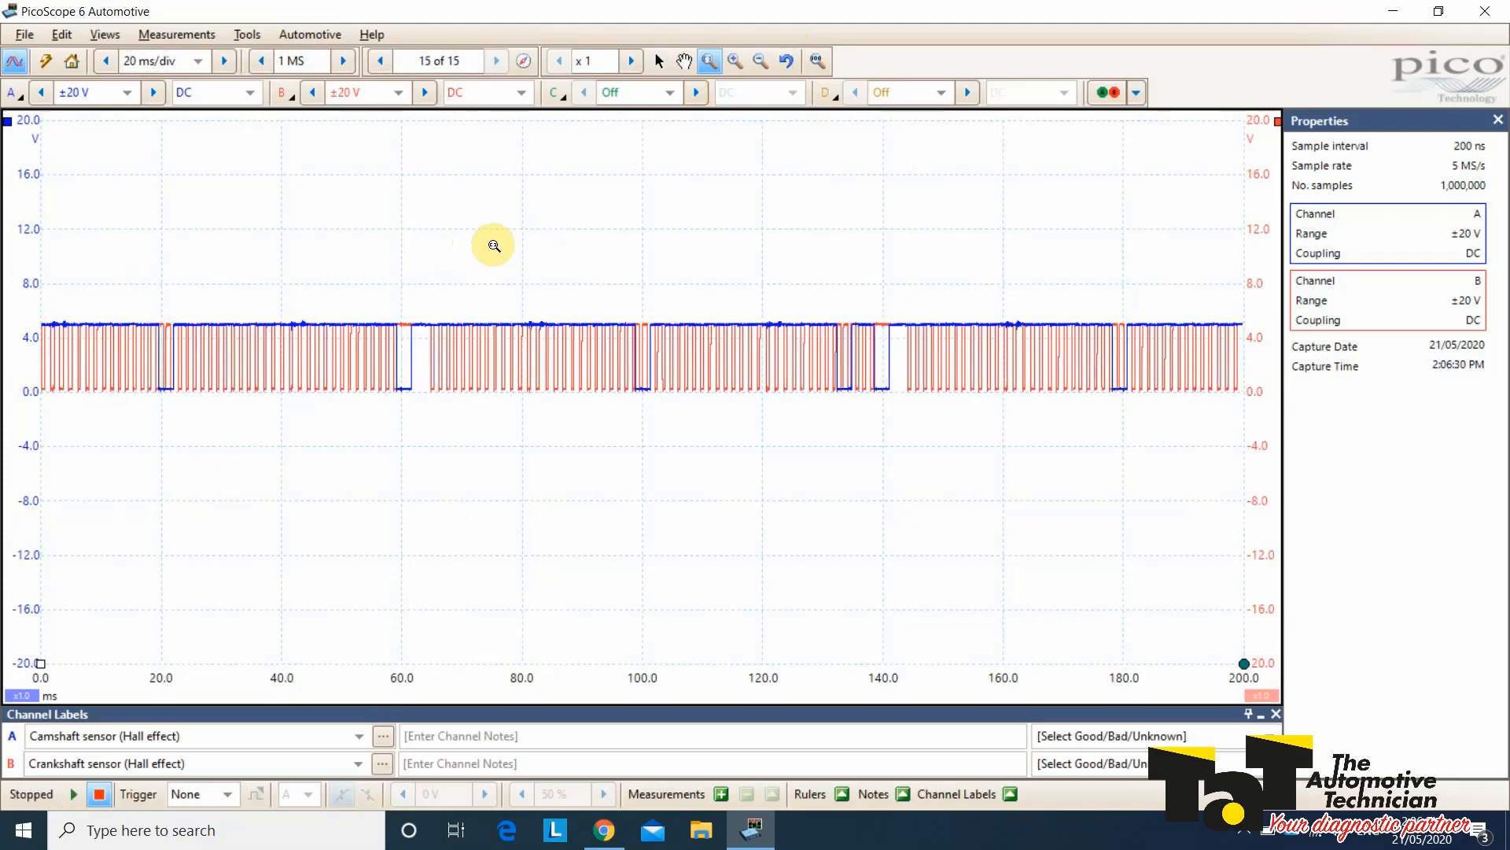
pyautogui.moveTo(903, 384)
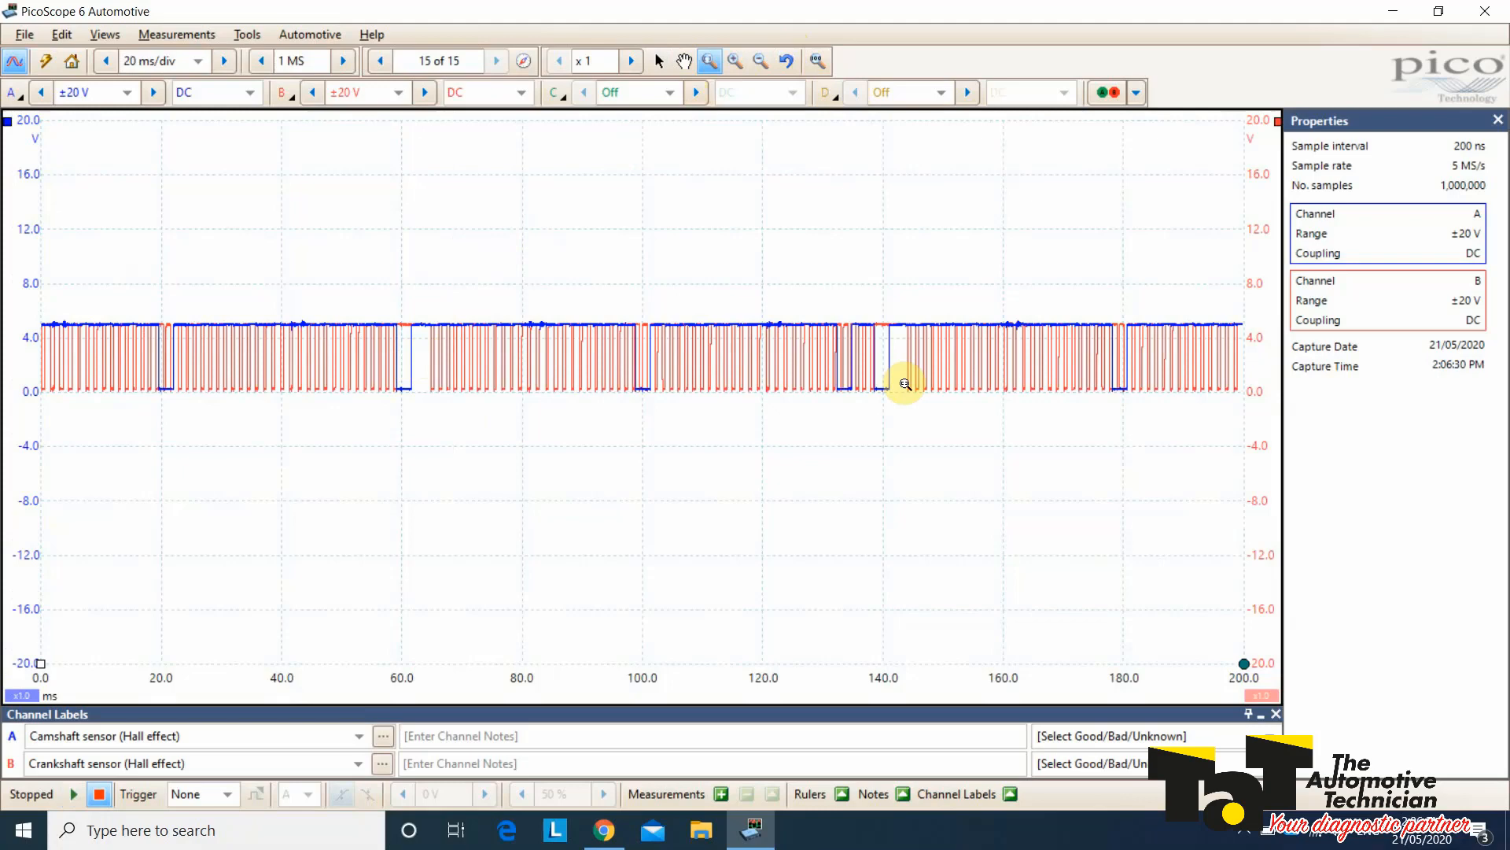
pyautogui.moveTo(542, 14)
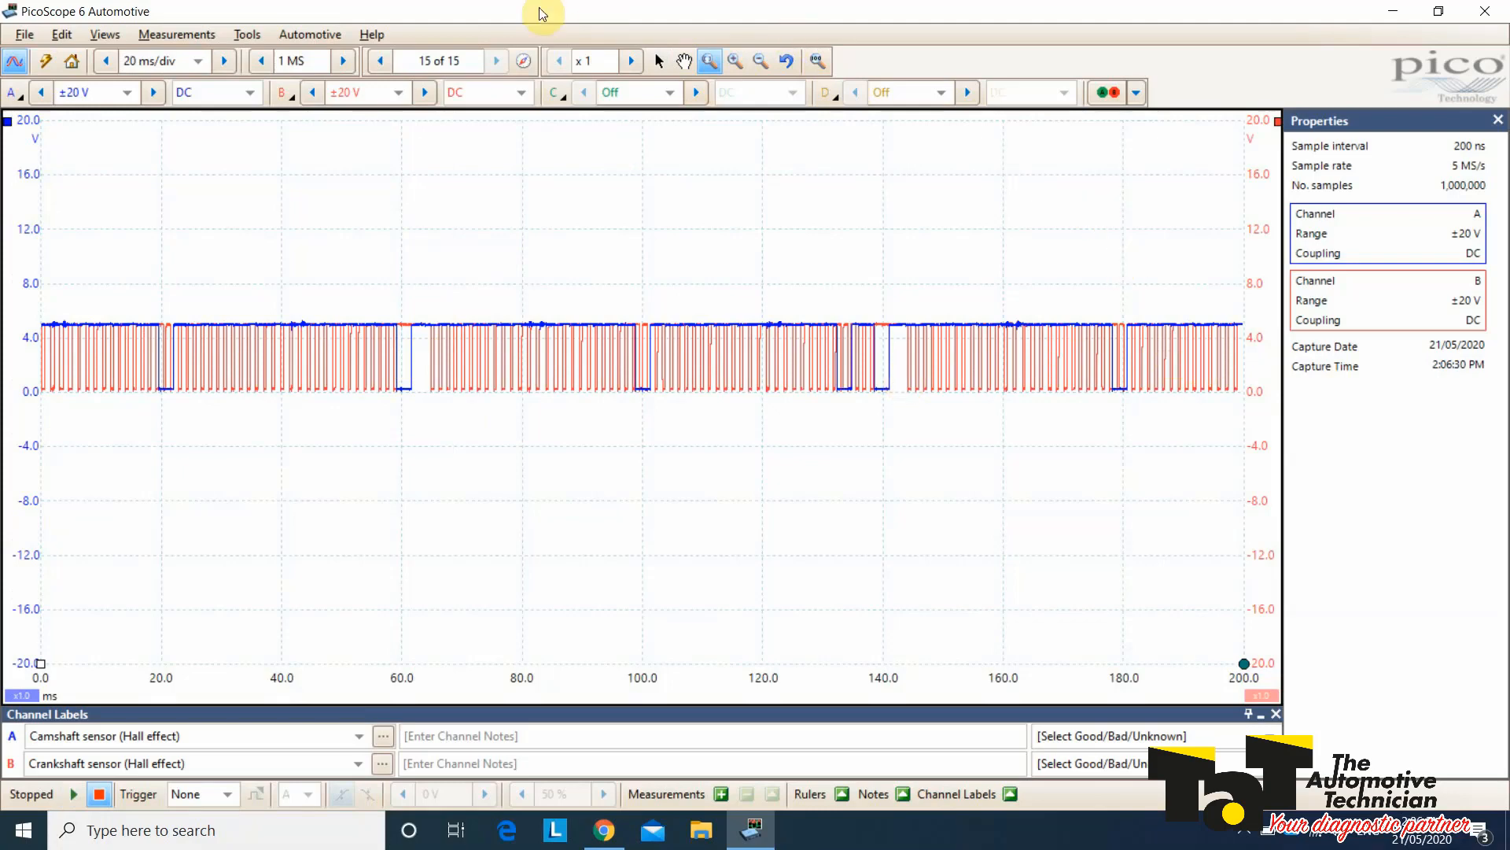
pyautogui.click(380, 62)
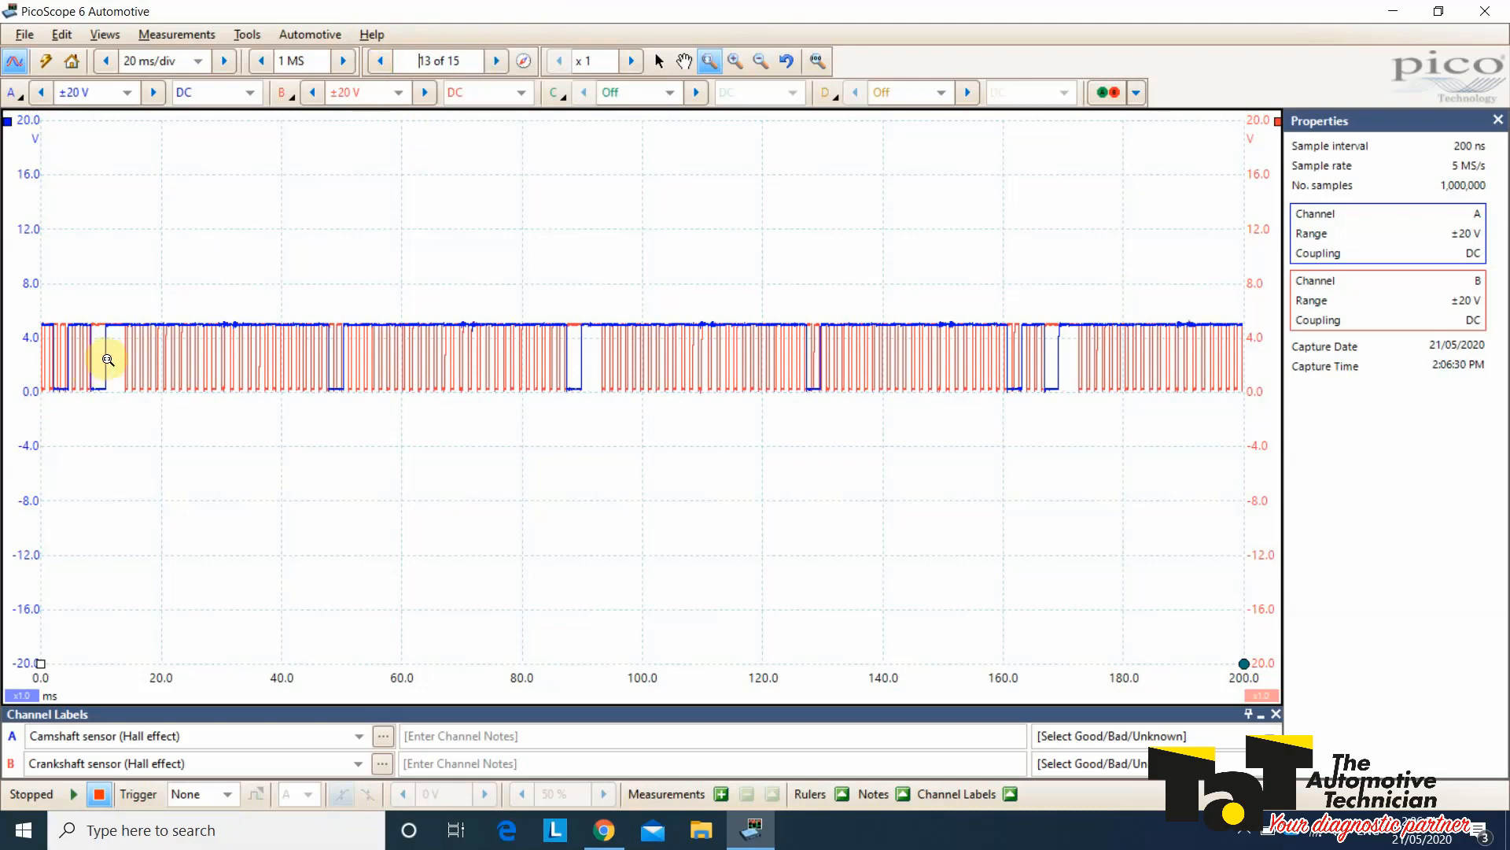
pyautogui.moveTo(582, 374)
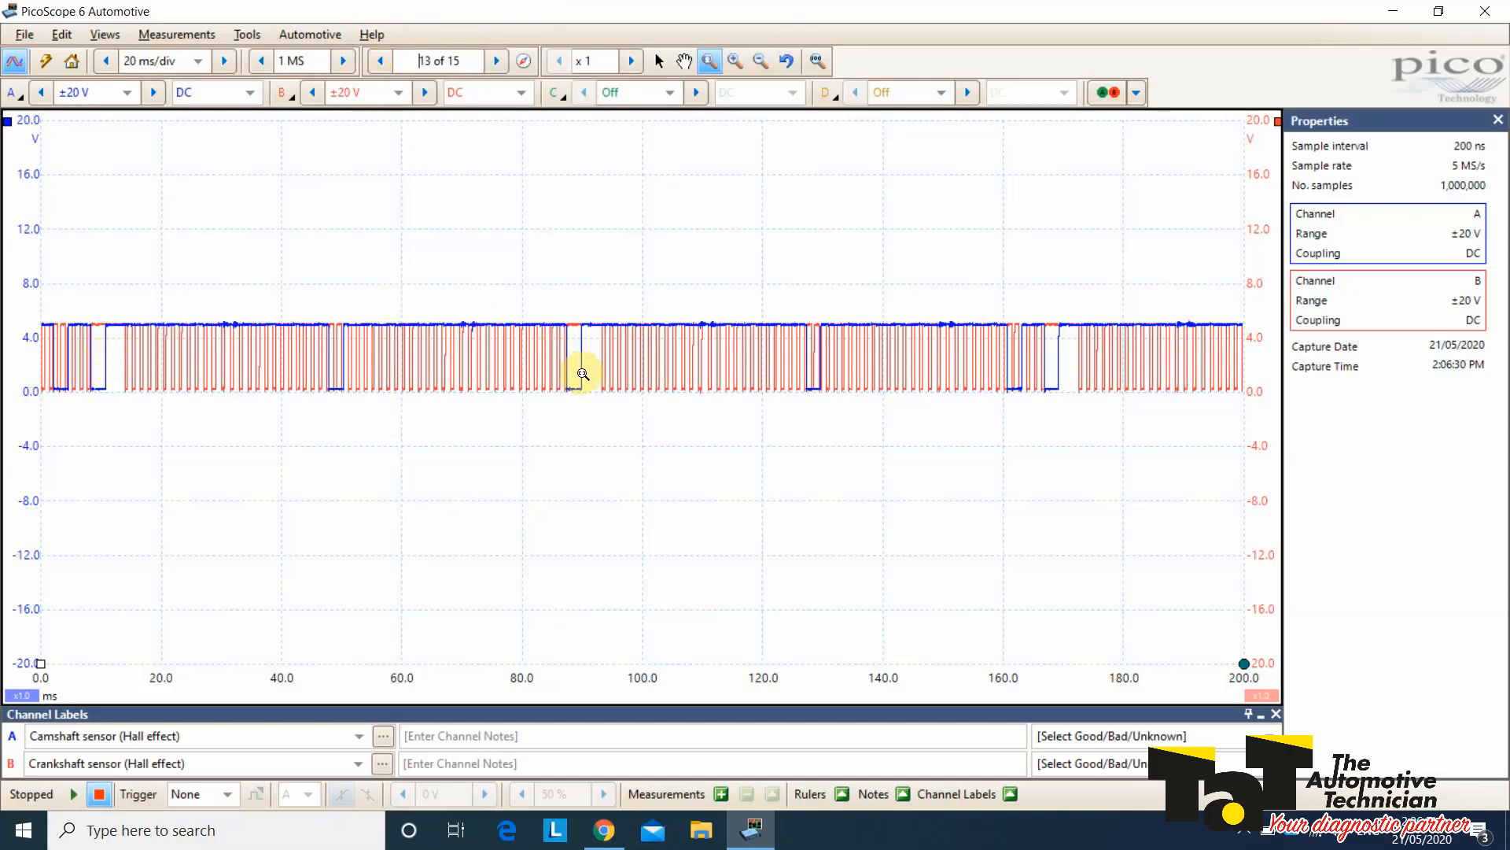
pyautogui.moveTo(1074, 354)
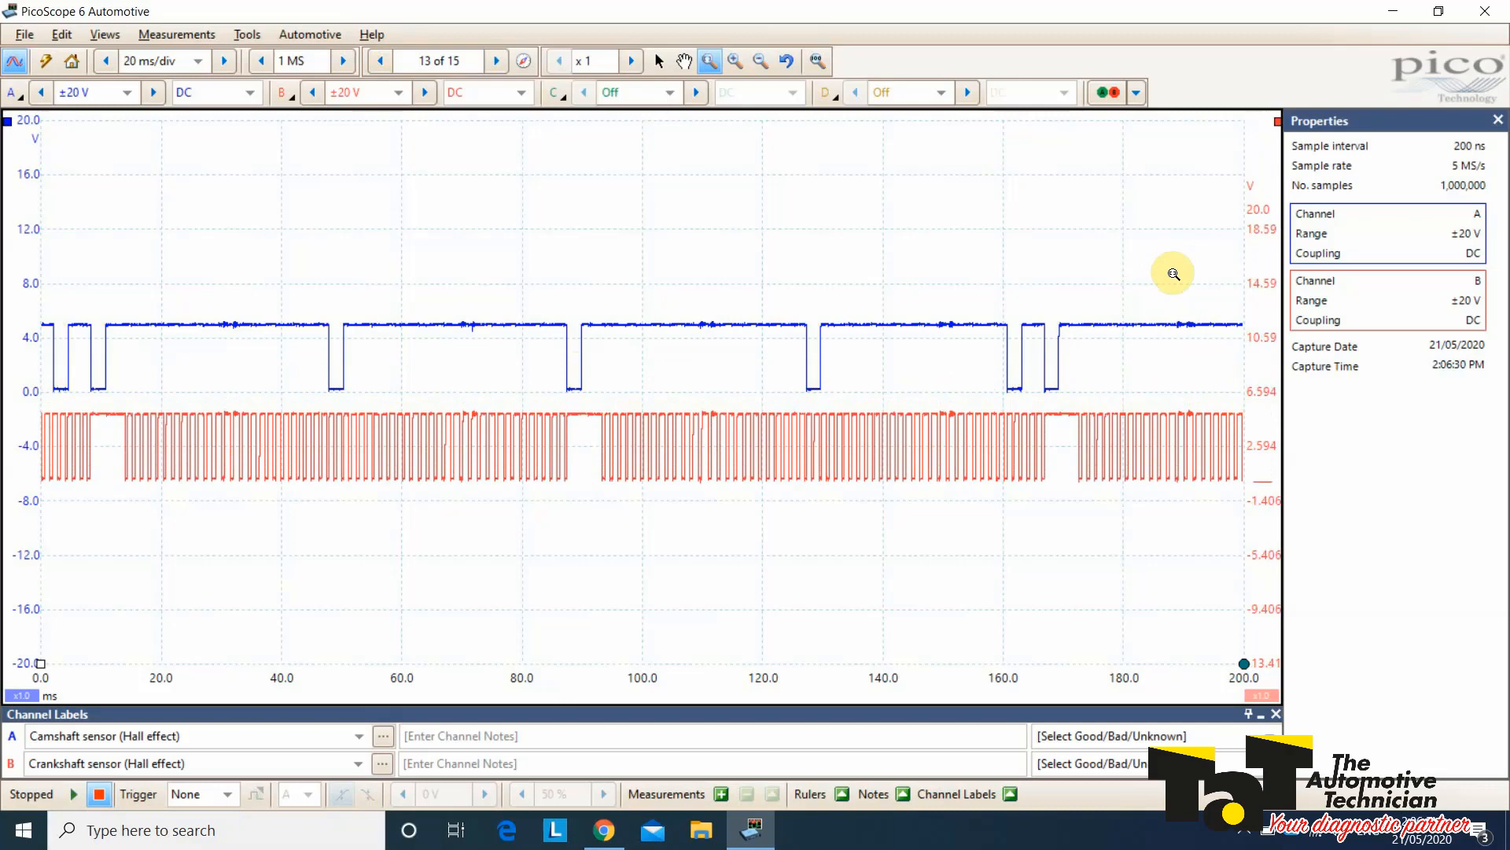
pyautogui.moveTo(1080, 311)
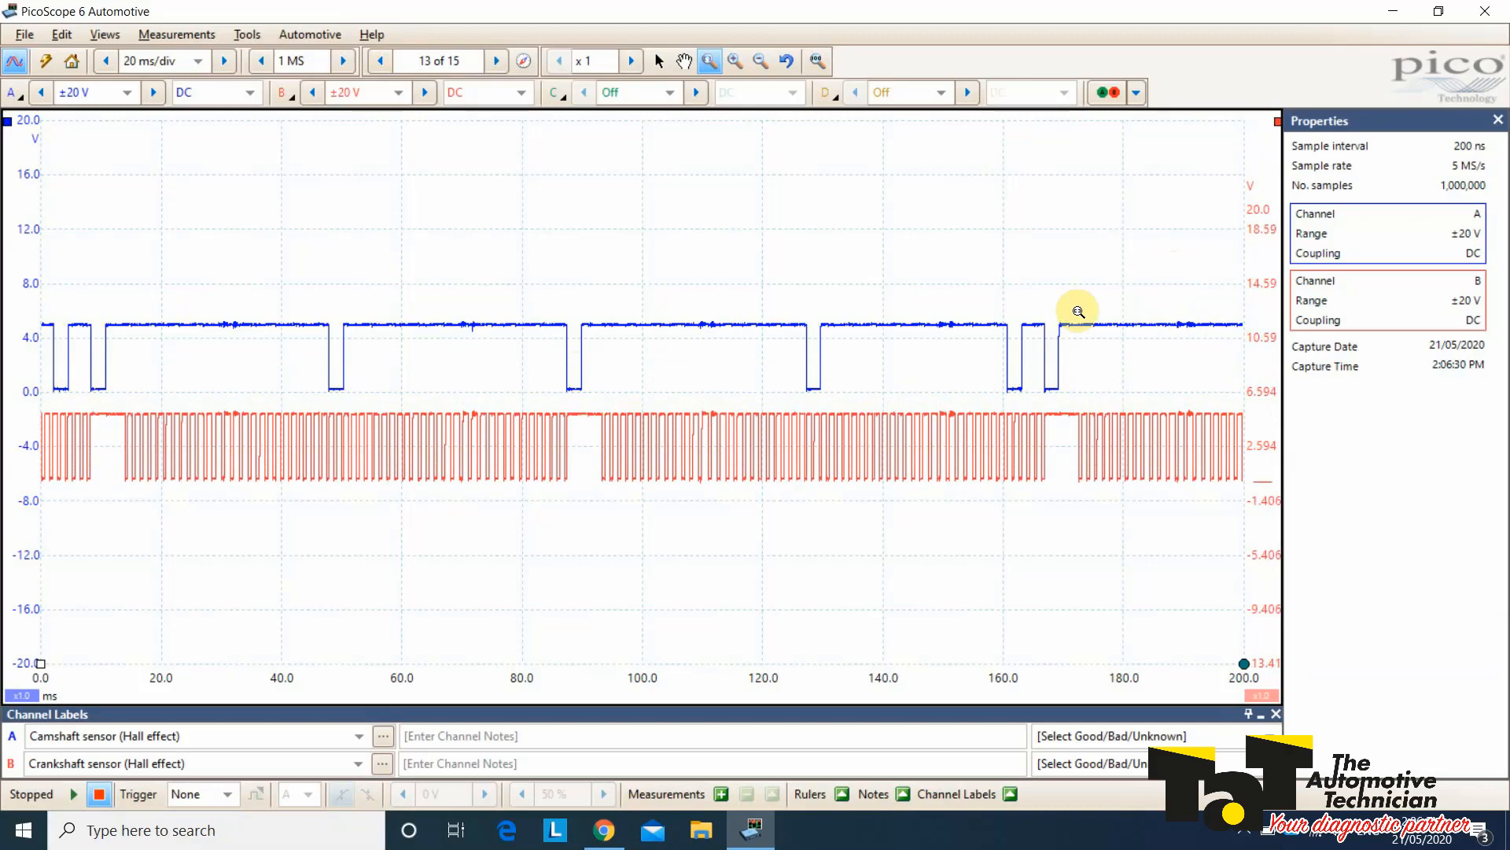
# Step: Browse the tat.net.au scan data to the third page of Nissan vehicles
pyautogui.click(602, 829)
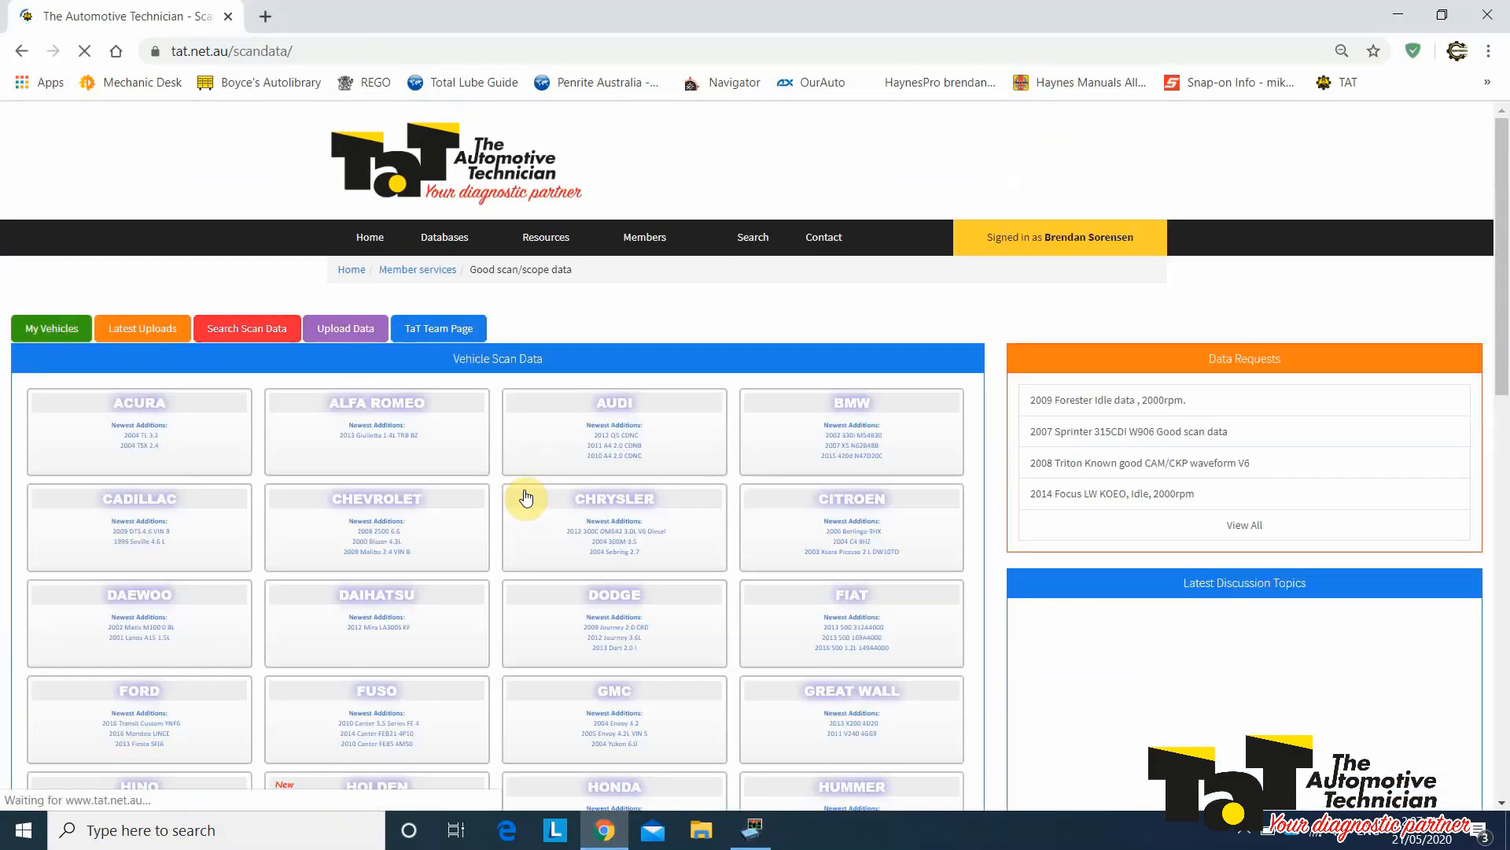
pyautogui.scroll(-3)
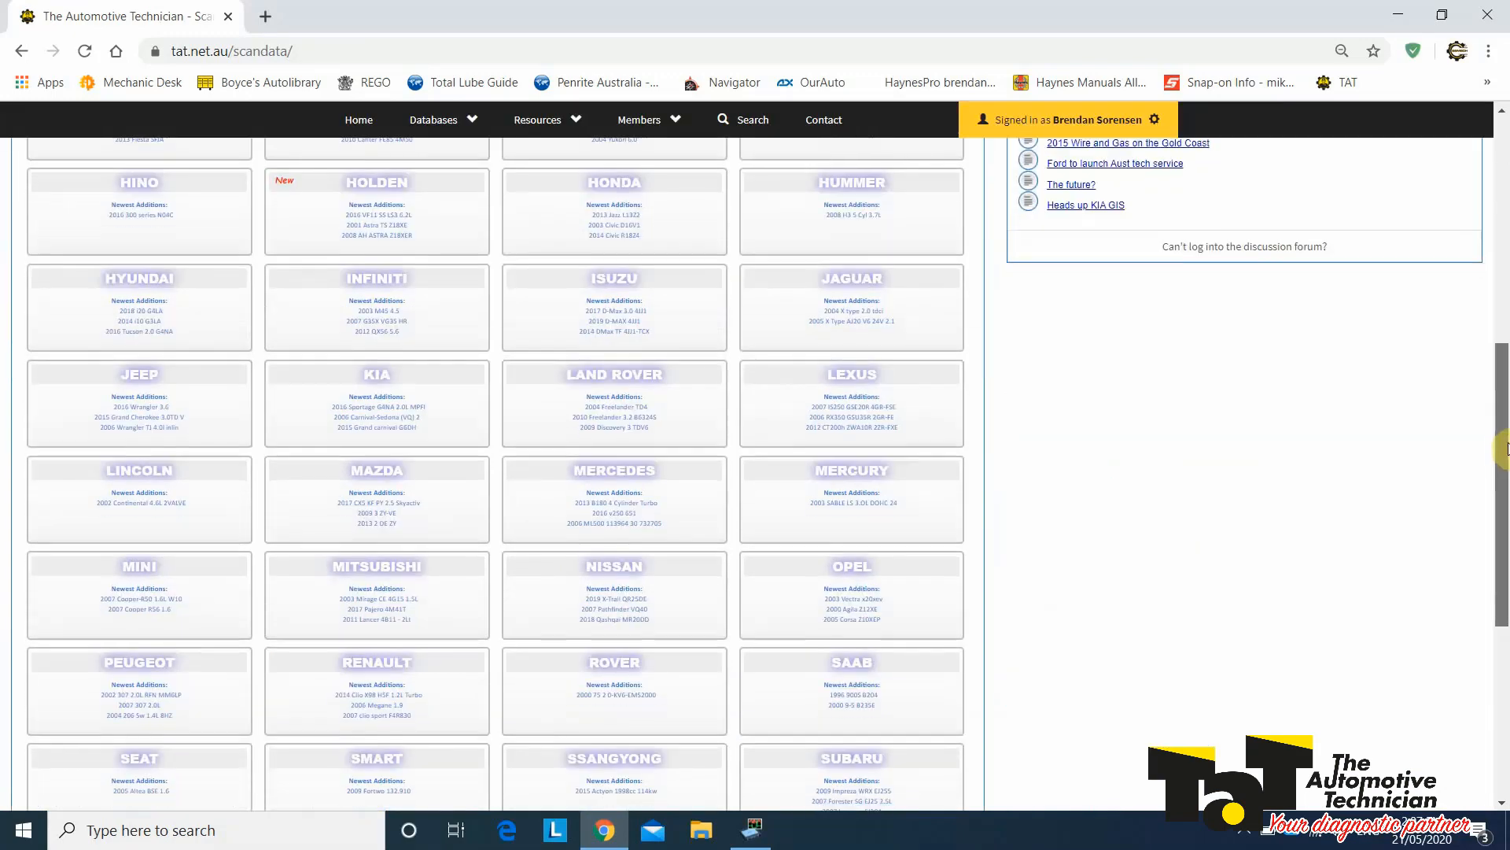
pyautogui.click(613, 565)
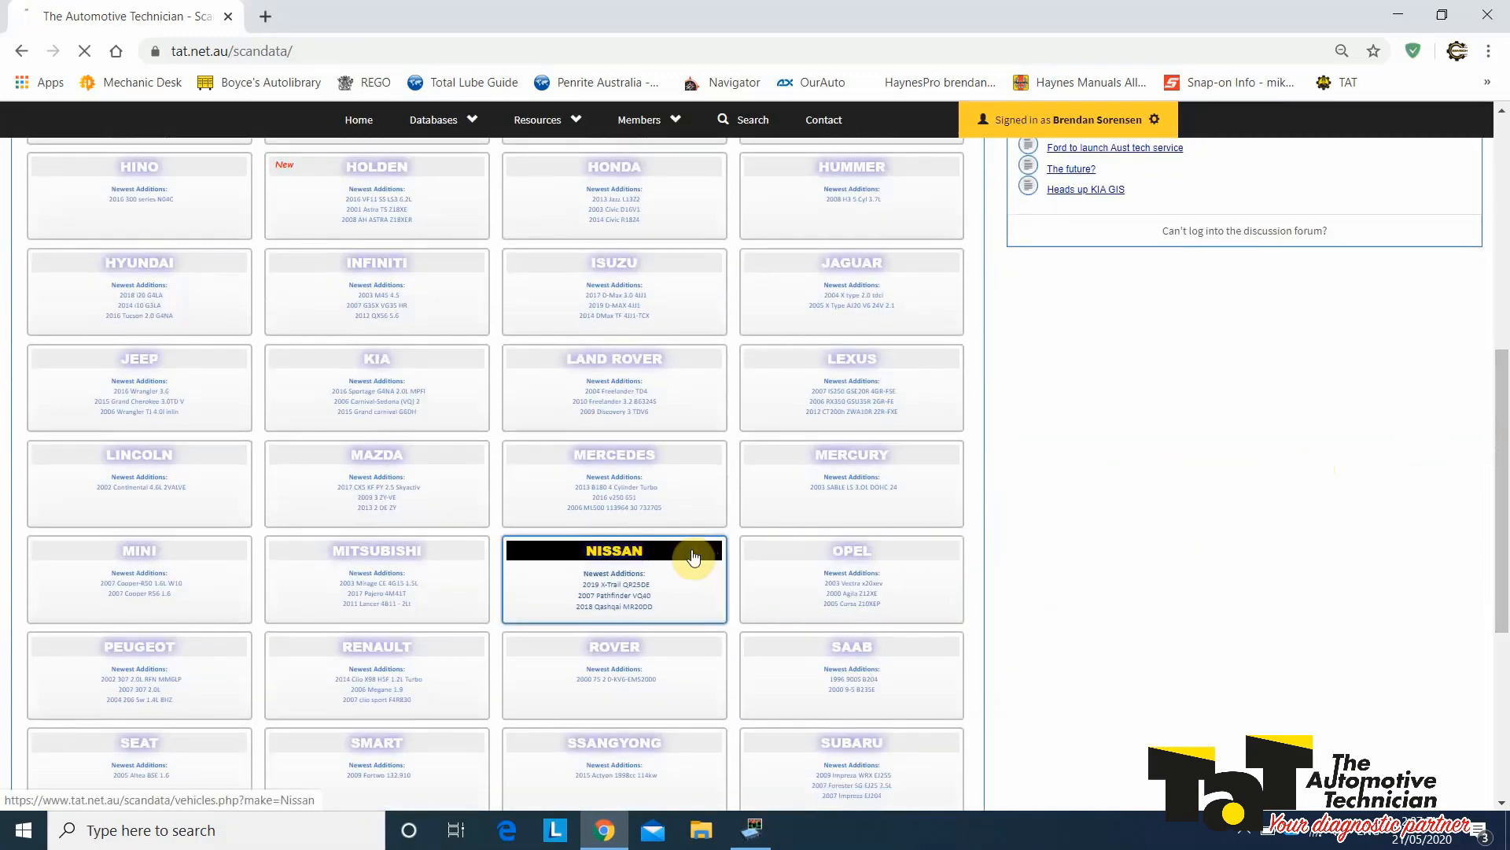
pyautogui.click(613, 551)
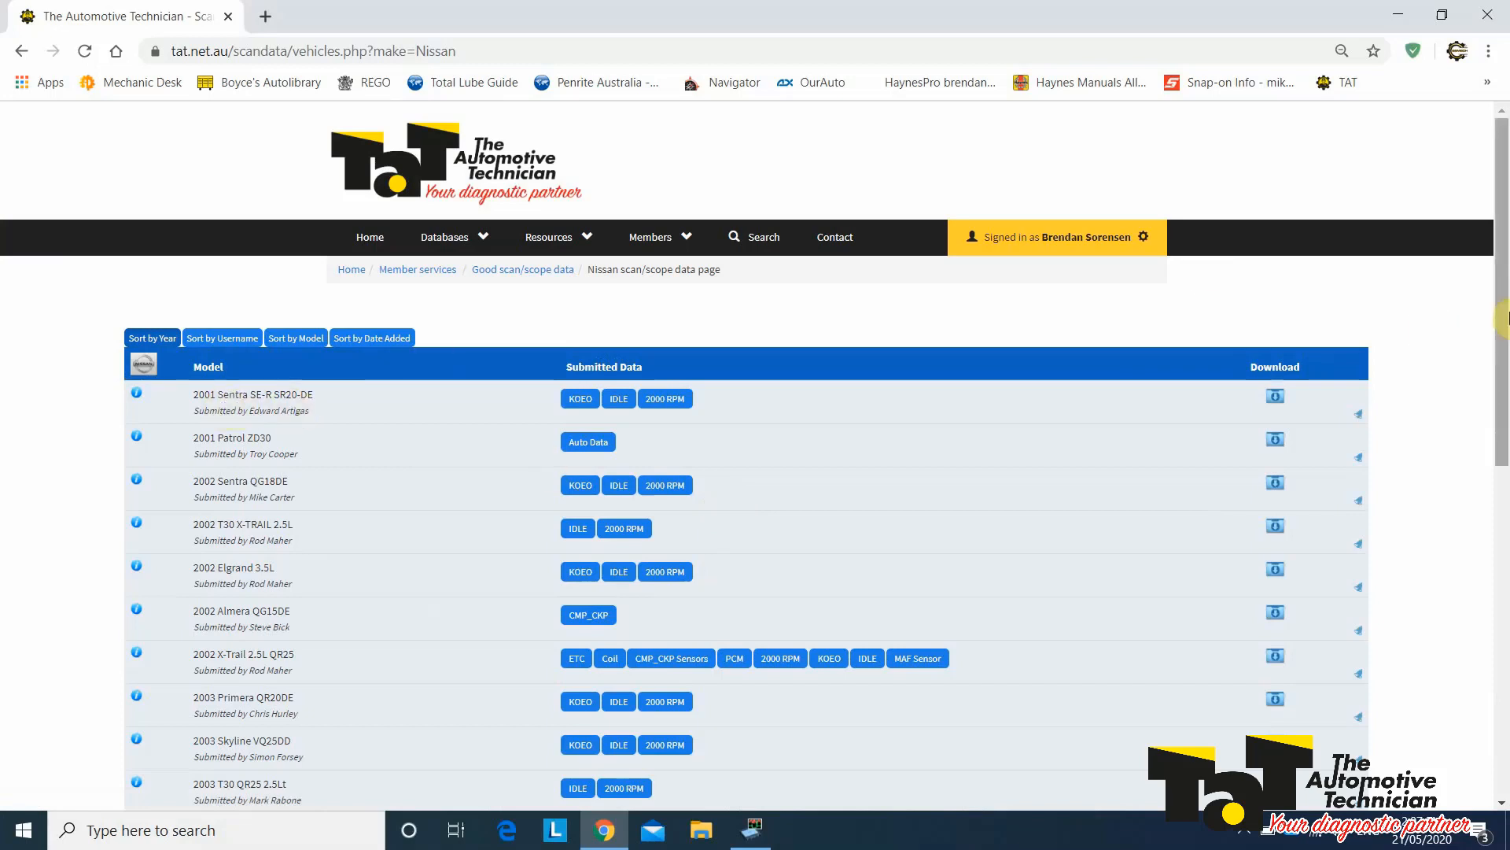
pyautogui.scroll(-3)
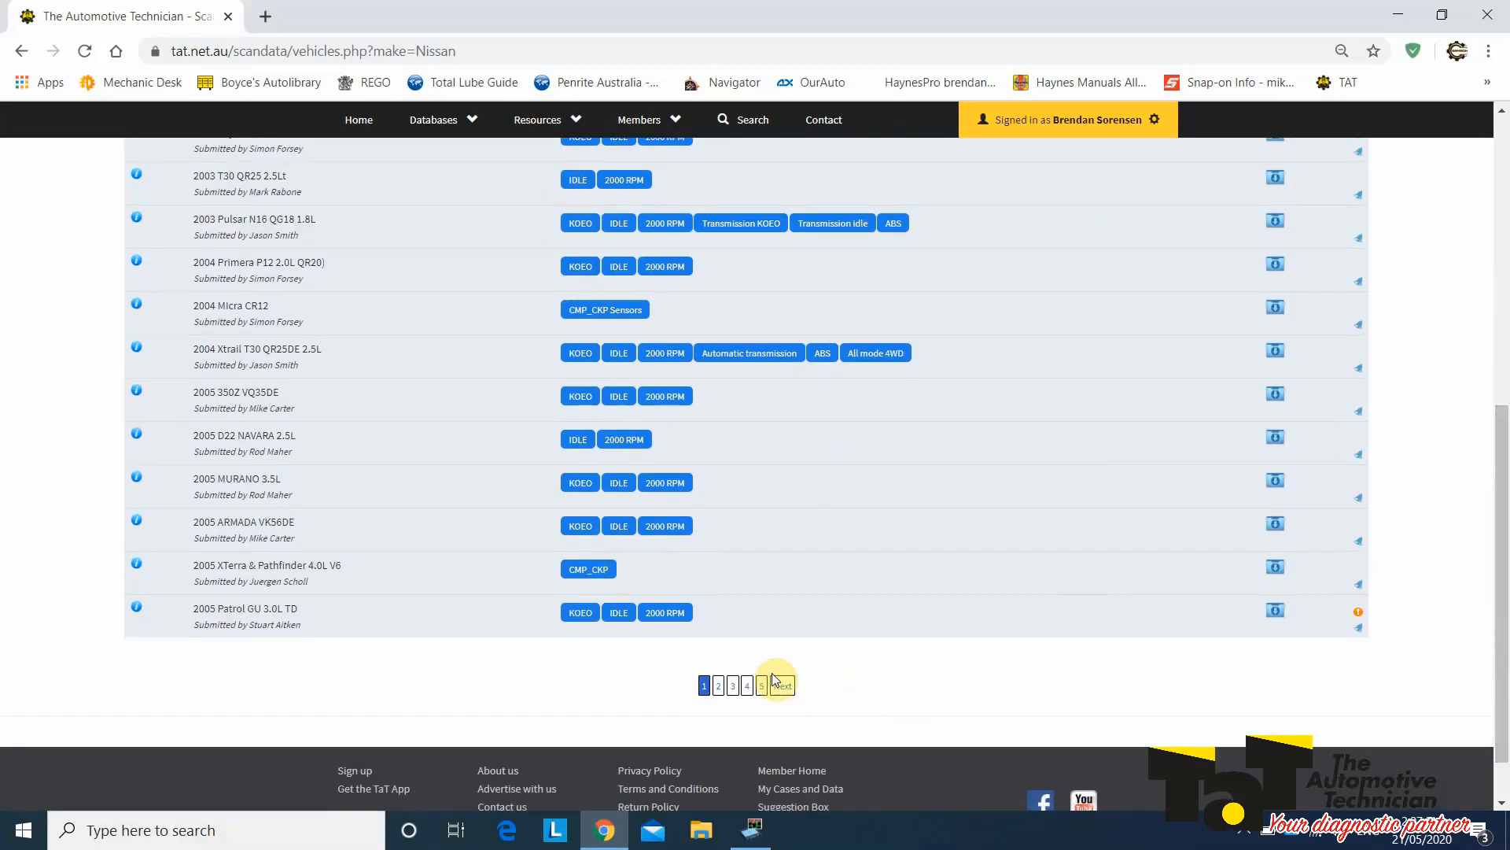
pyautogui.click(732, 685)
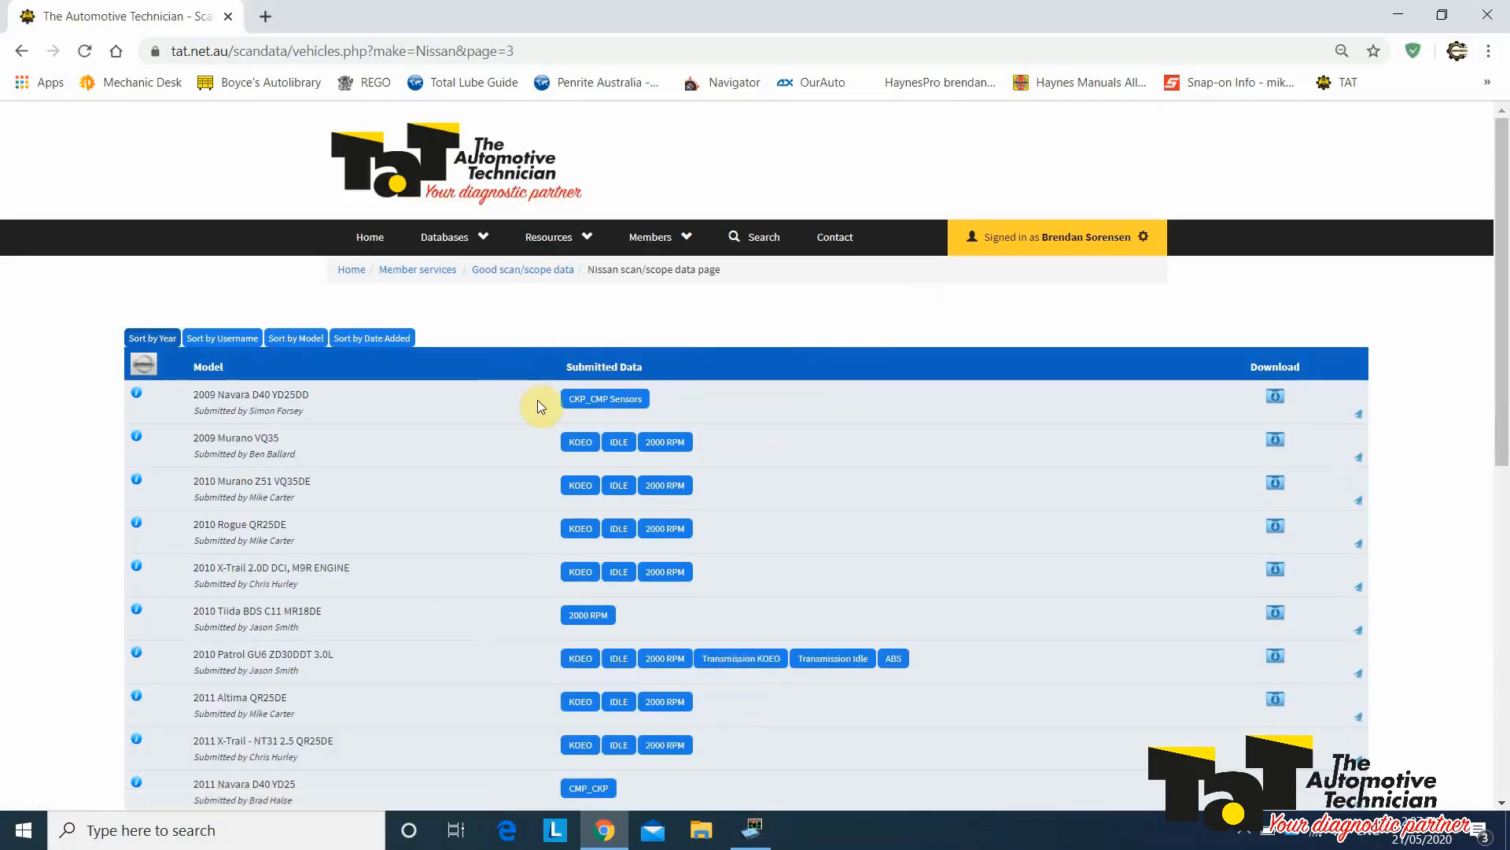
pyautogui.moveTo(604, 398)
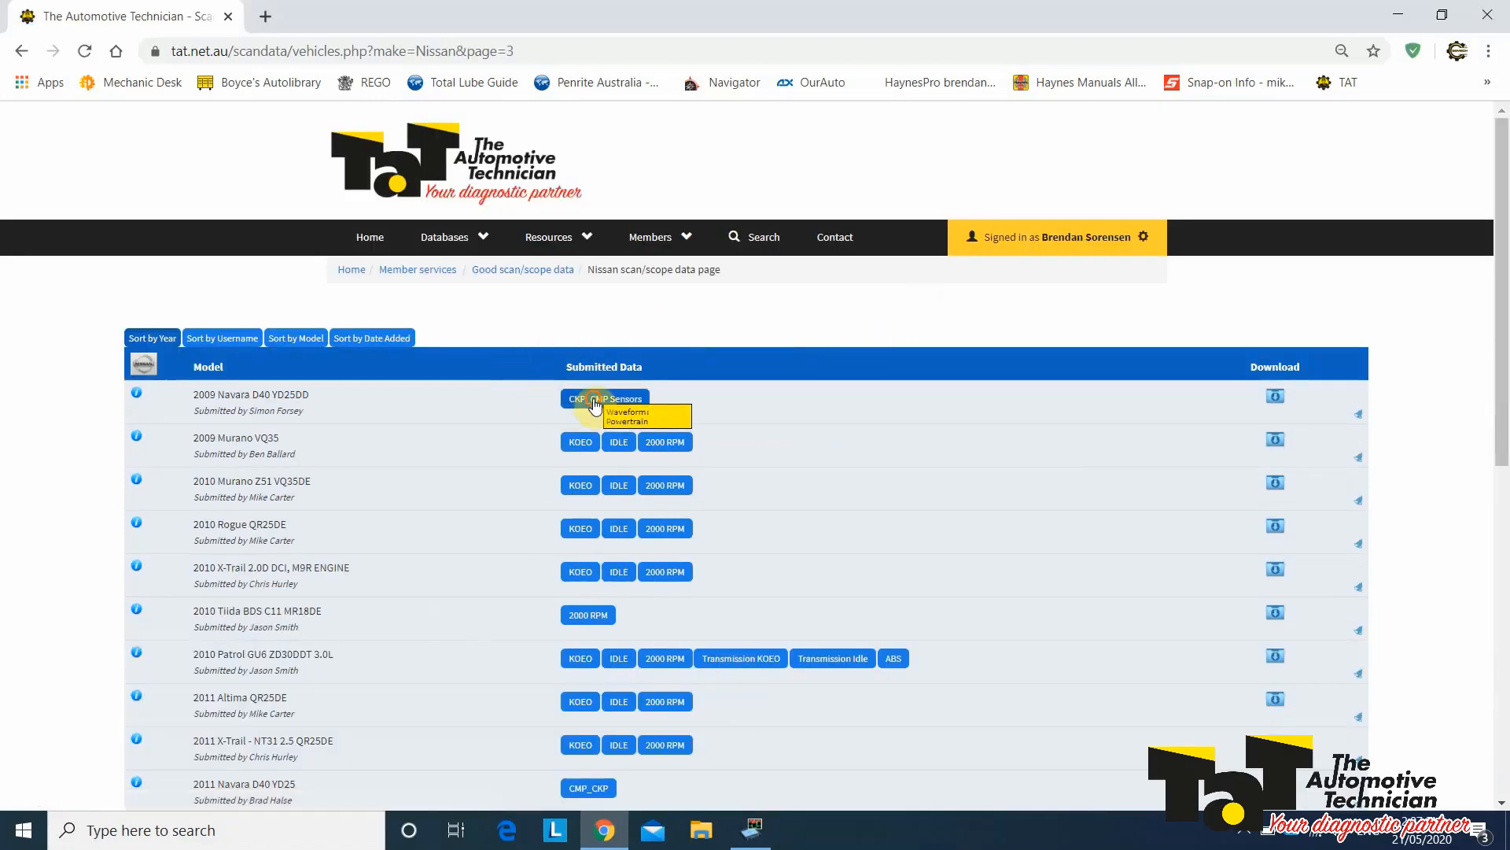
# Step: Download the 2009 Navara D40 cam vs crank .psdata recording and open it
pyautogui.click(604, 398)
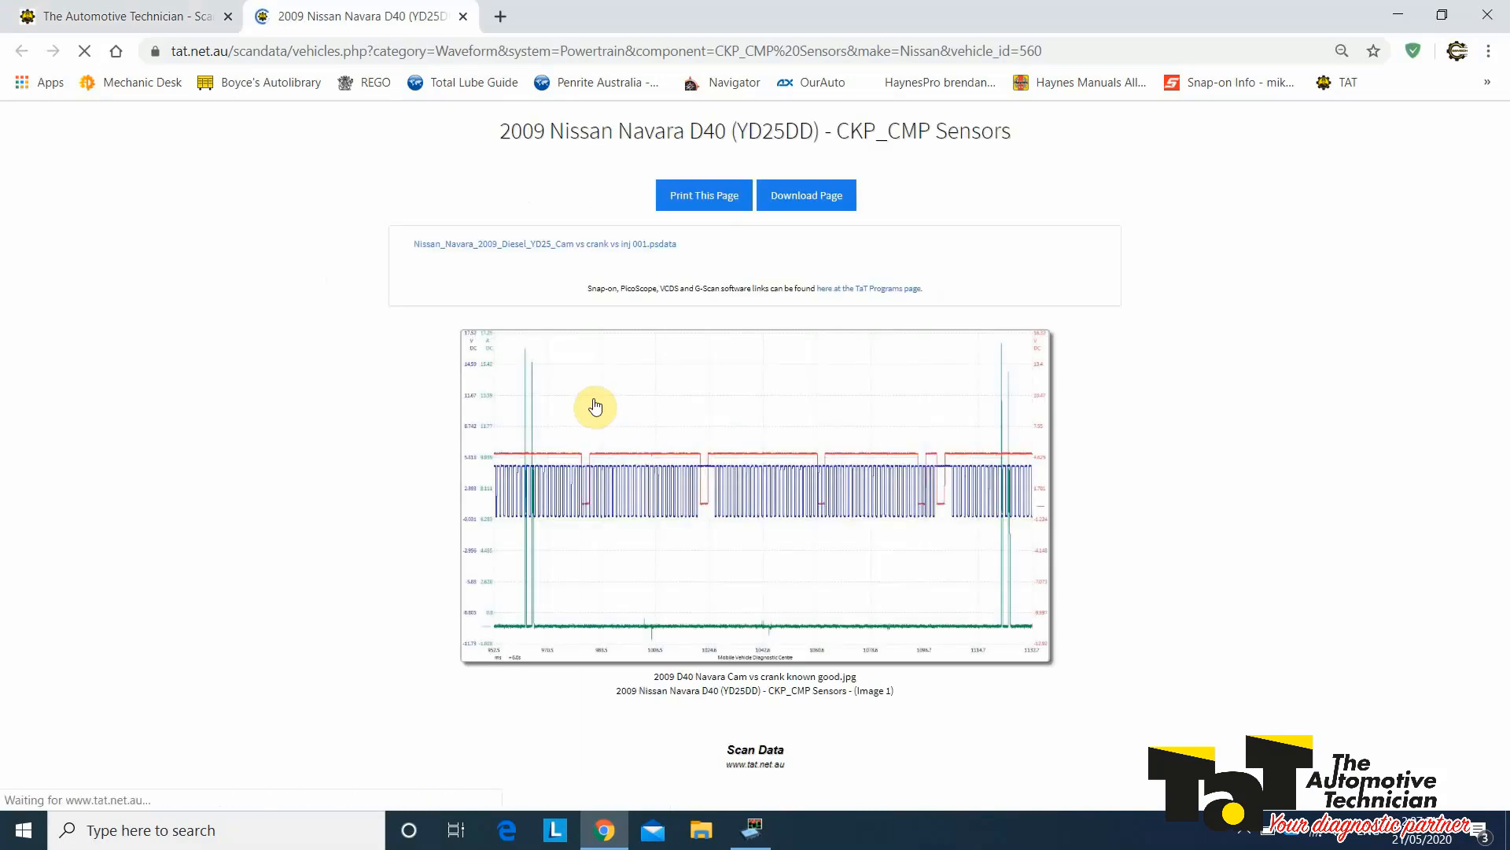
pyautogui.moveTo(654, 393)
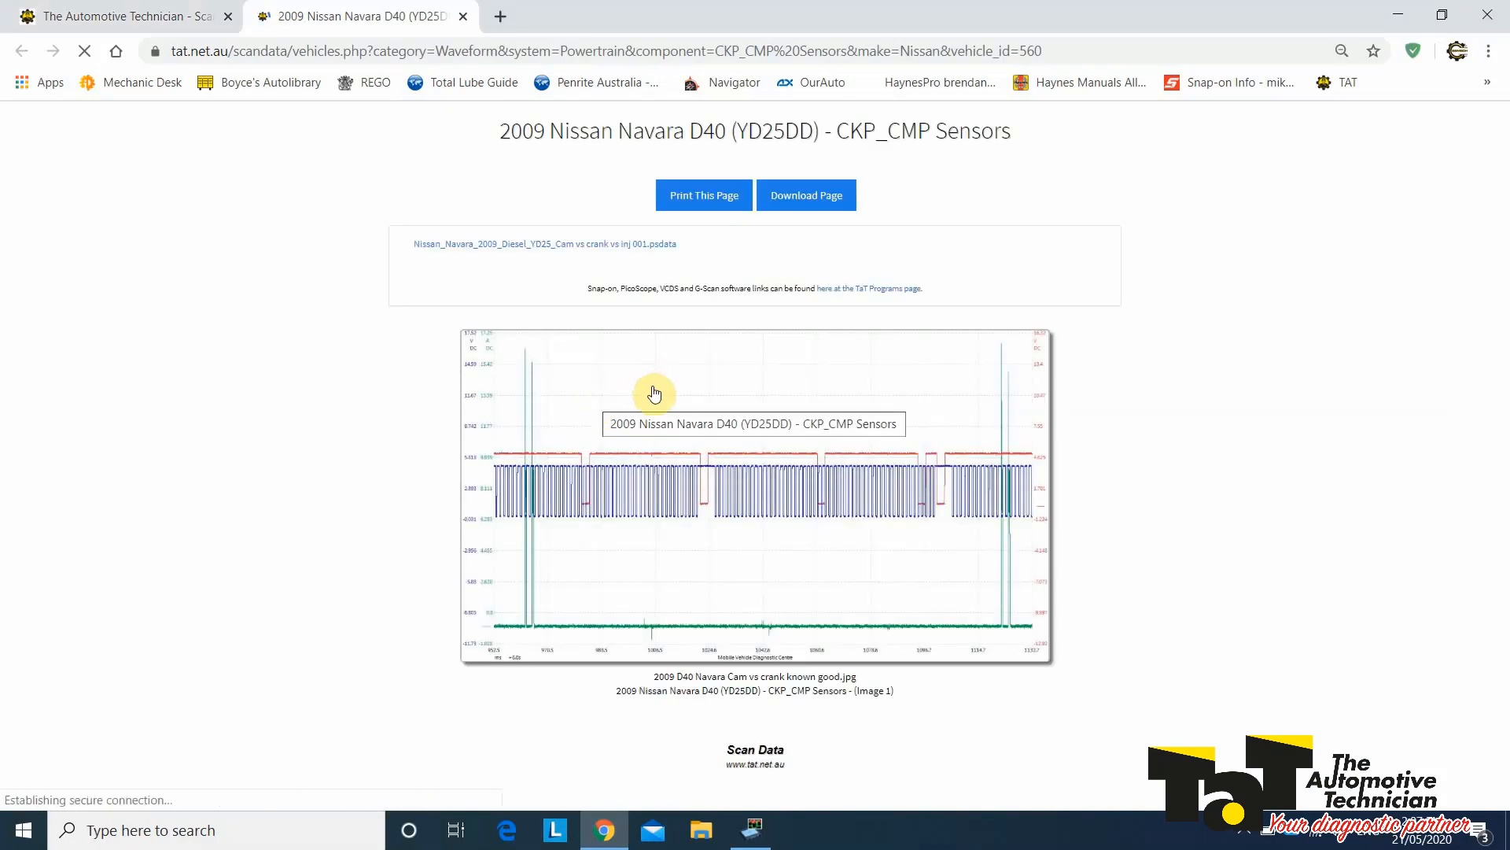
pyautogui.moveTo(1165, 462)
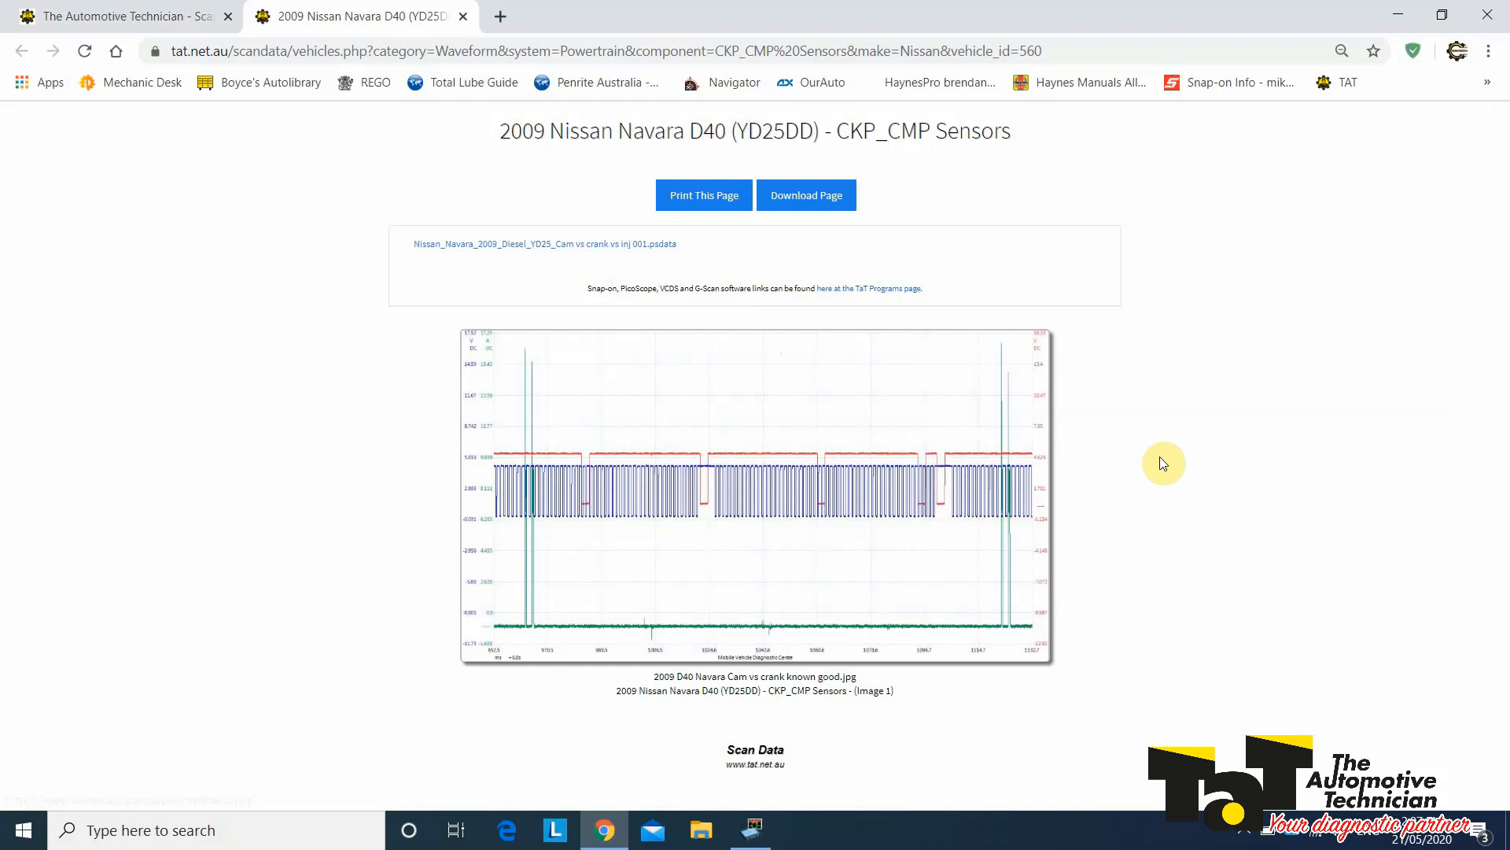
pyautogui.moveTo(533, 244)
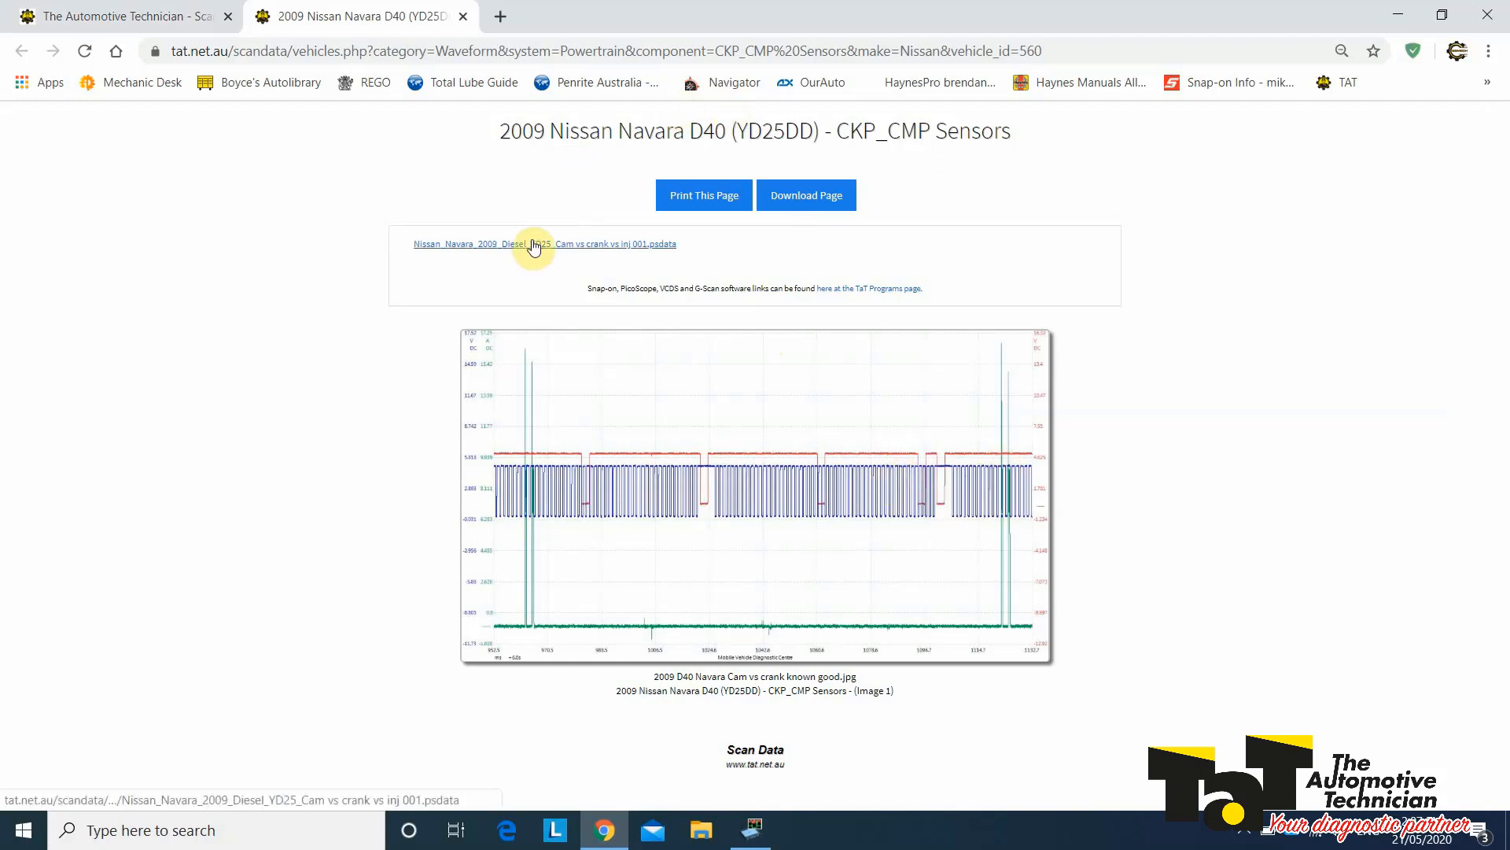
pyautogui.click(538, 244)
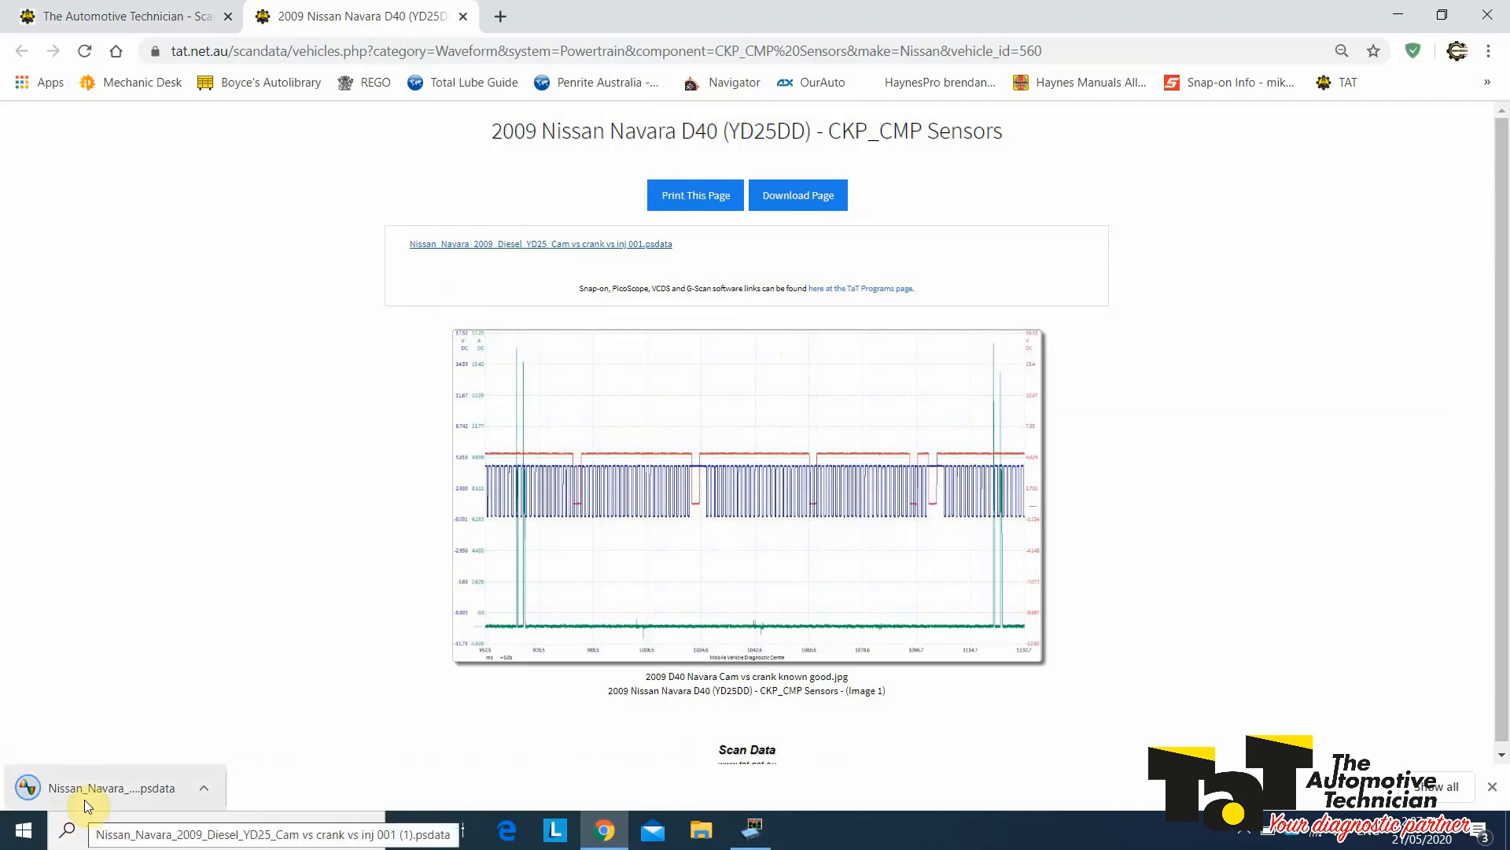
pyautogui.click(110, 788)
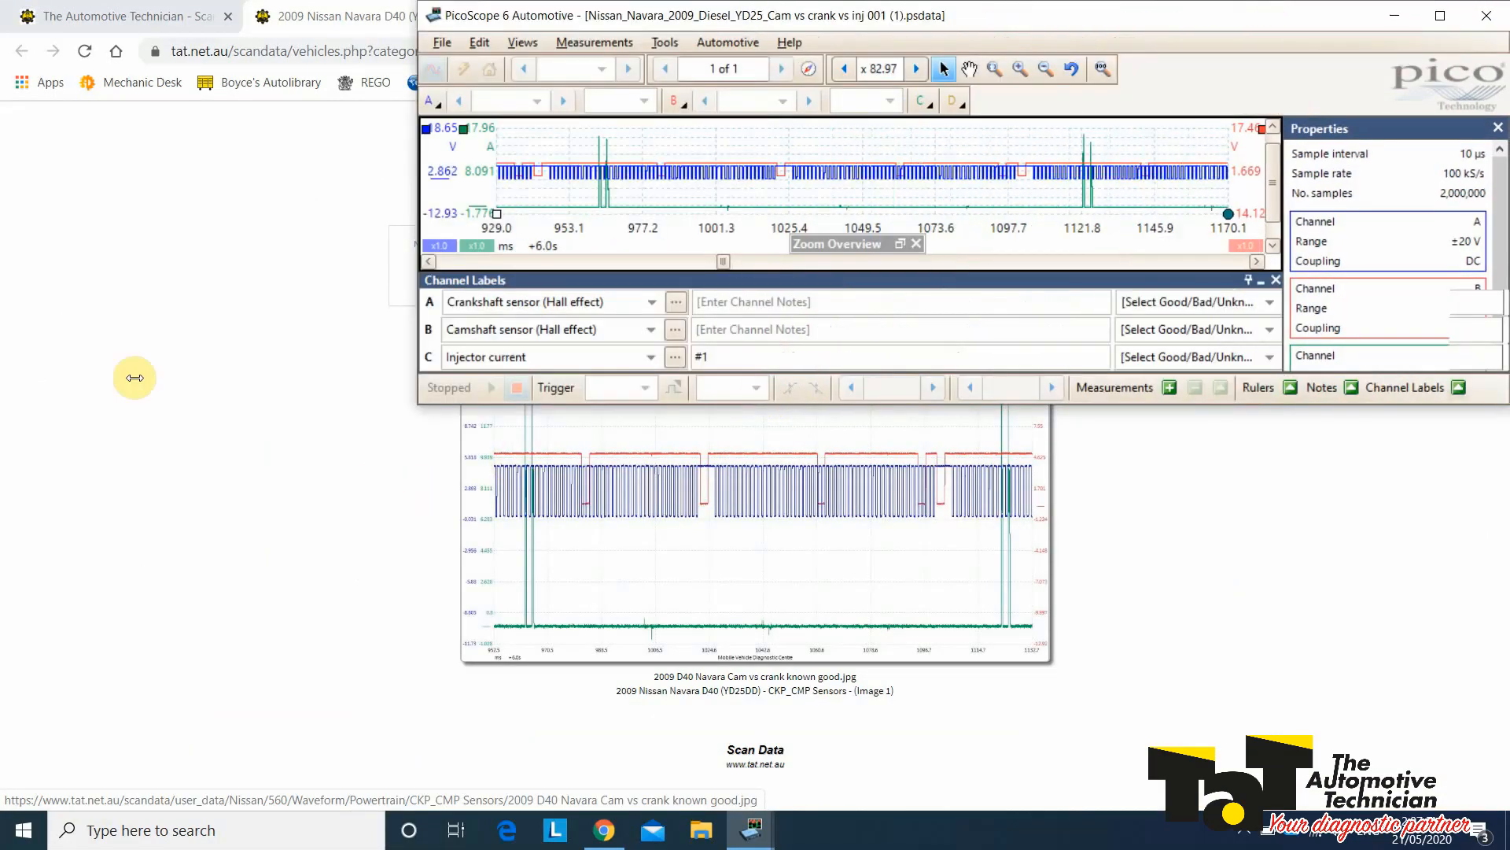
# Step: Enlarge the Navara recording for comparison, then hide PicoScope to show the desktop
pyautogui.click(1440, 16)
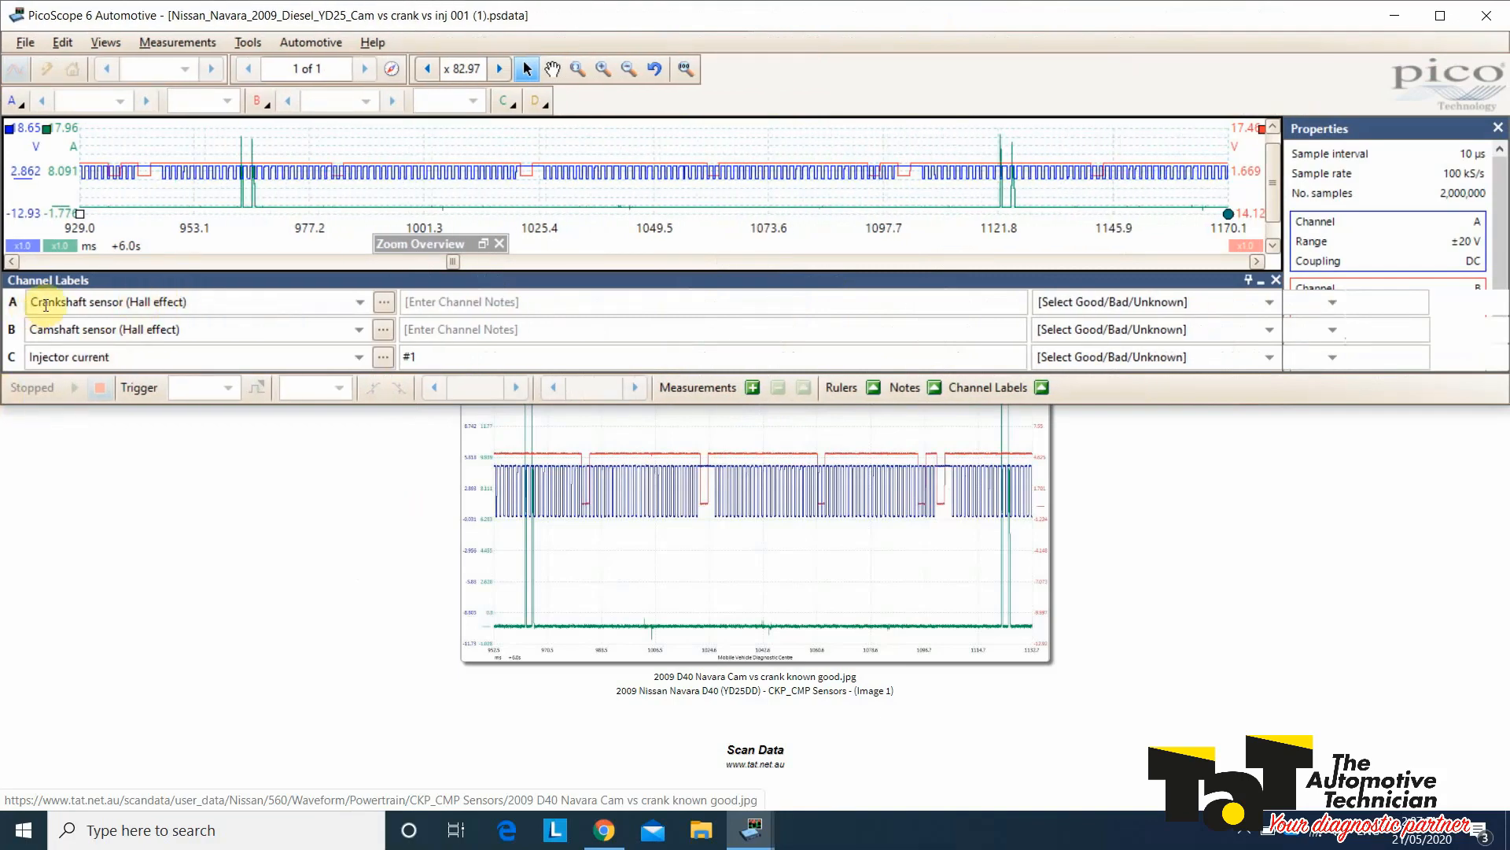
pyautogui.moveTo(446, 104)
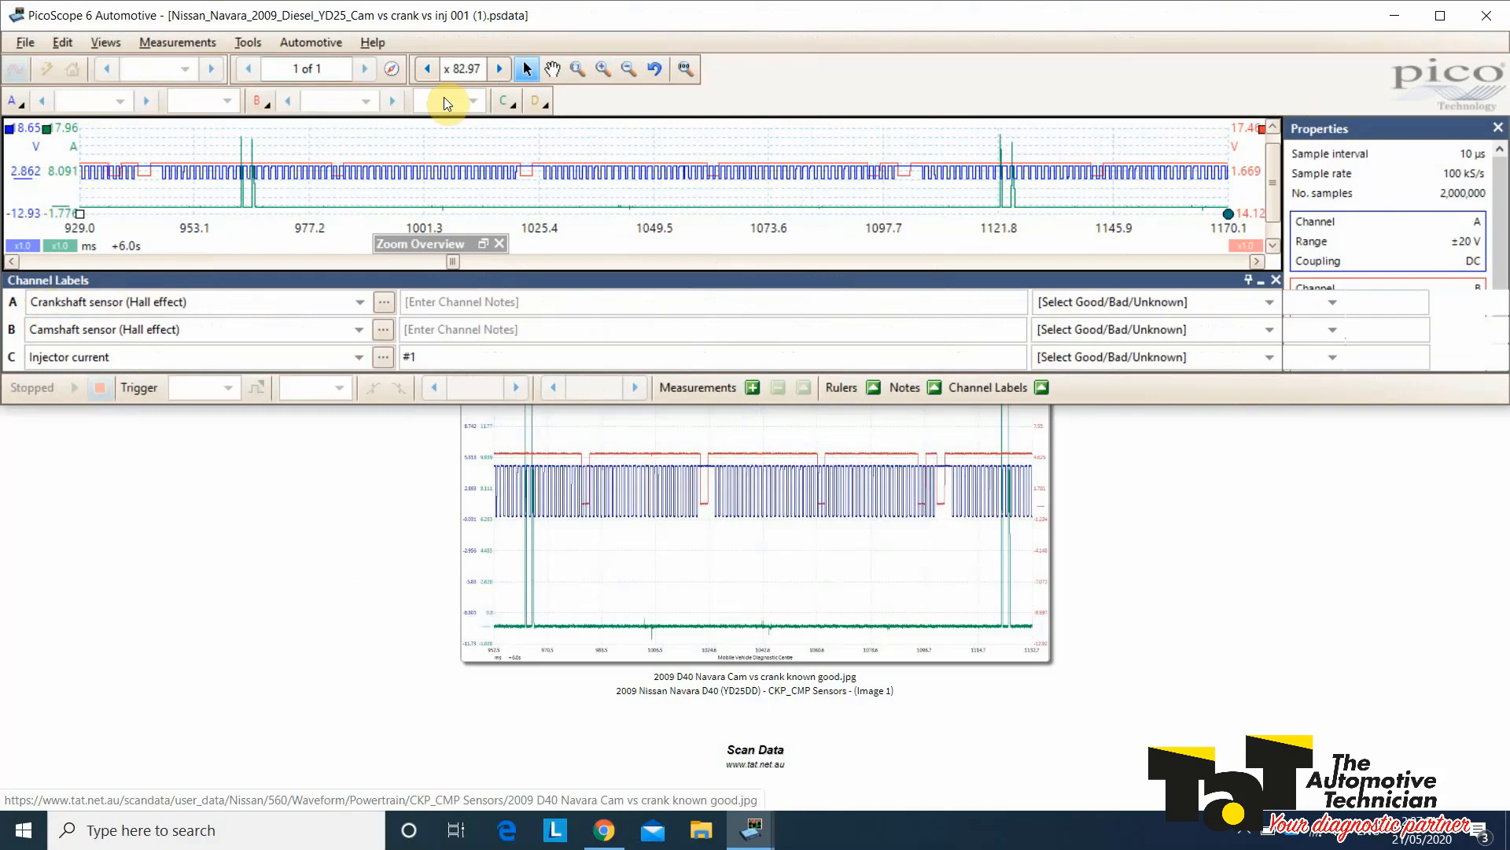
pyautogui.moveTo(1257, 289)
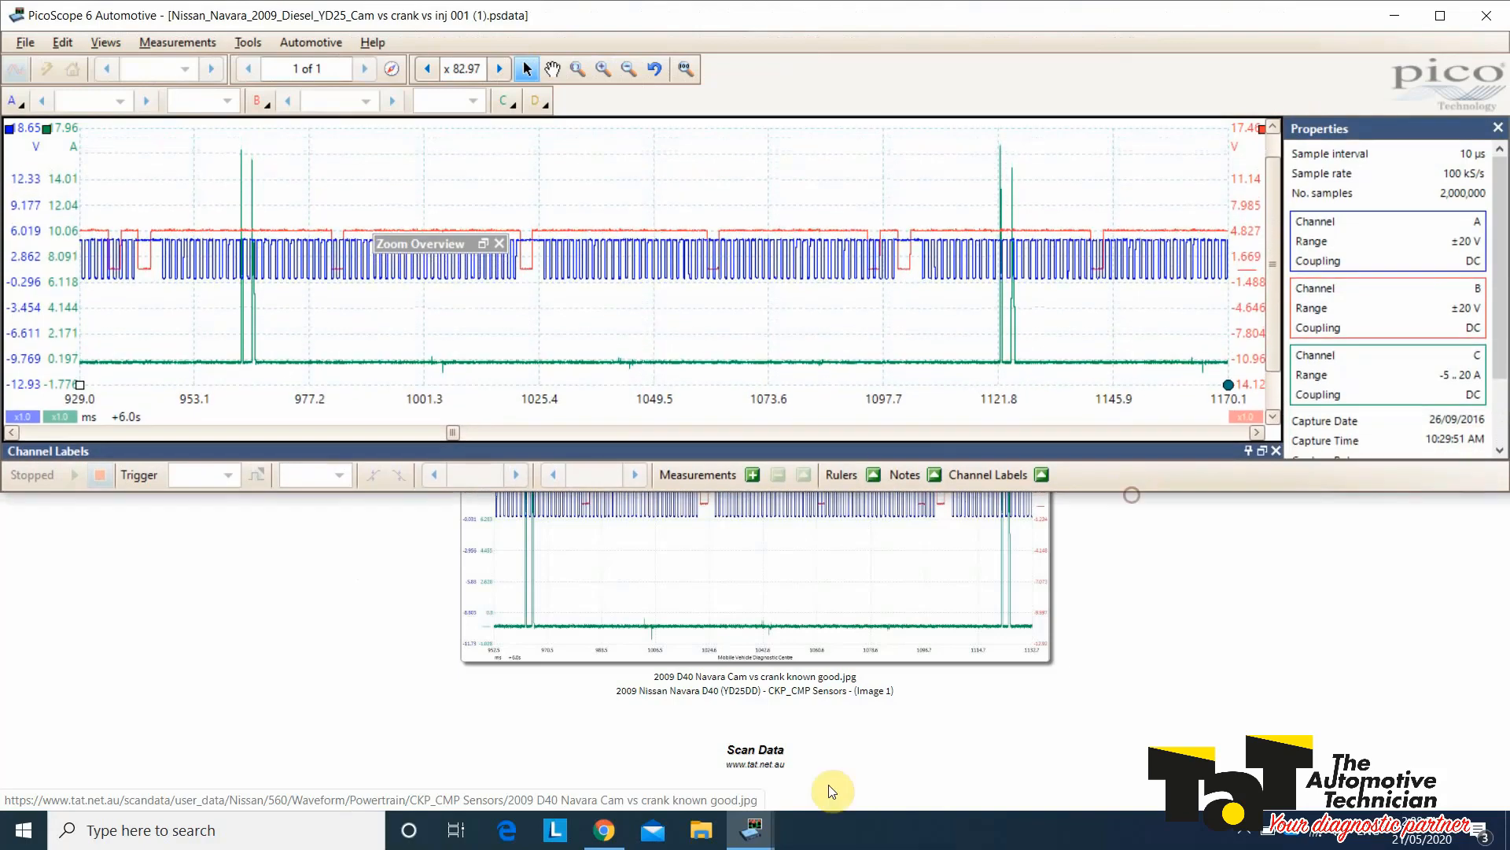
pyautogui.moveTo(749, 830)
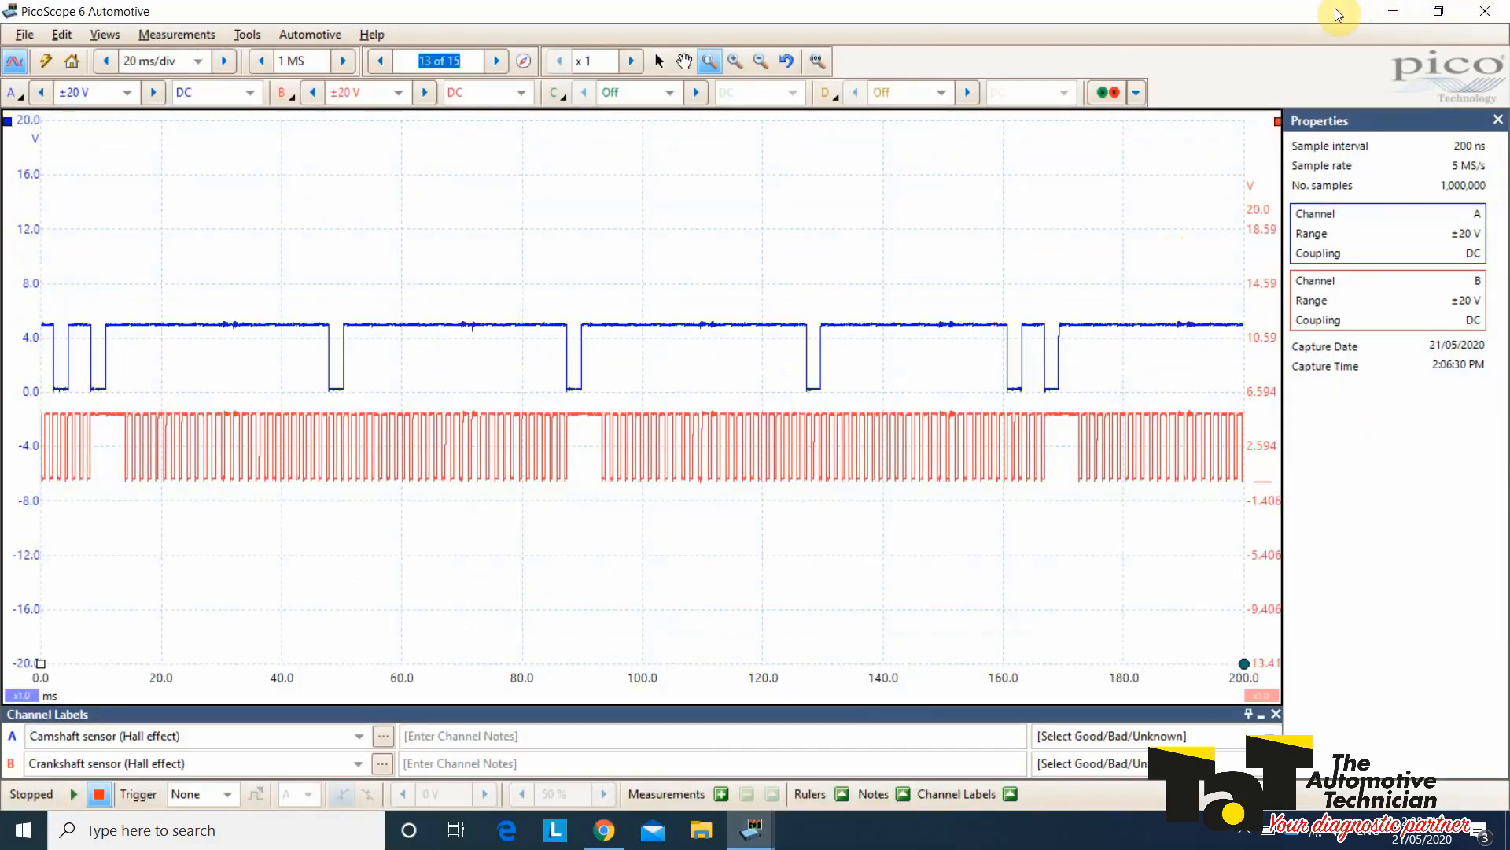
pyautogui.click(19, 829)
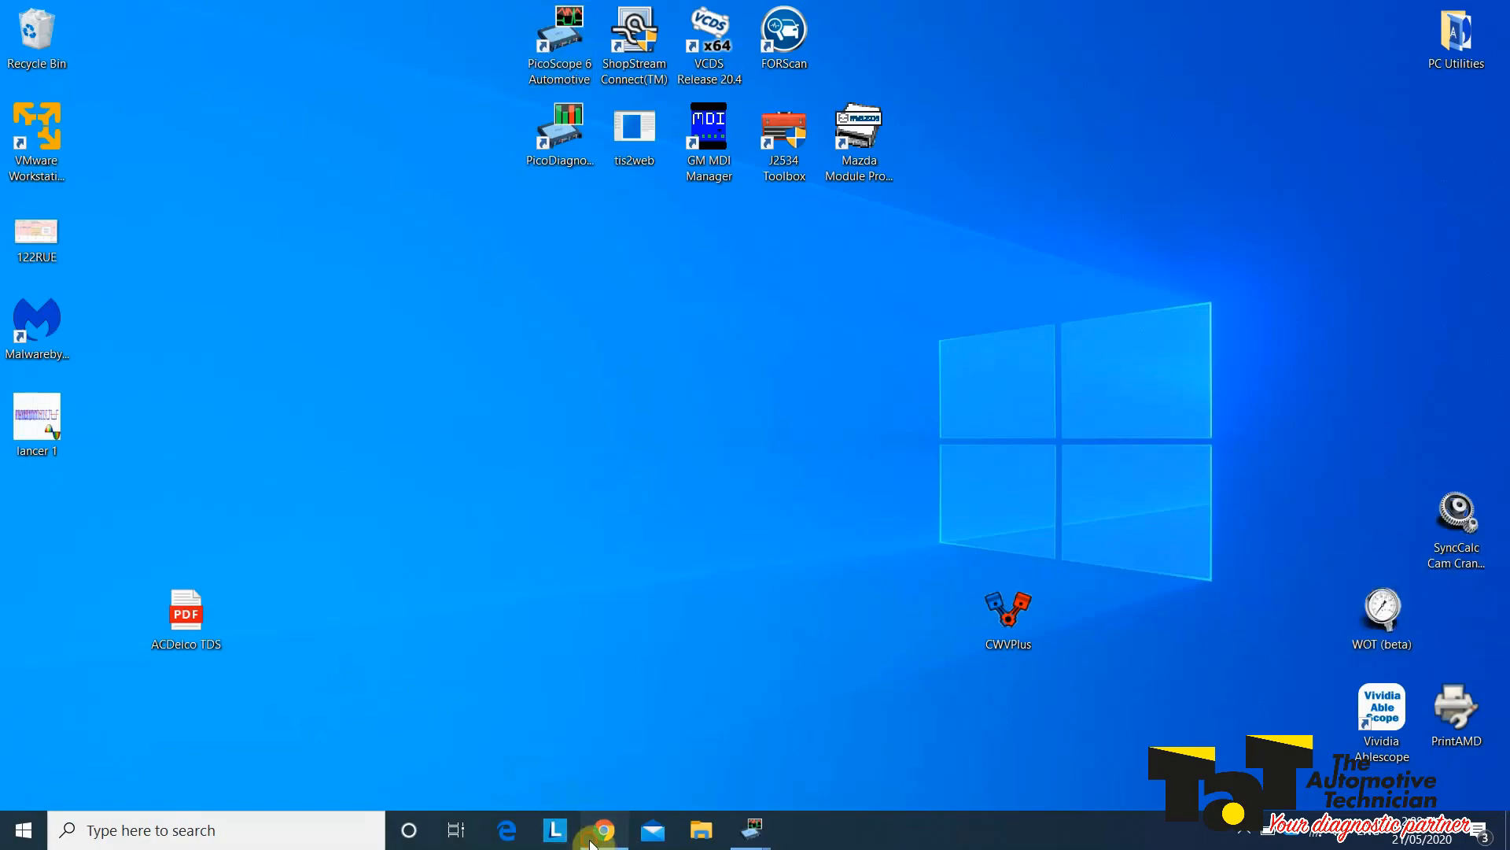
# Step: Return to the member home page and enter the Diagnostic programs section
pyautogui.click(603, 829)
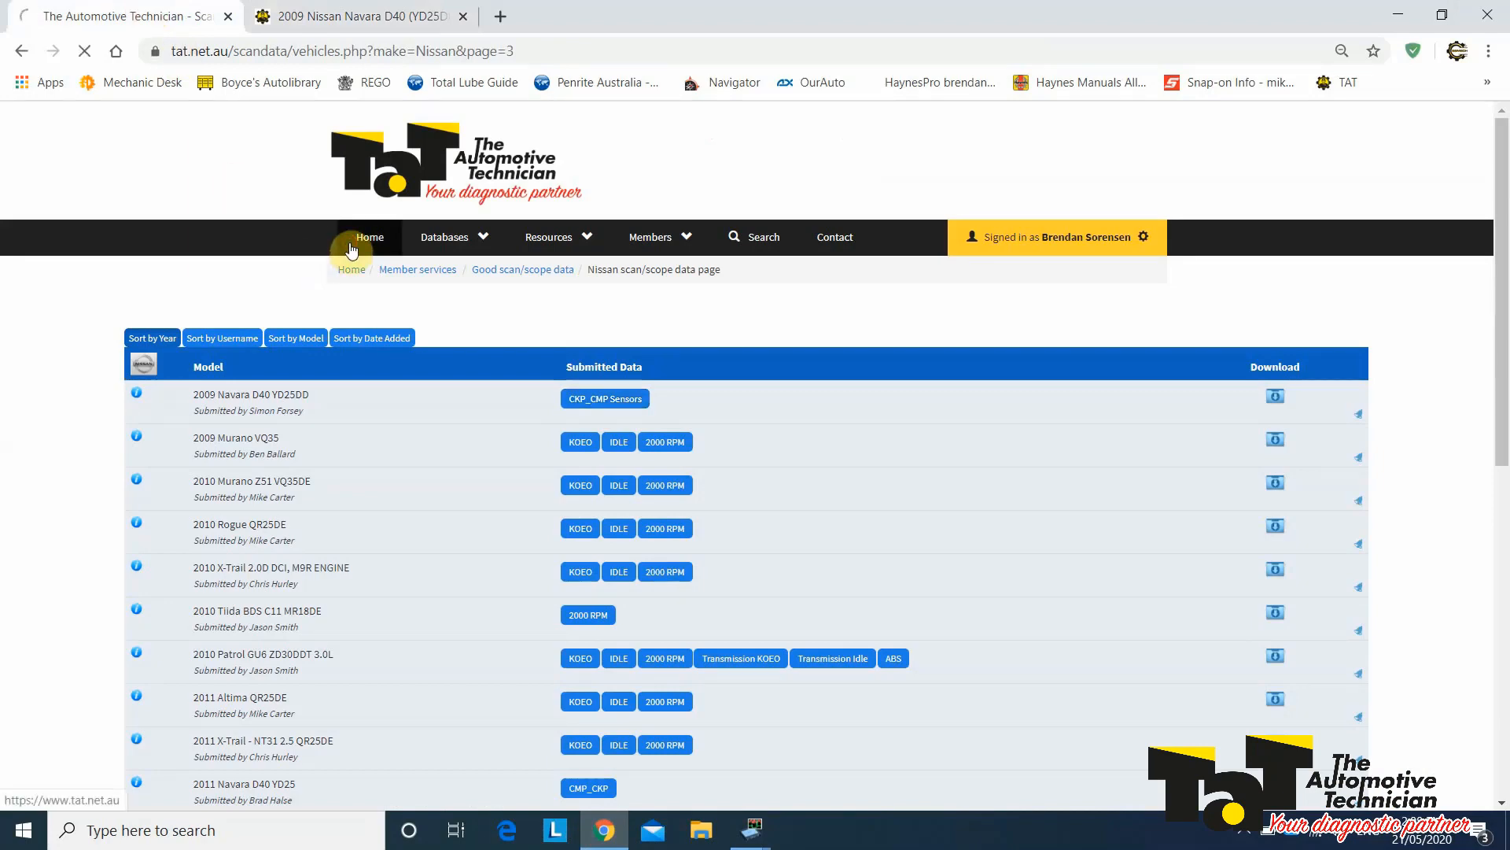
pyautogui.click(370, 237)
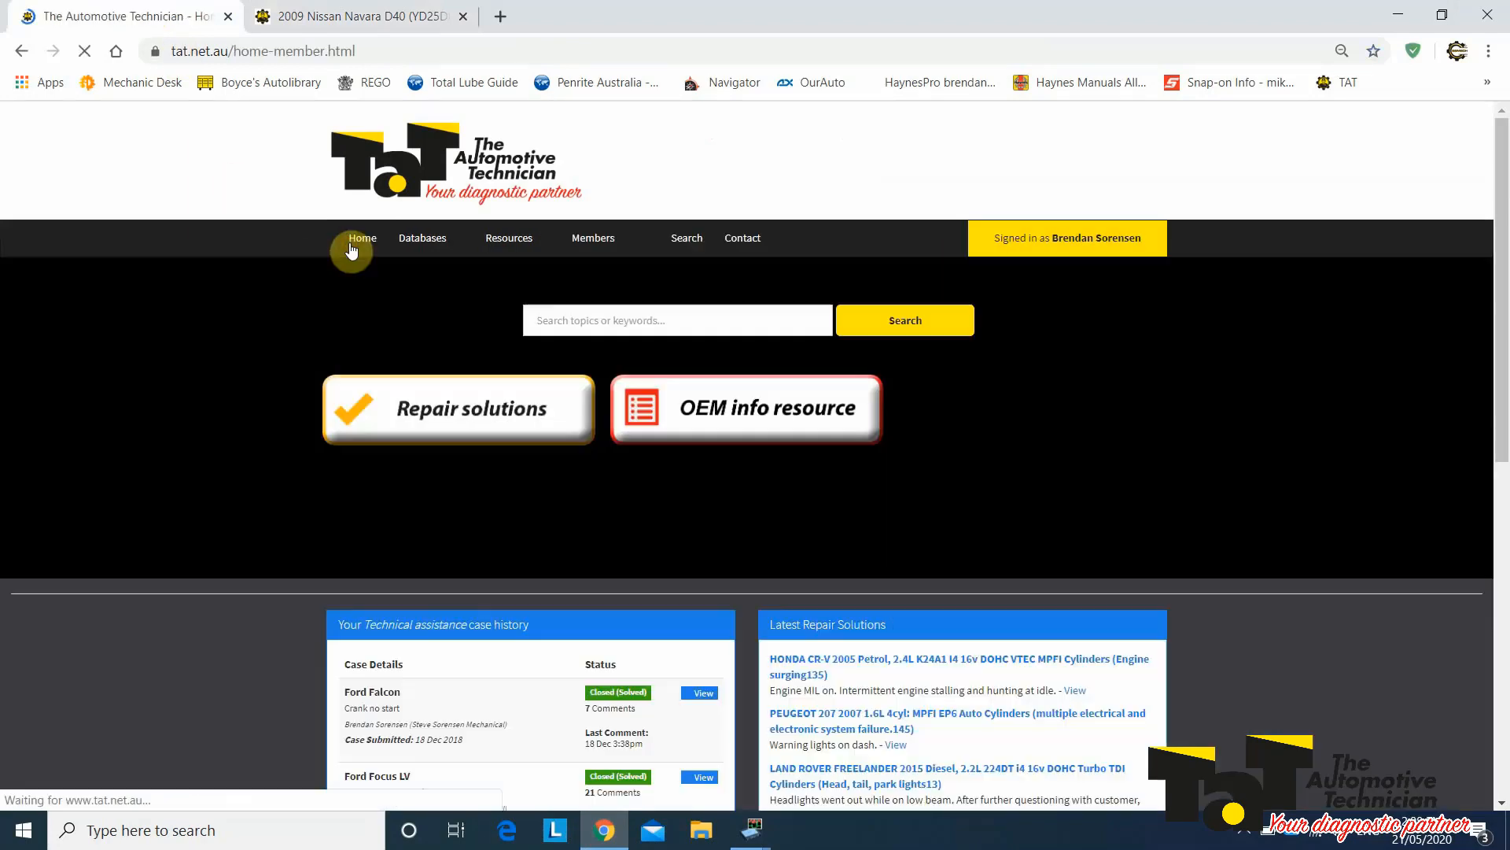
pyautogui.click(362, 238)
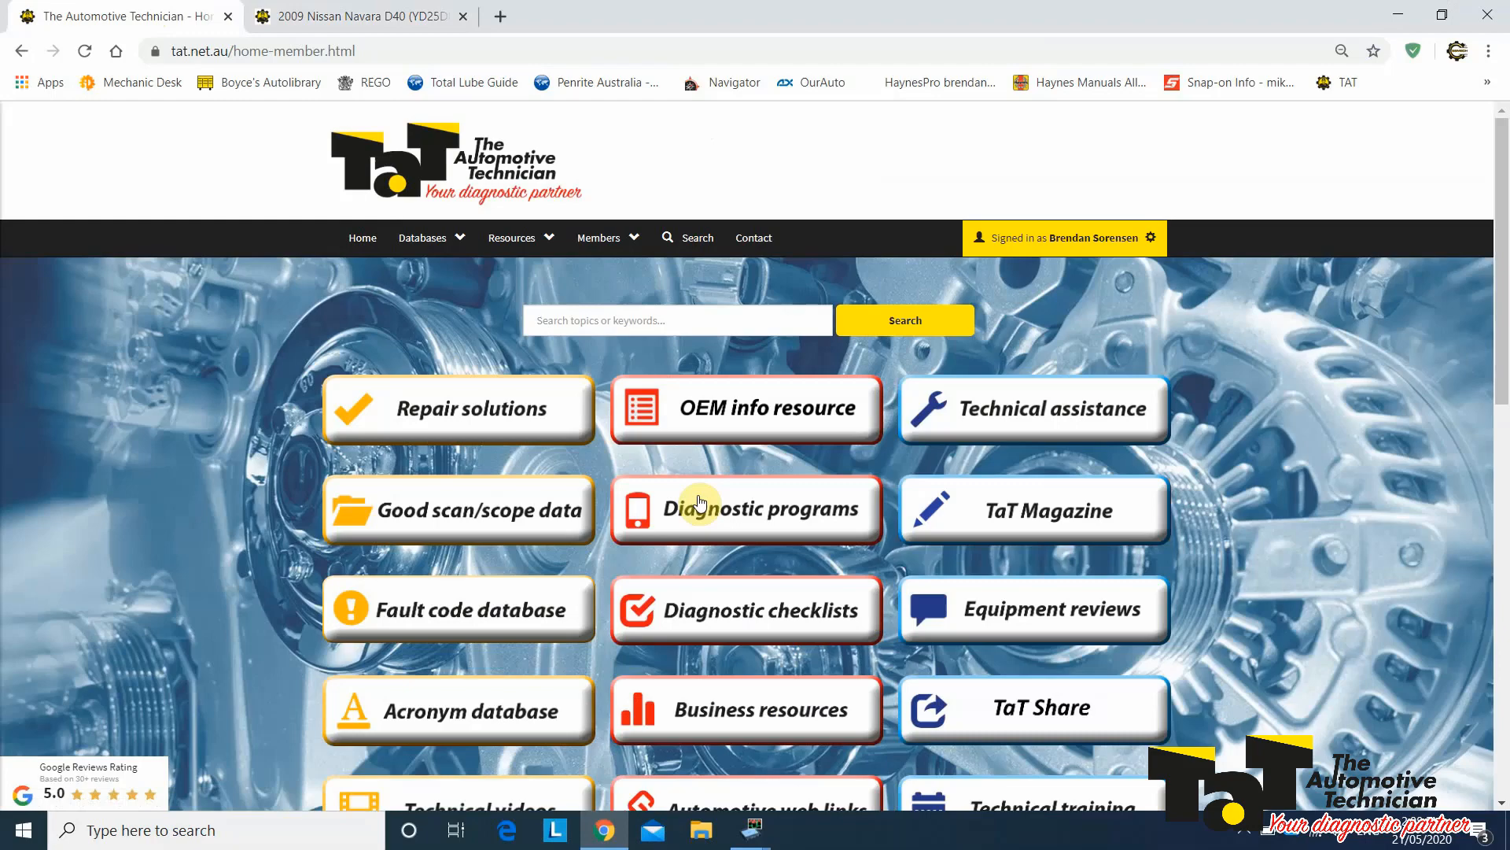
pyautogui.click(744, 508)
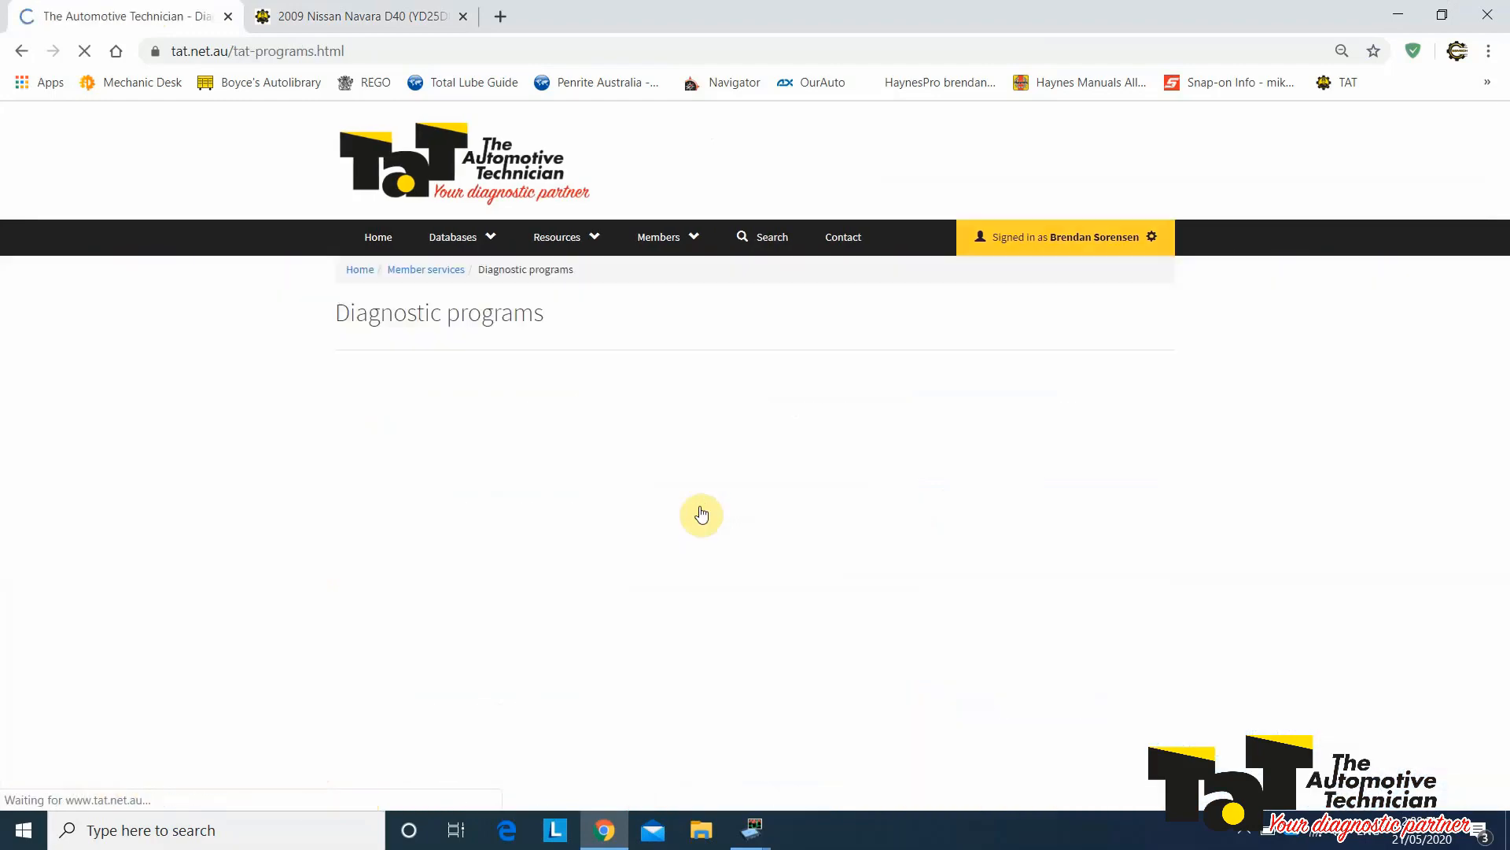
pyautogui.click(702, 514)
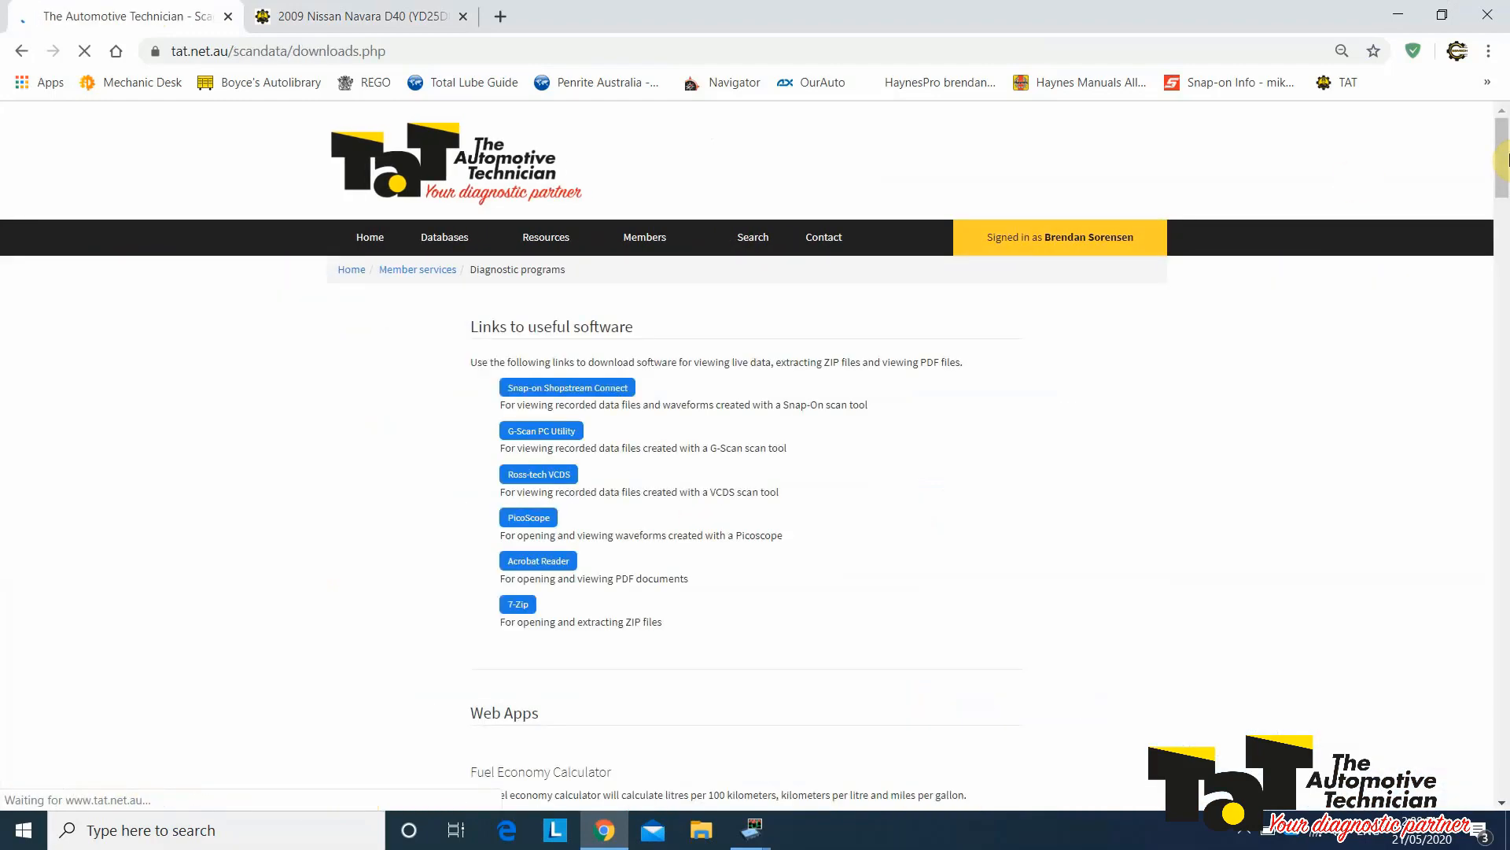
# Step: Download SyncCalc from the programs list and run SyncCalc.exe
pyautogui.scroll(-3)
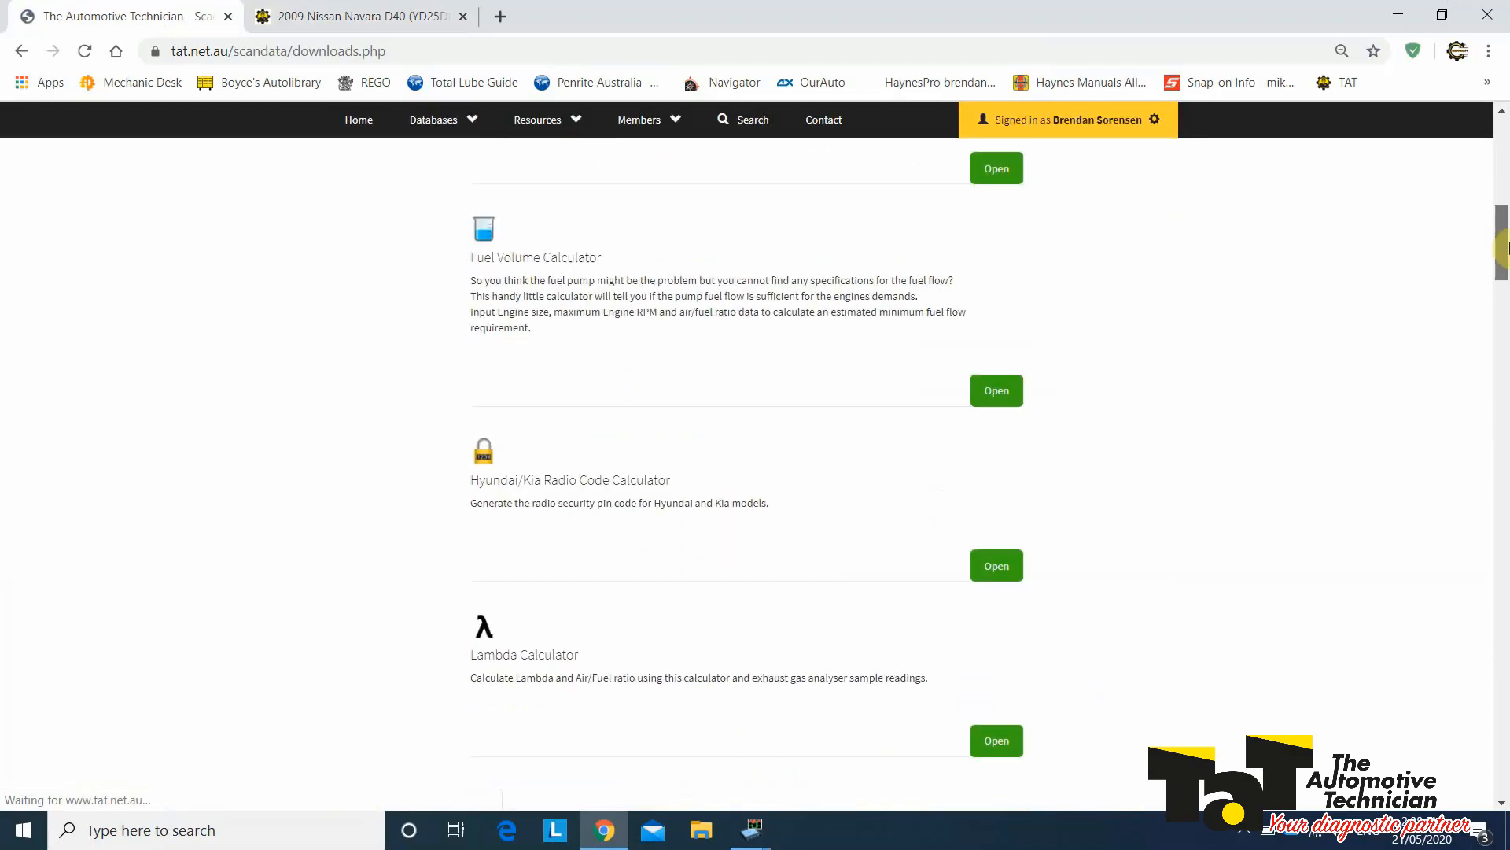
pyautogui.scroll(-3)
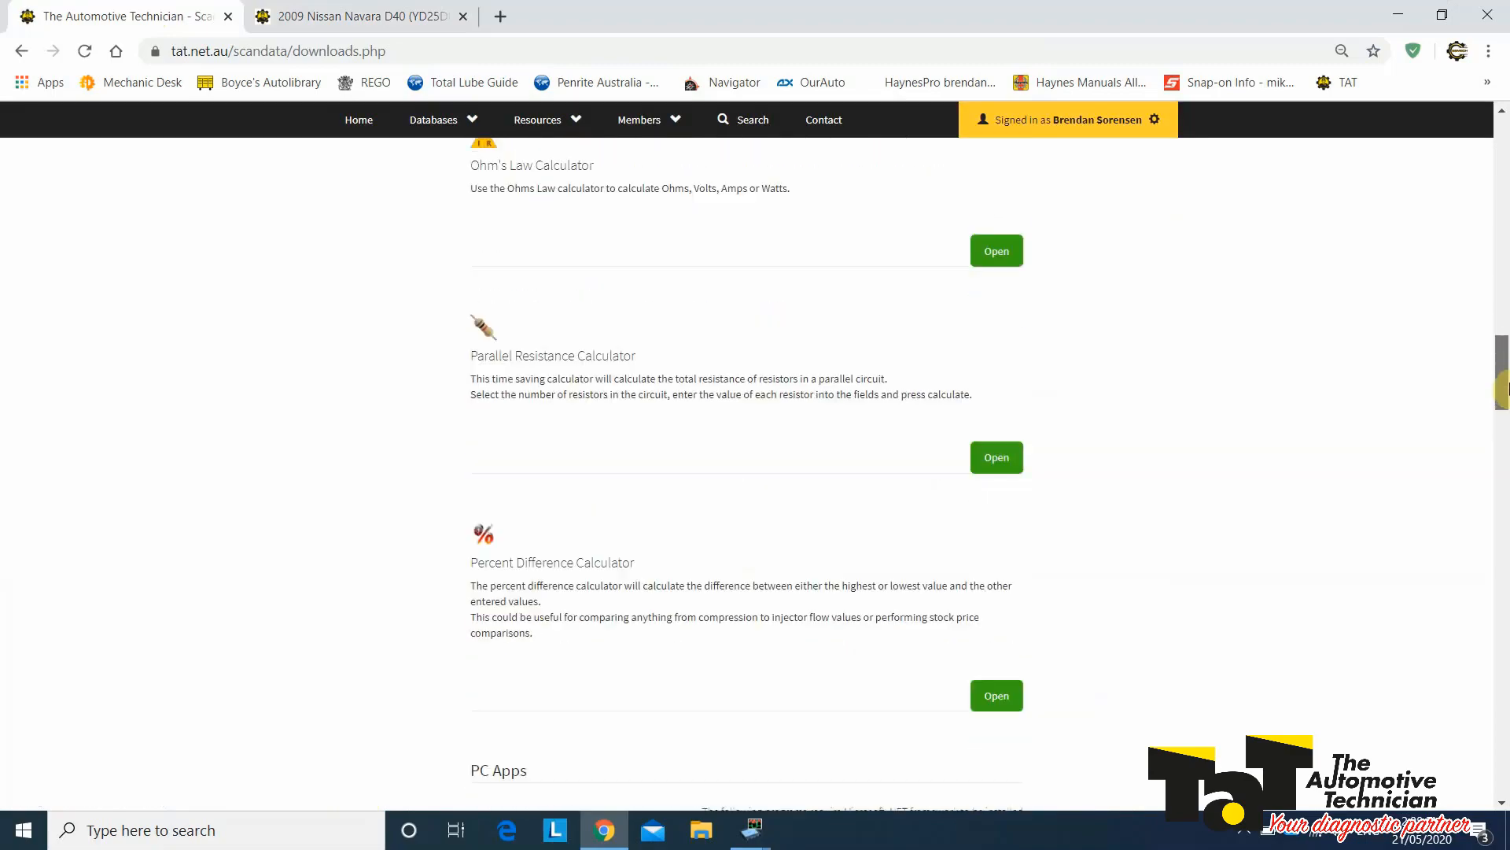
pyautogui.scroll(-3)
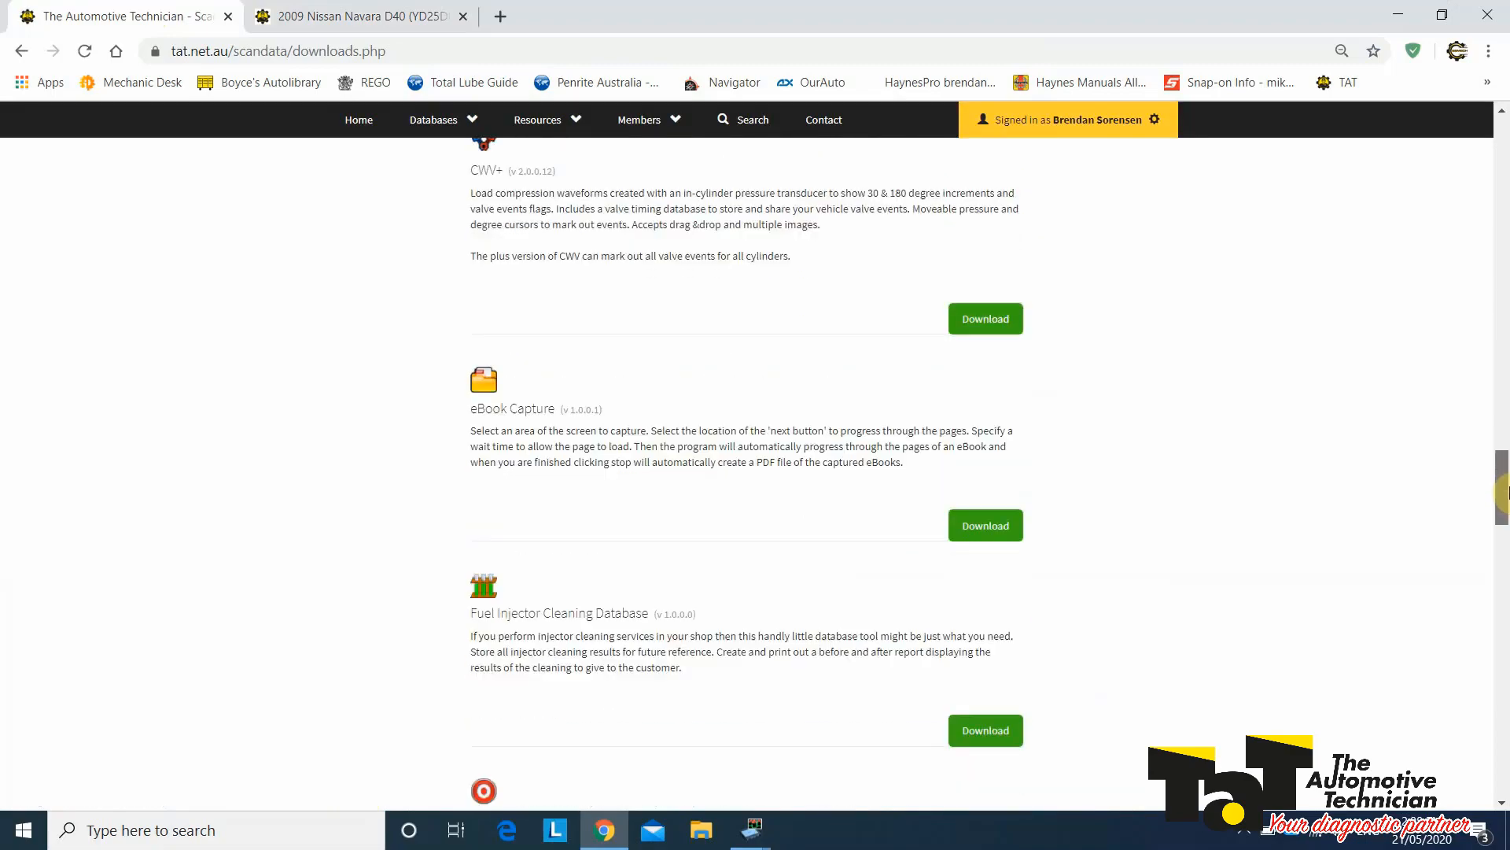
pyautogui.scroll(-3)
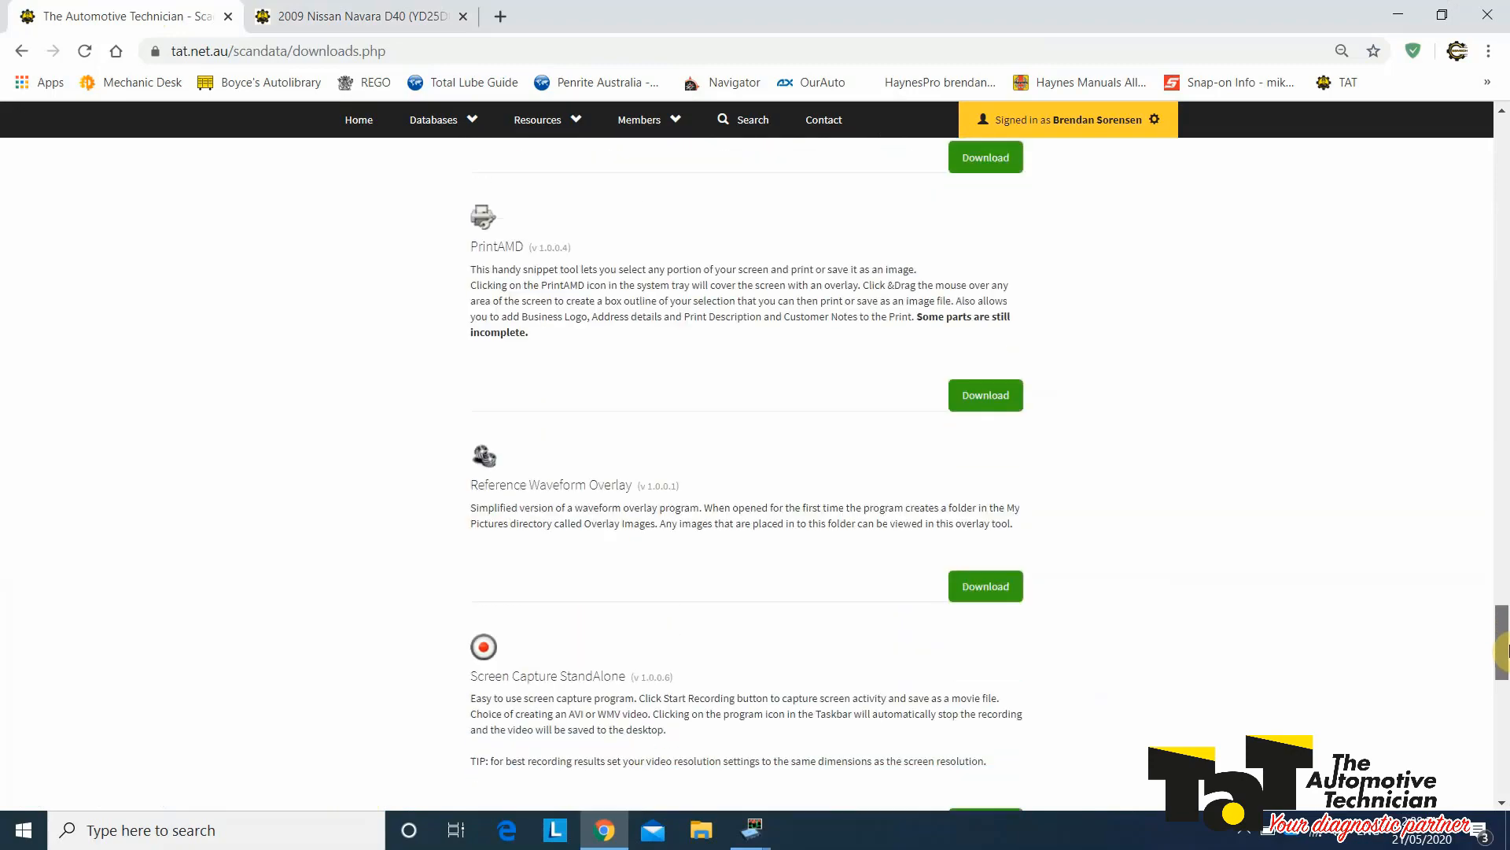
pyautogui.scroll(-3)
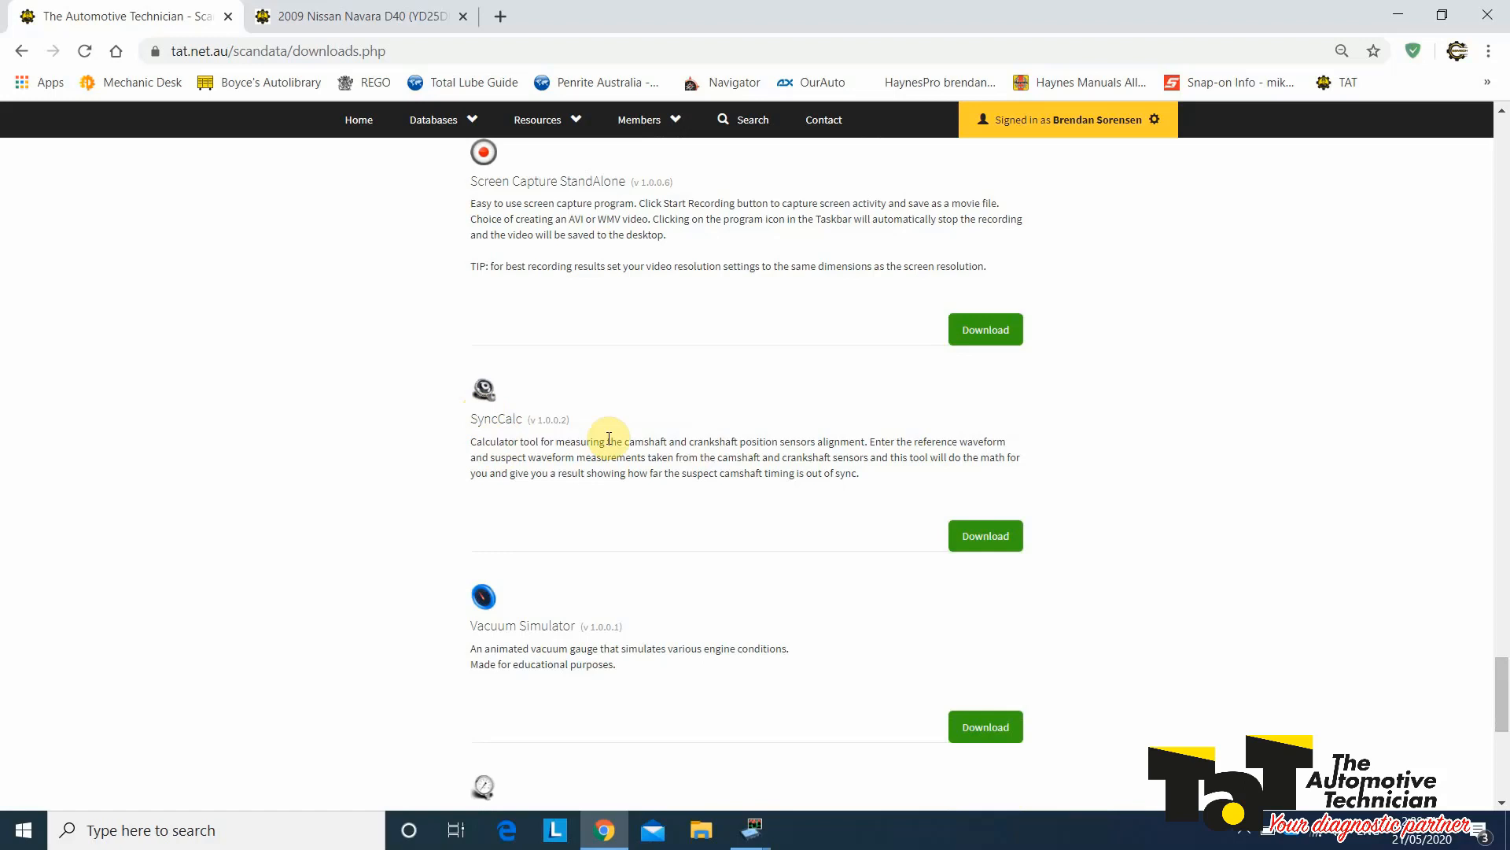
pyautogui.moveTo(985, 535)
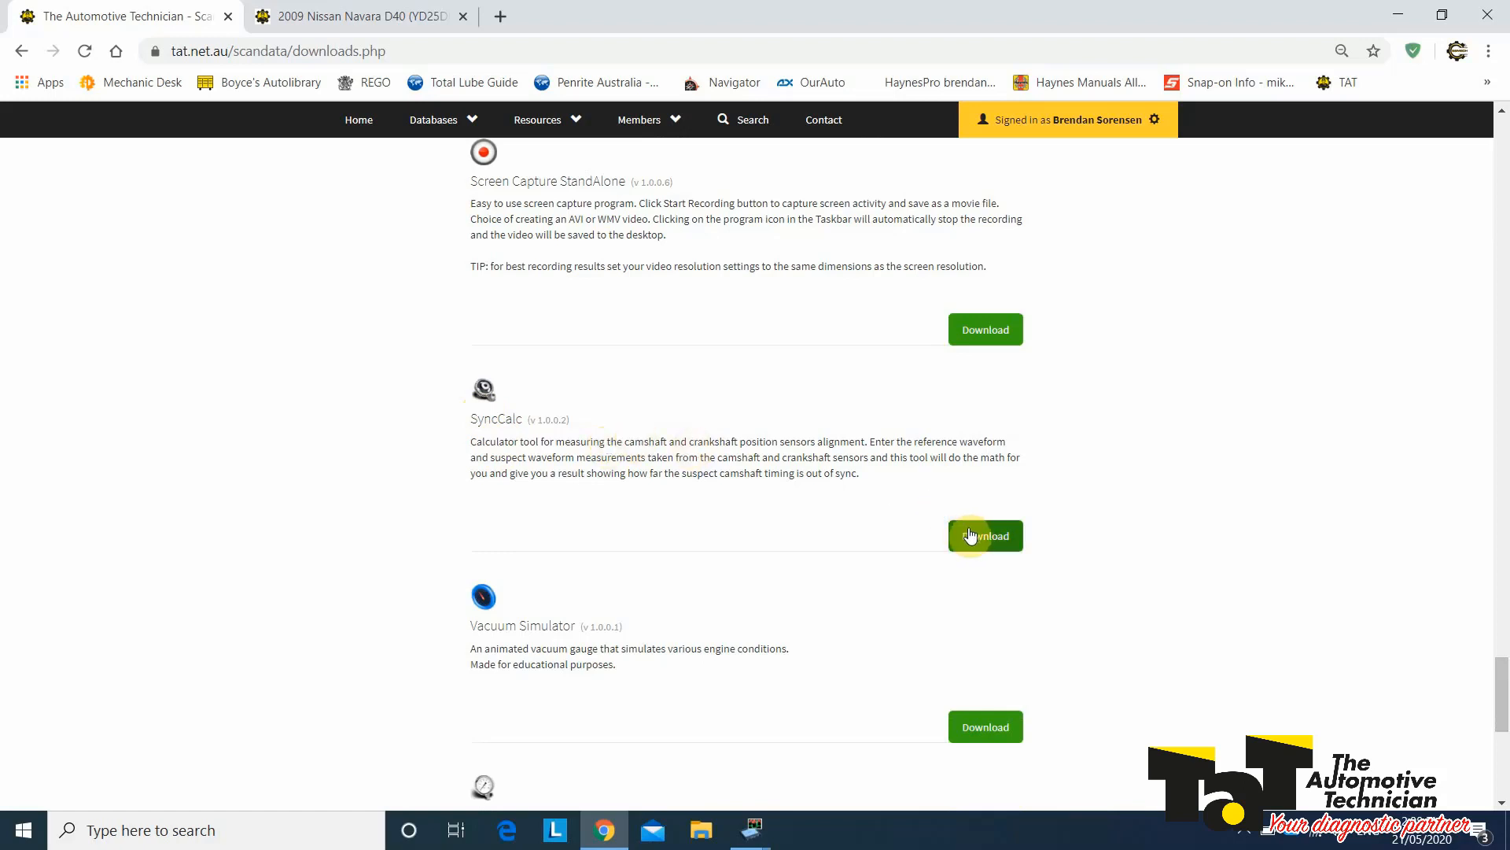
pyautogui.click(985, 535)
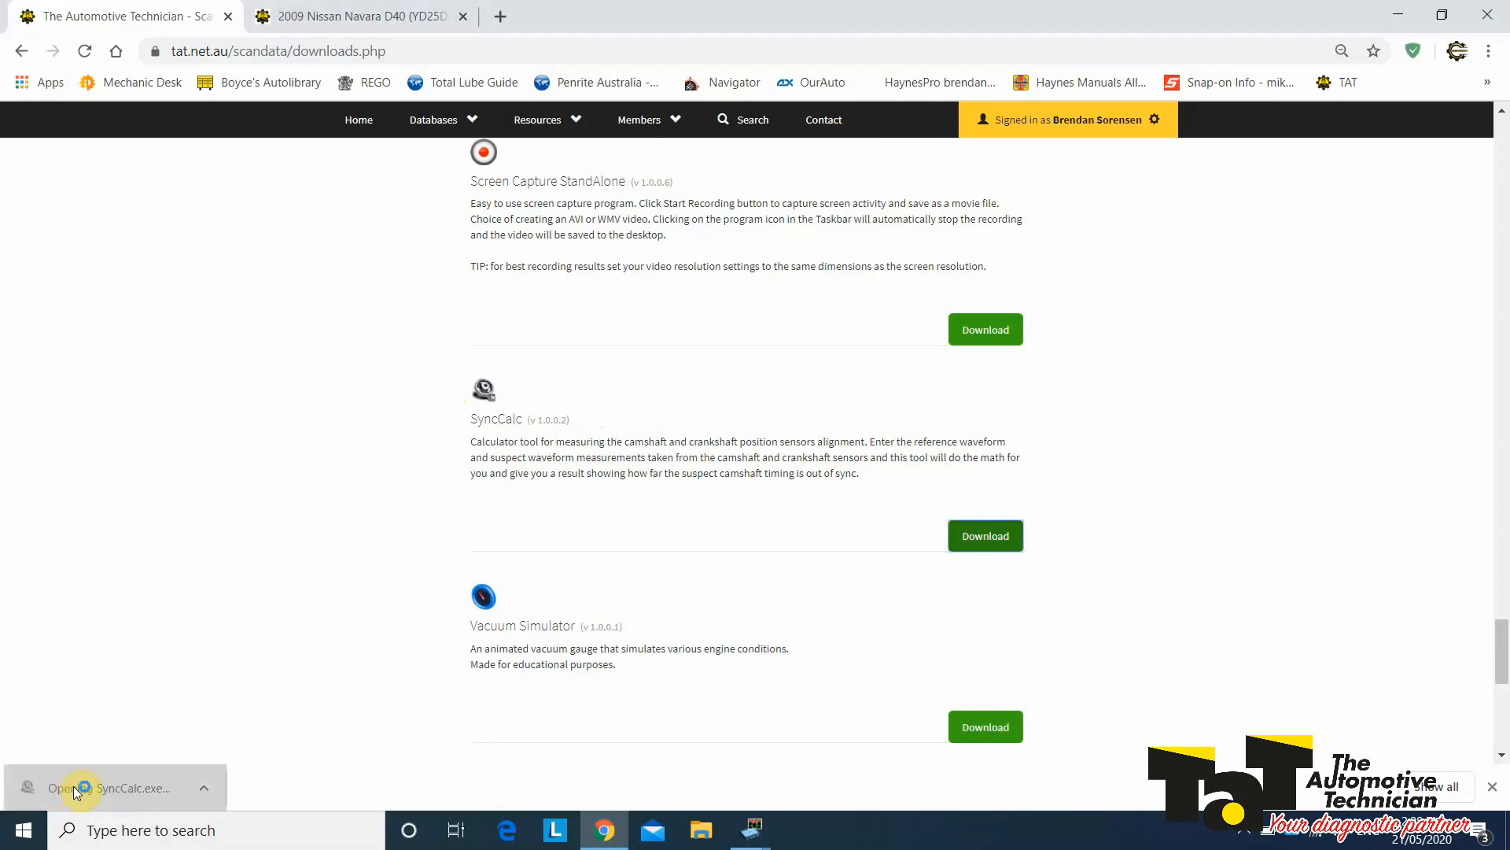
pyautogui.click(115, 787)
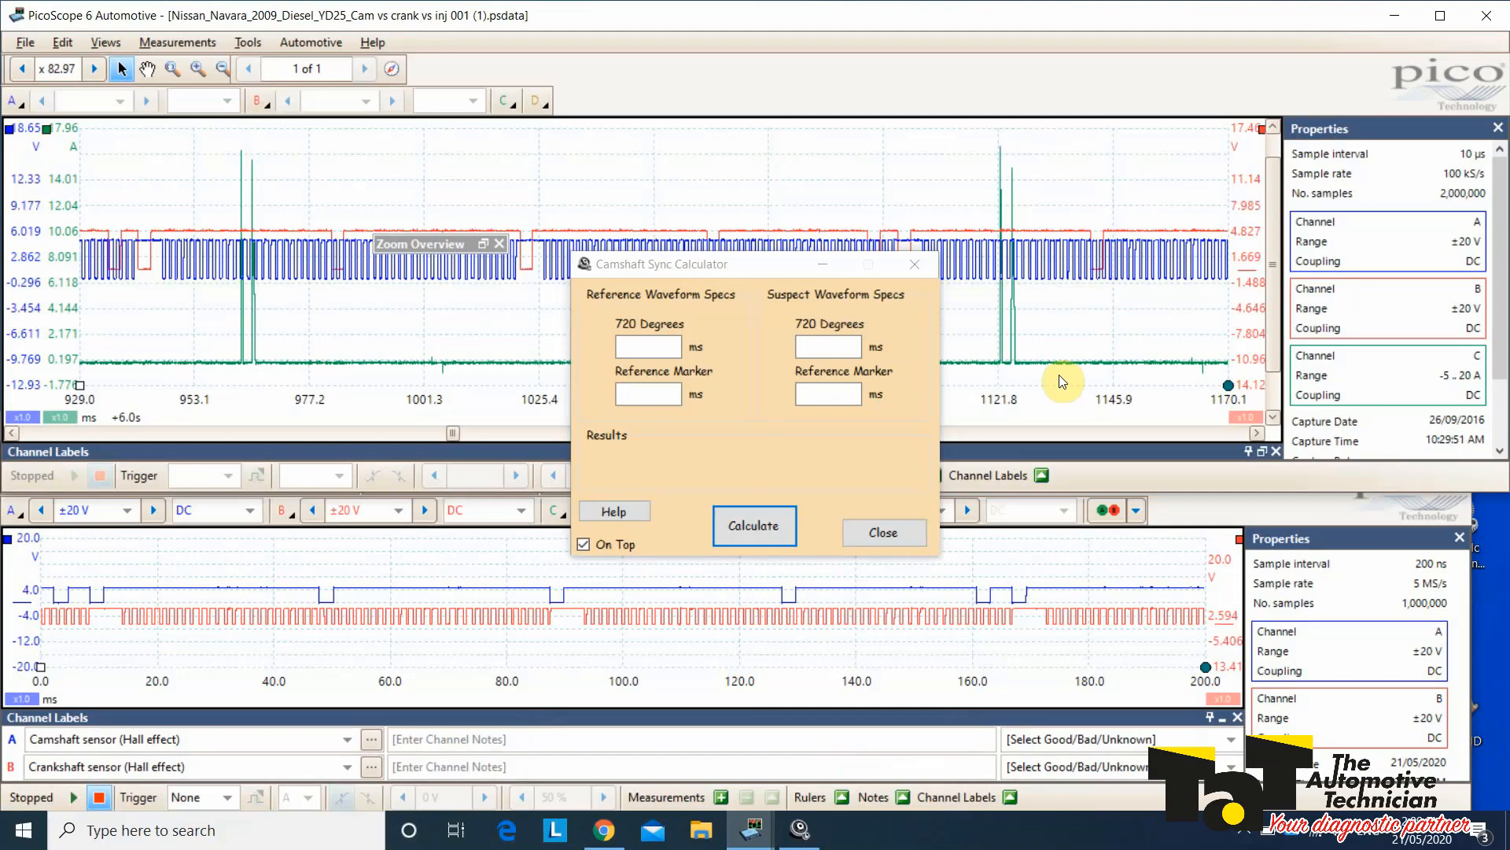
pyautogui.moveTo(1032, 668)
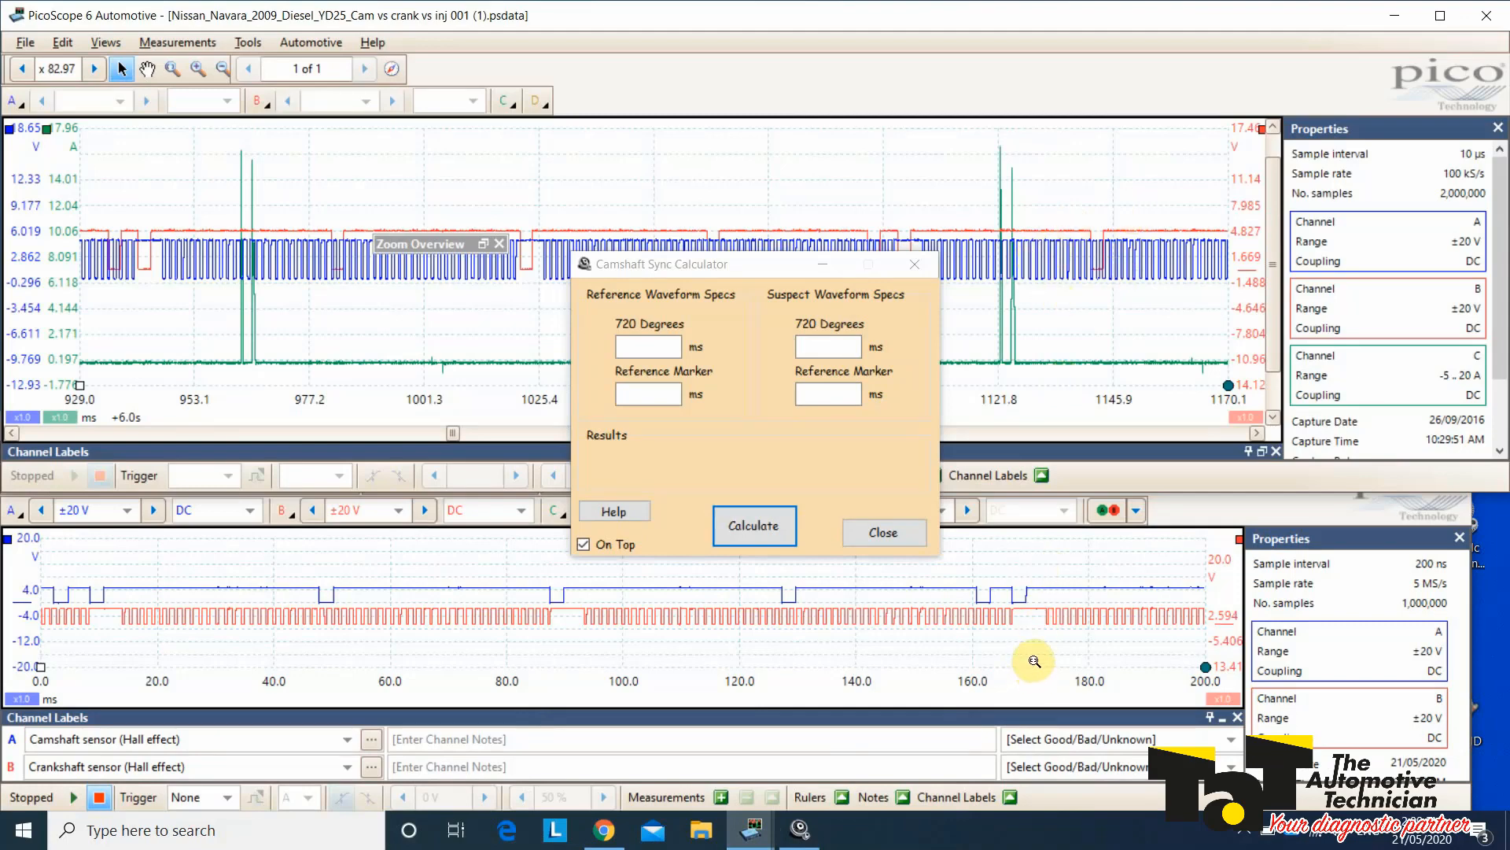
pyautogui.moveTo(809, 299)
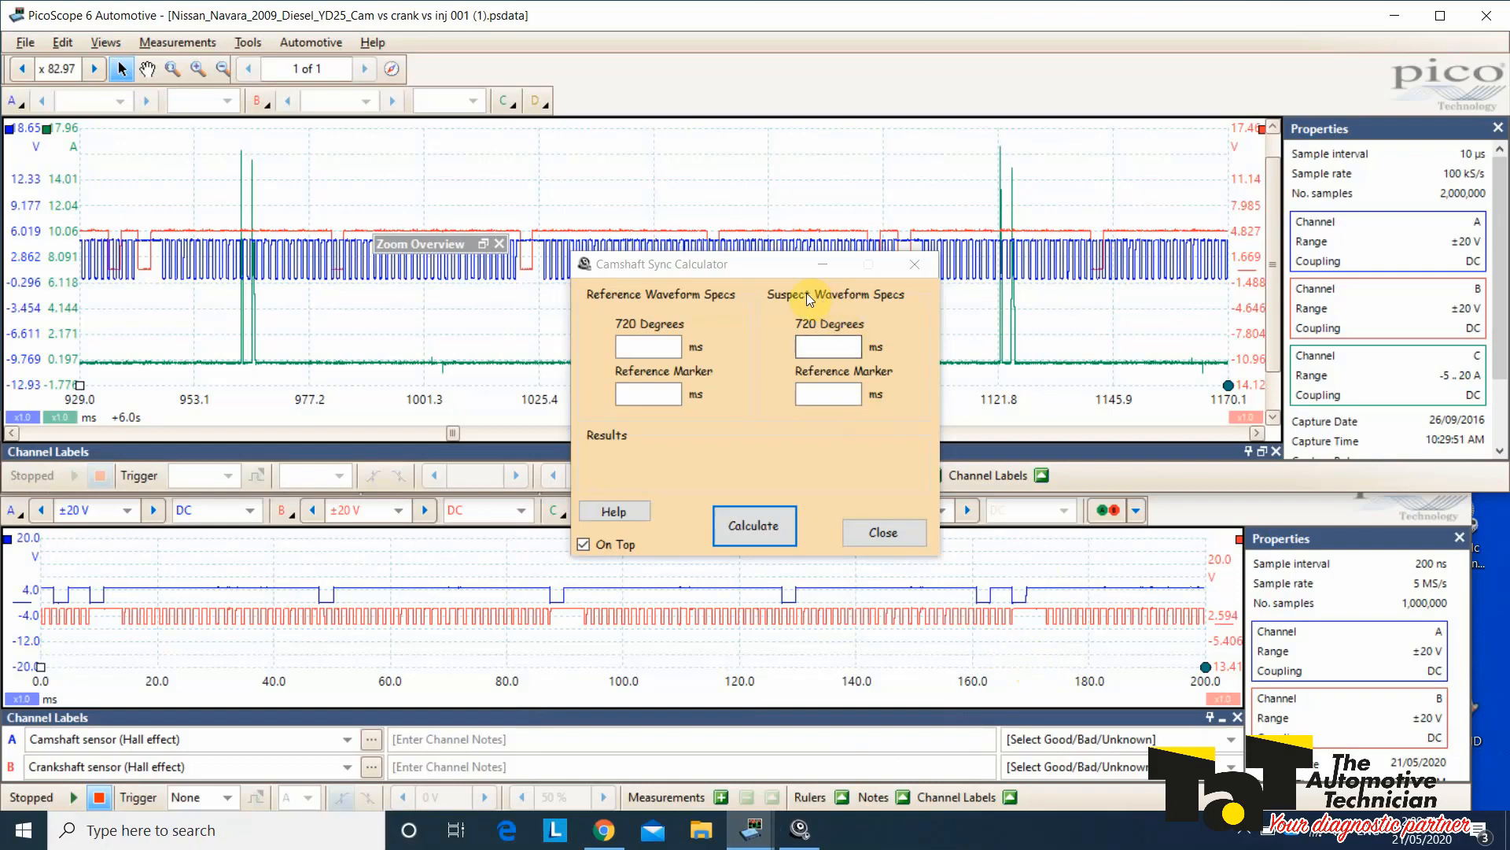
pyautogui.moveTo(599, 304)
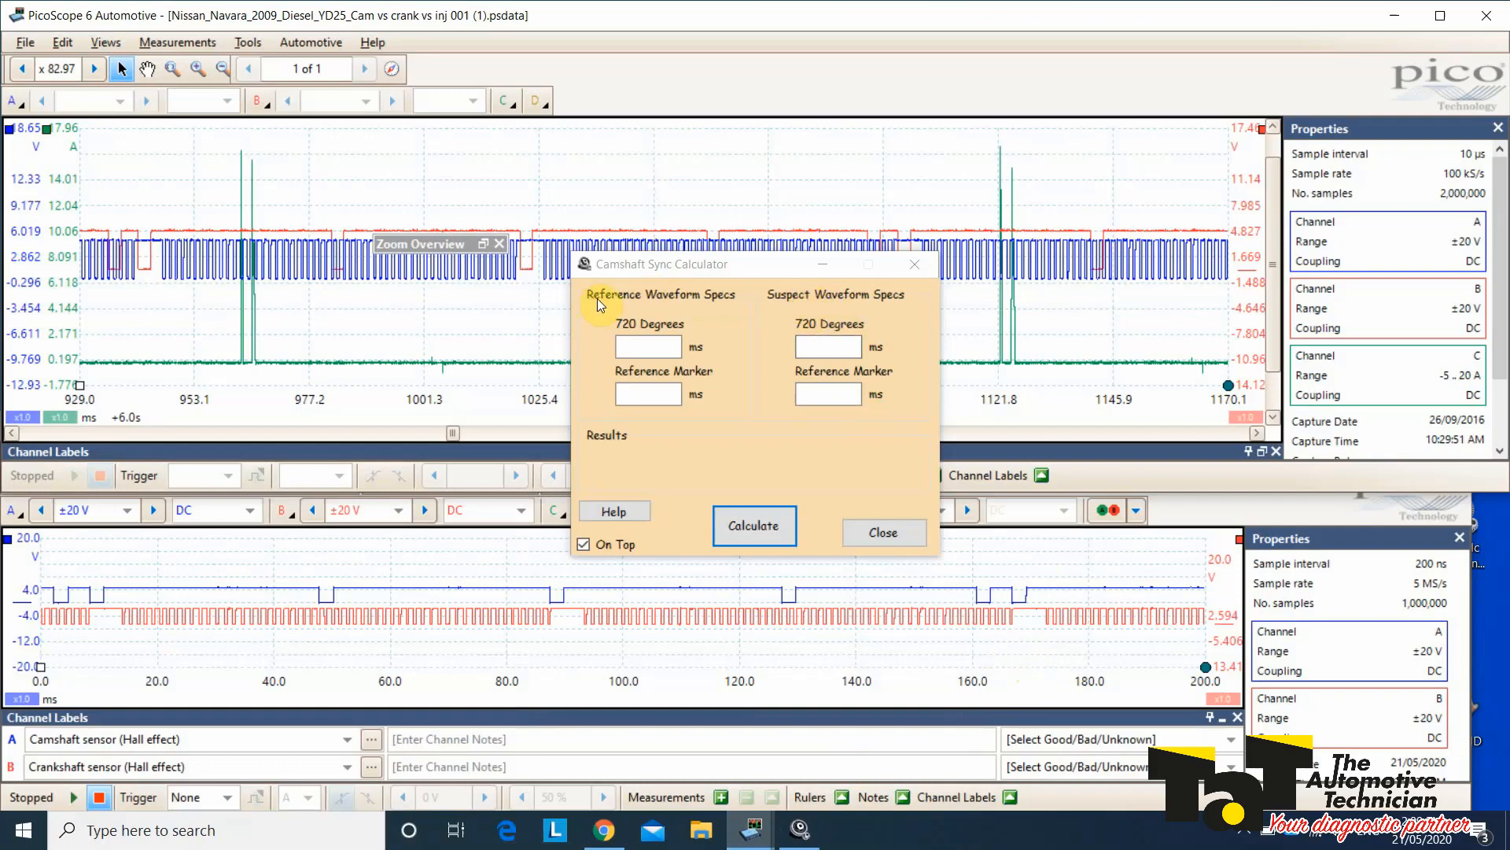
pyautogui.moveTo(431, 332)
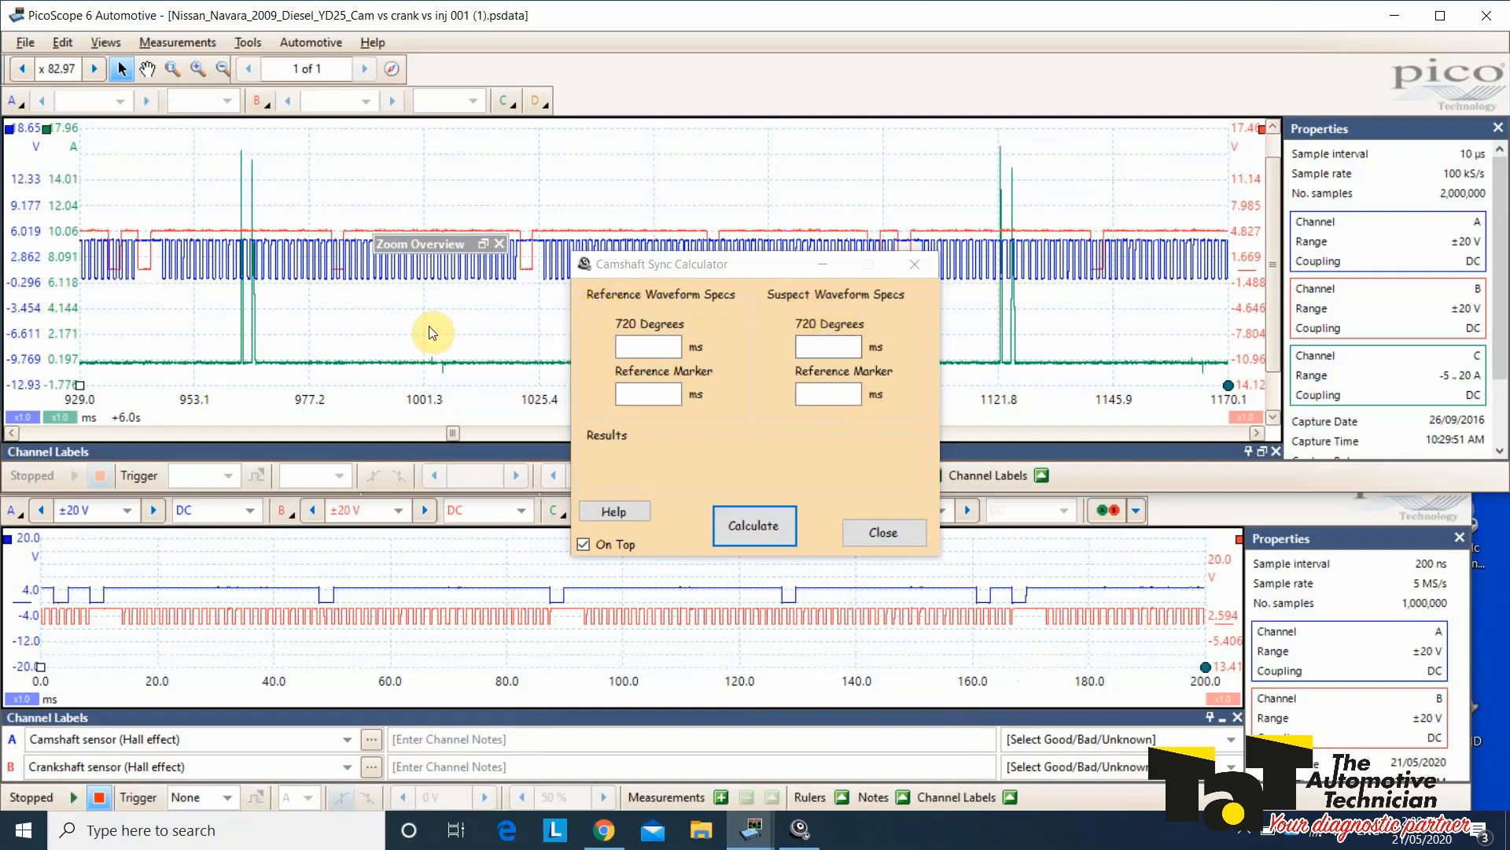
pyautogui.moveTo(78, 390)
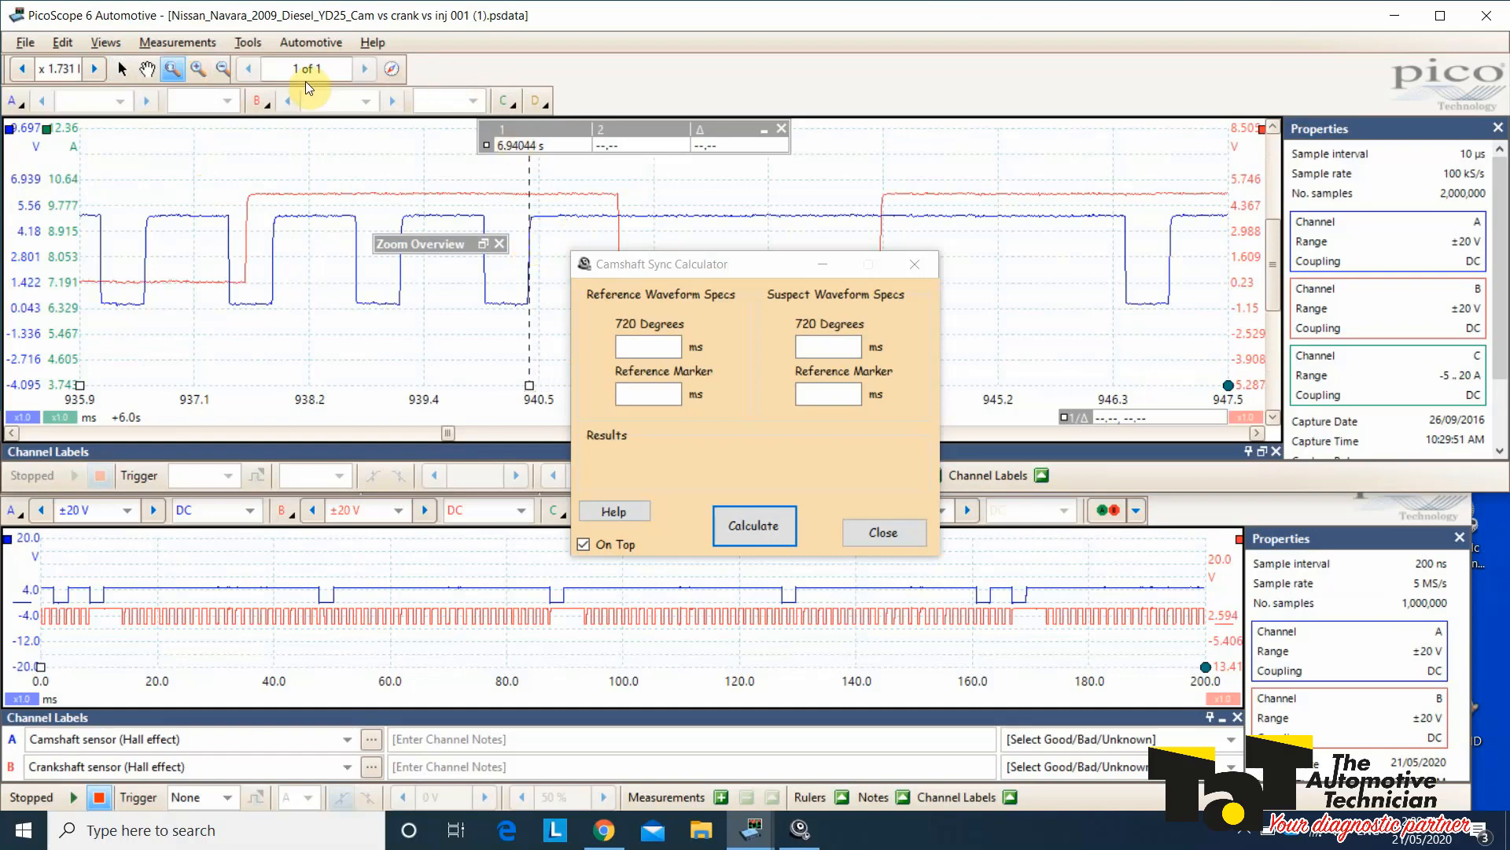
pyautogui.moveTo(309, 68)
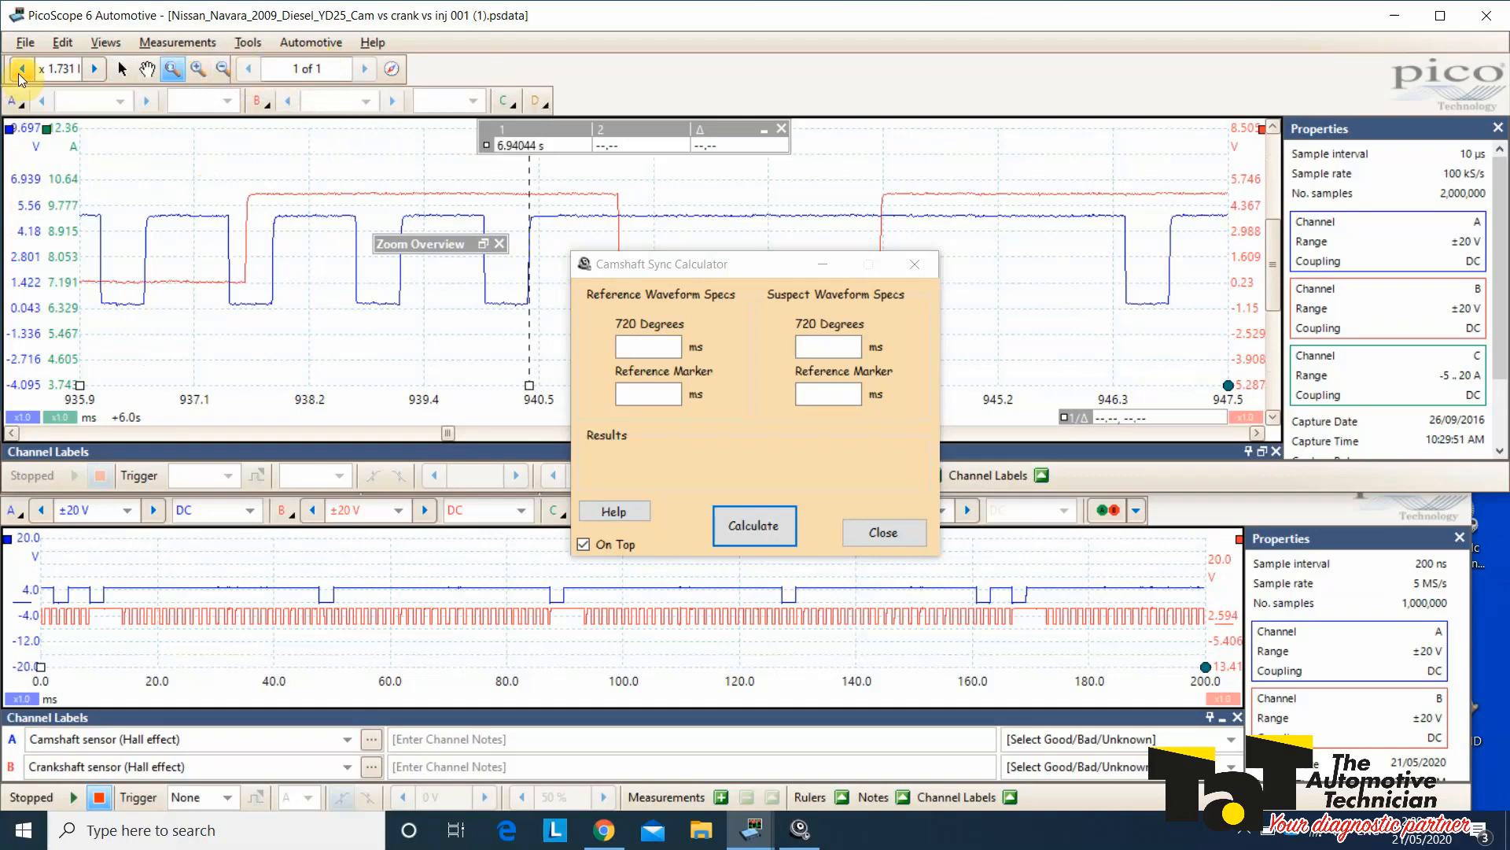
# Step: Zoom back out to the full Navara recording with the ruler left at 6.94044 s
pyautogui.click(17, 69)
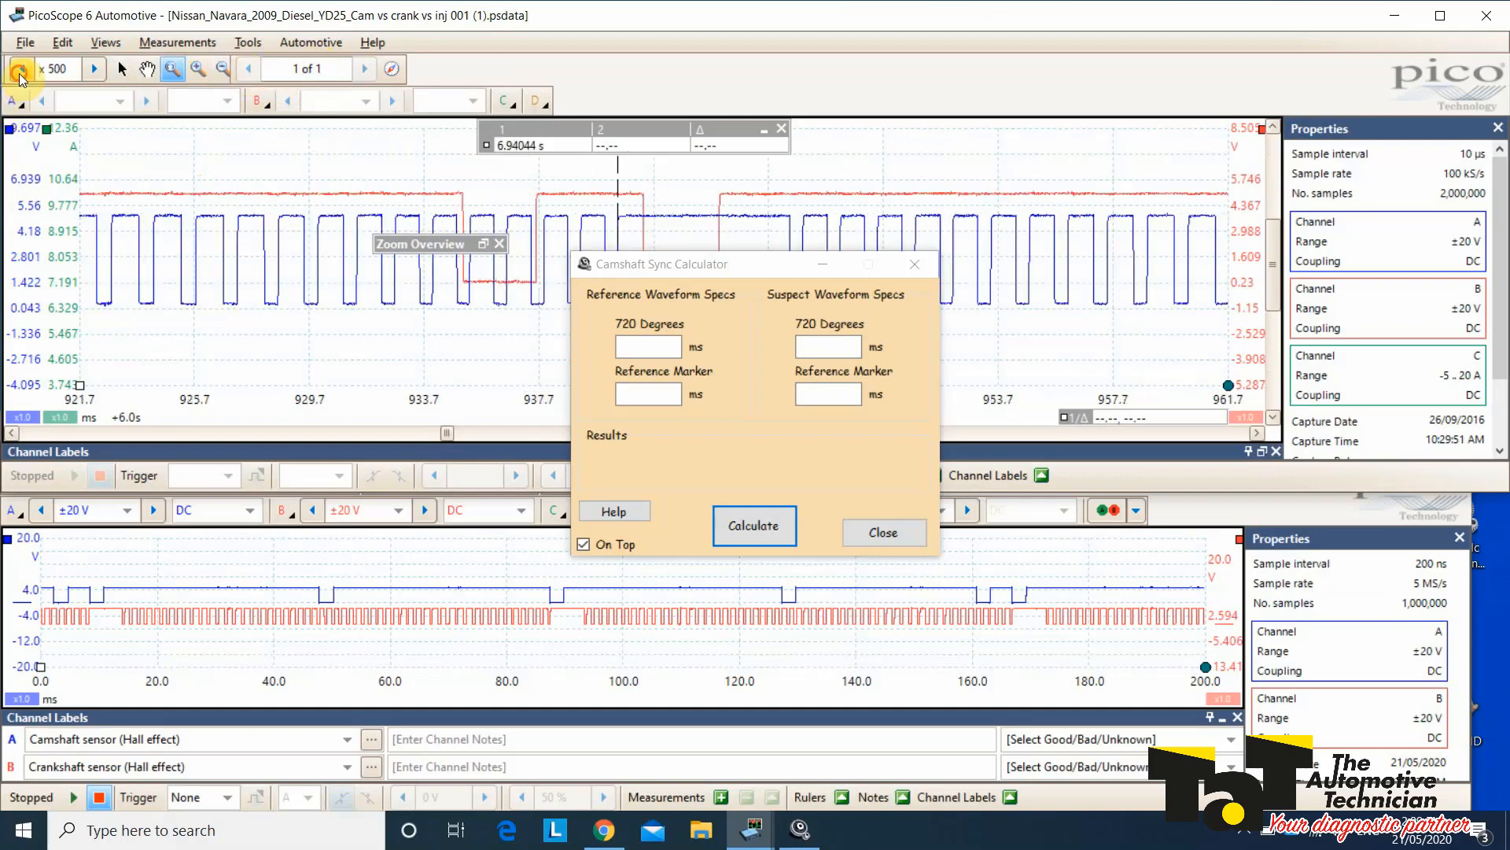
pyautogui.click(21, 67)
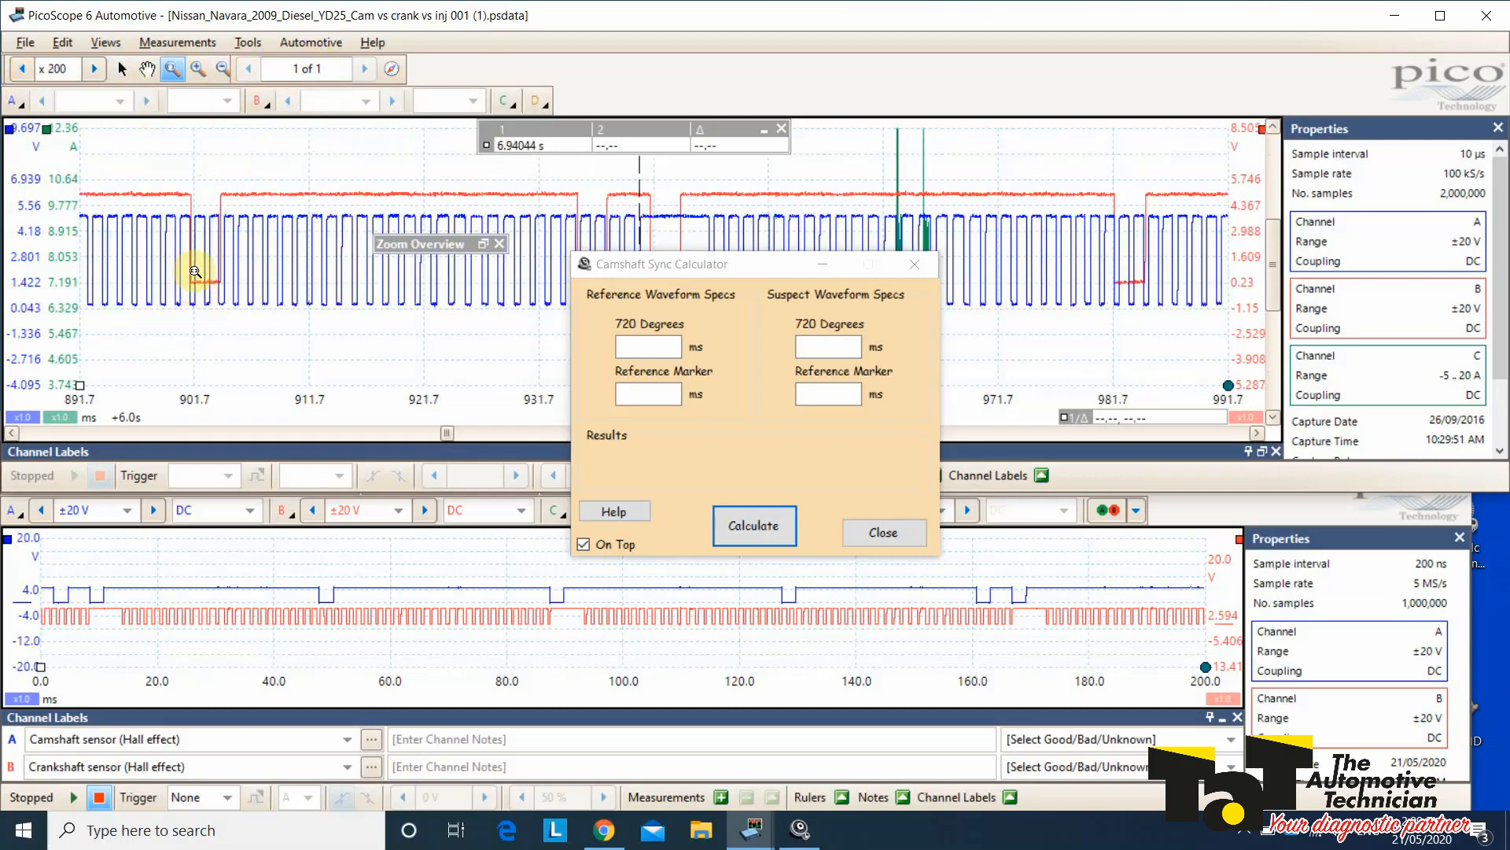
pyautogui.moveTo(493, 178)
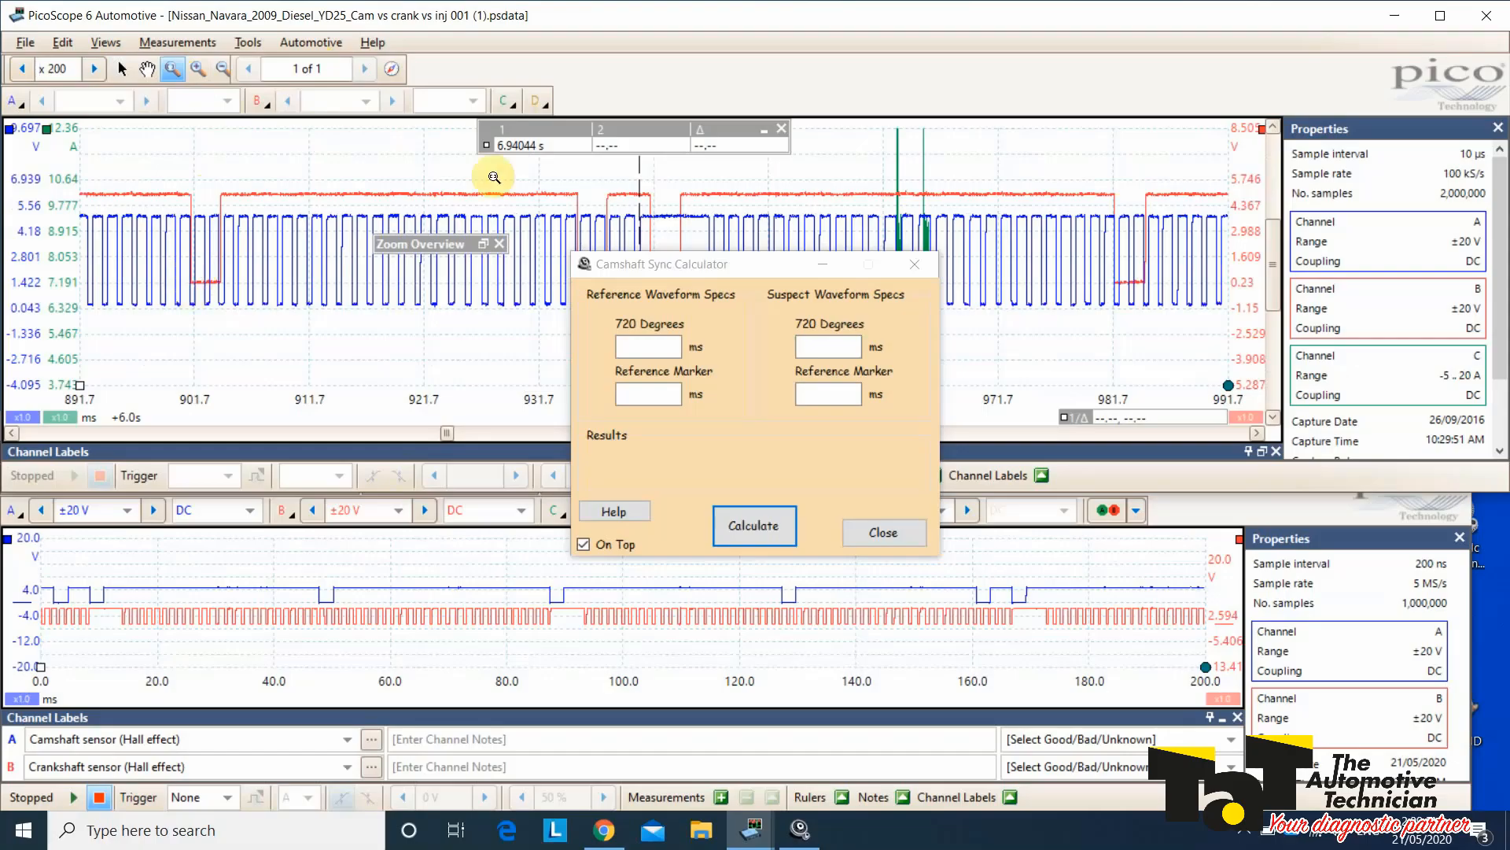
pyautogui.click(881, 532)
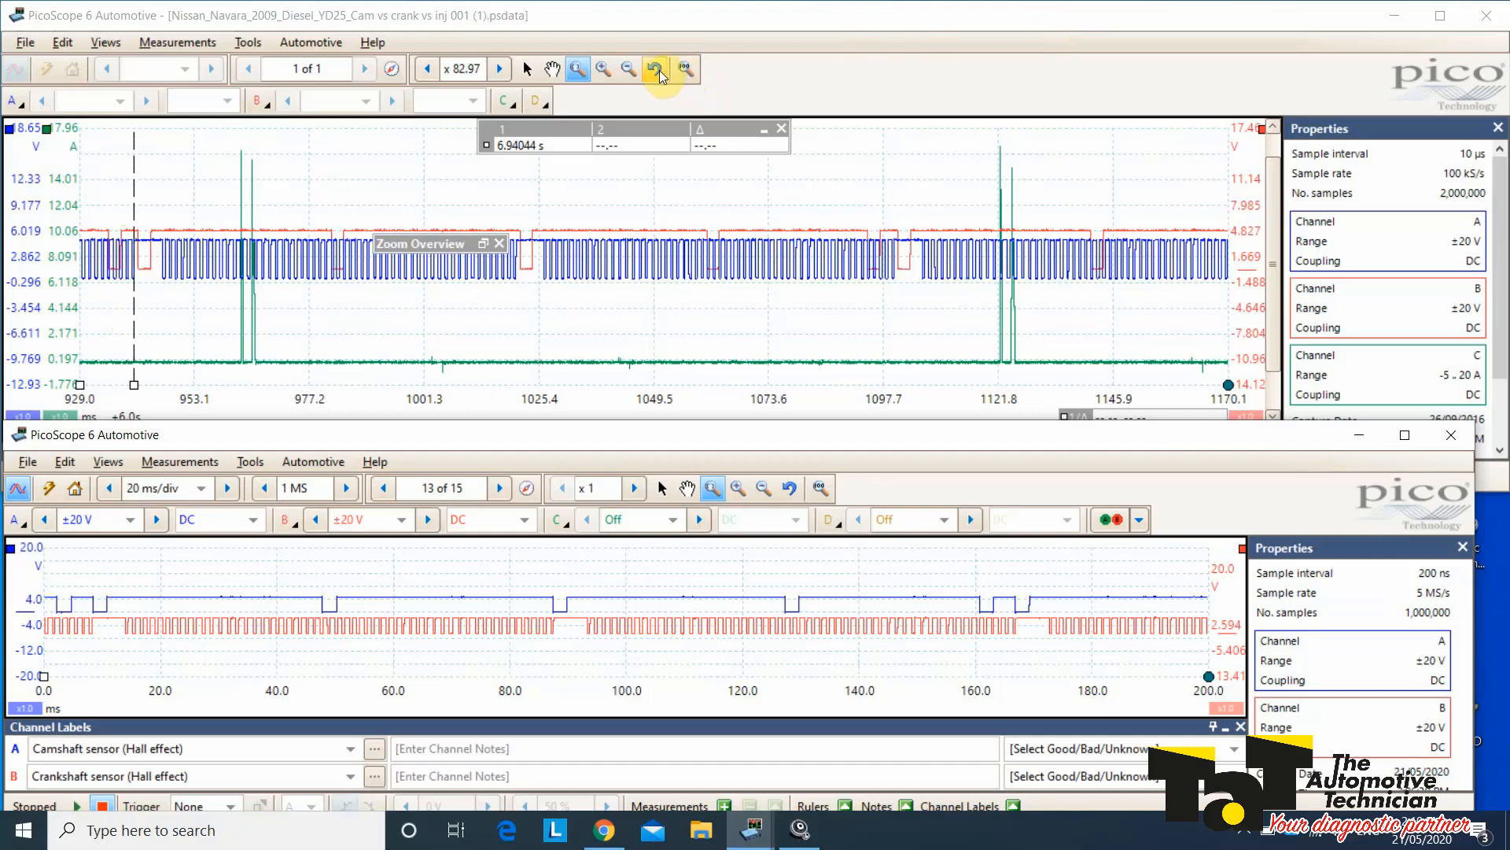
# Step: Place the second ruler at 7.099866 s for a 159.4 ms span, then reach the calculator's launch options
pyautogui.click(658, 68)
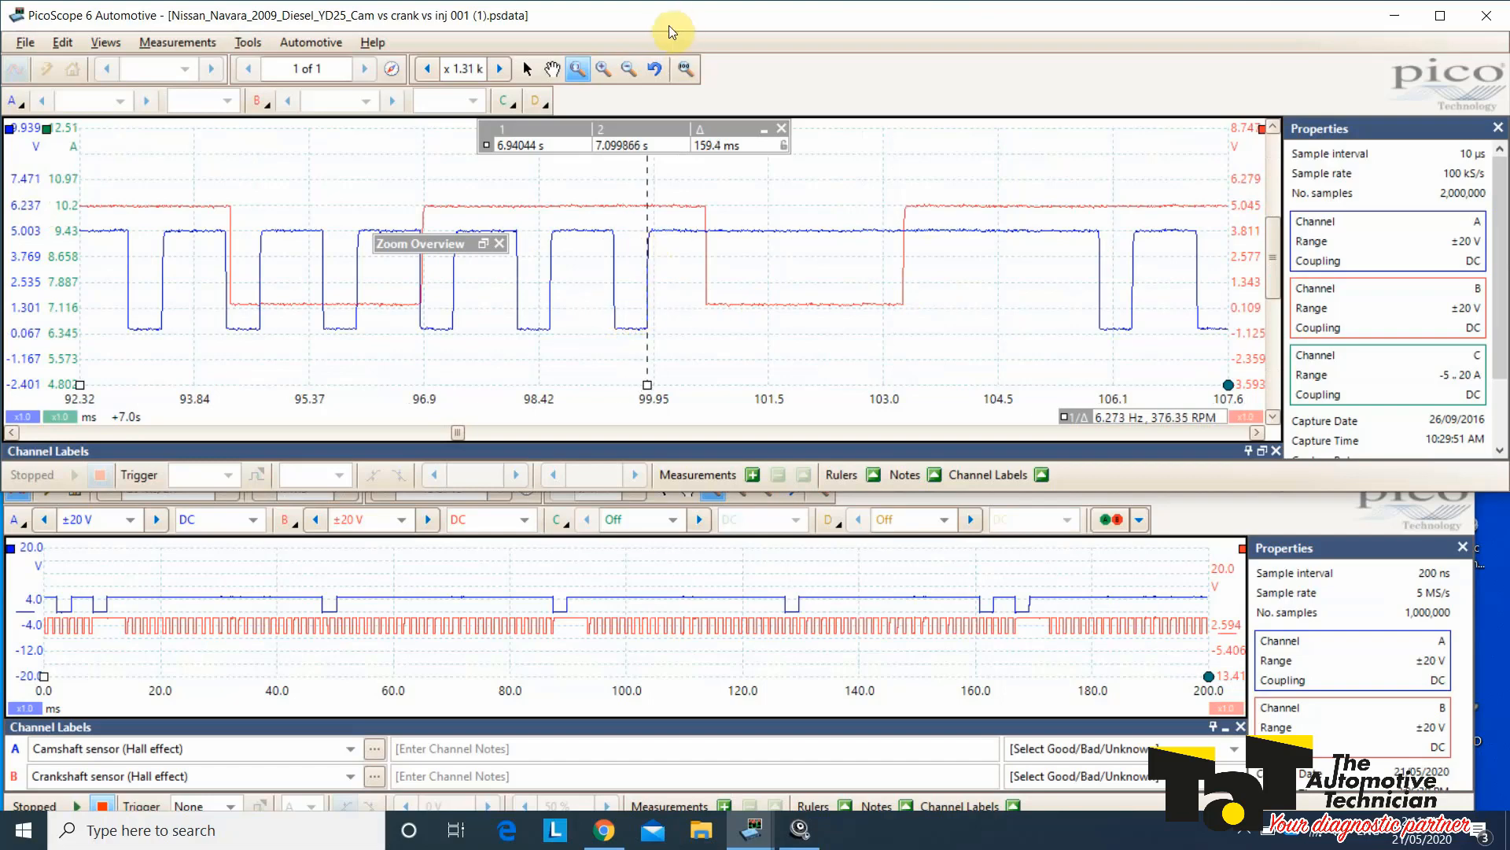
pyautogui.click(603, 67)
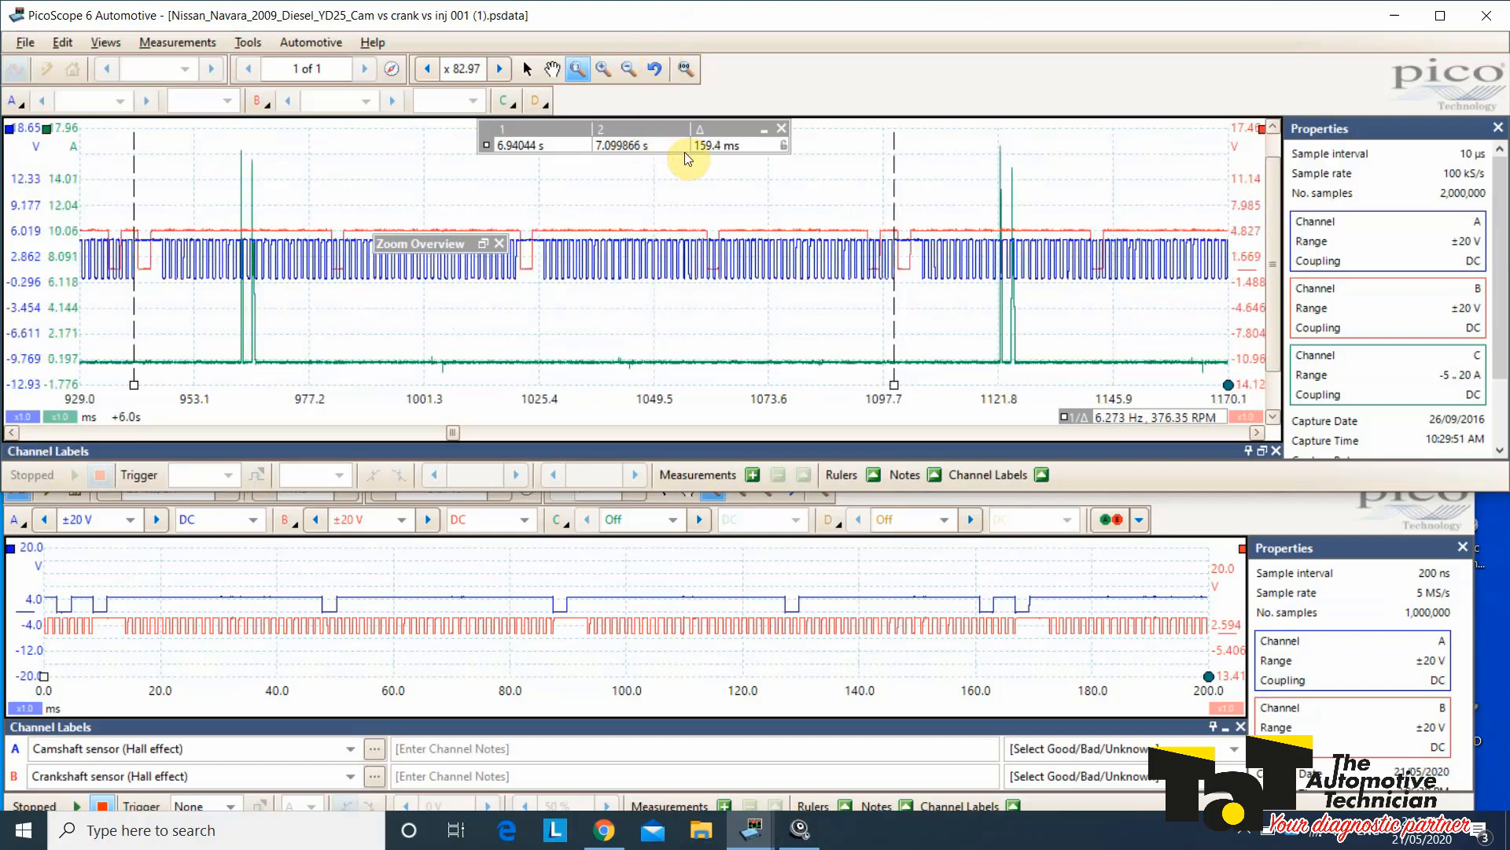
pyautogui.moveTo(877, 222)
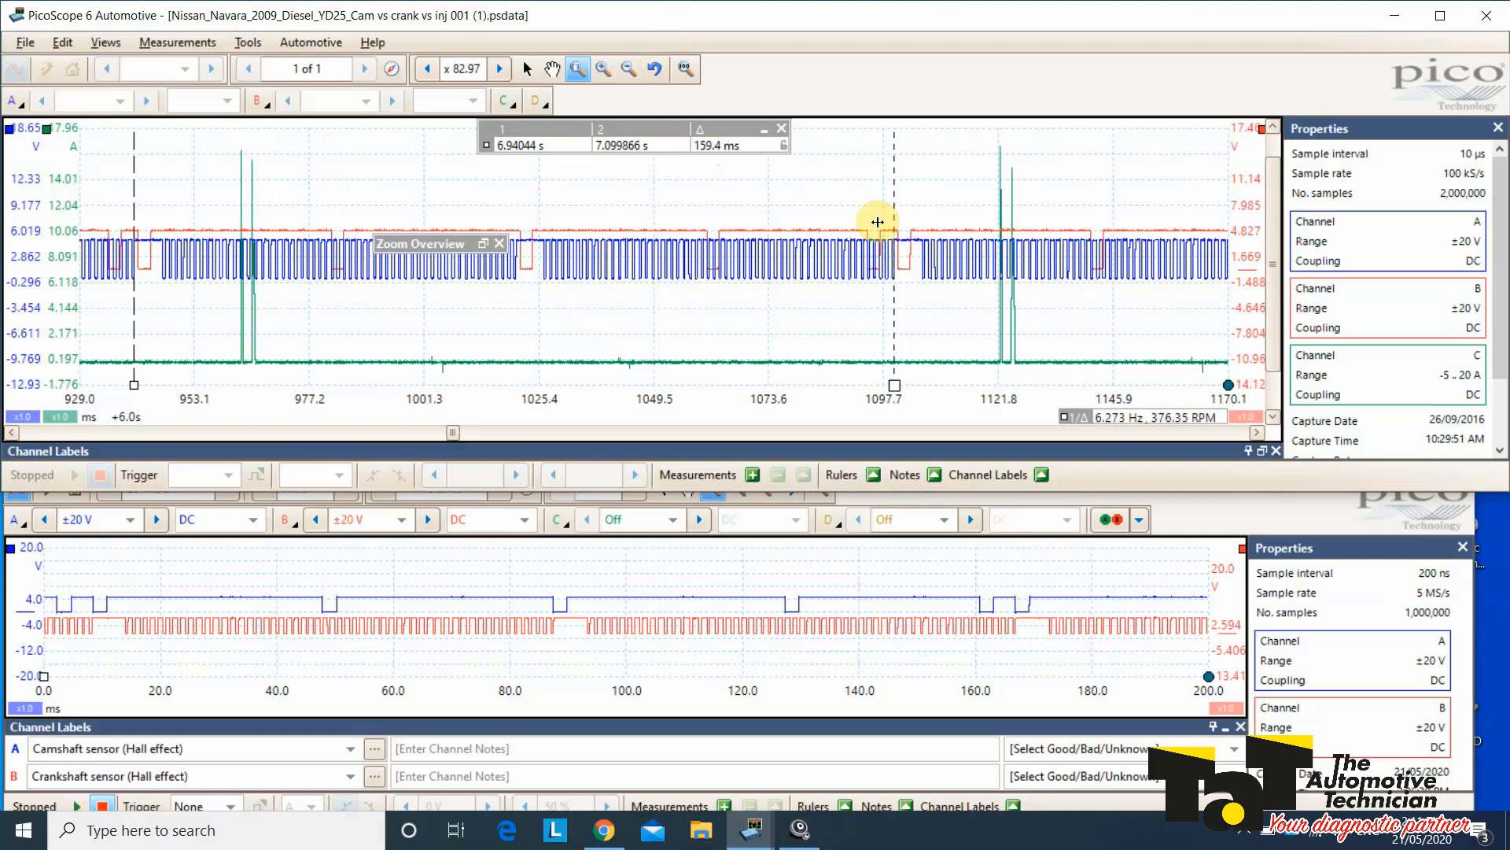
pyautogui.moveTo(699, 154)
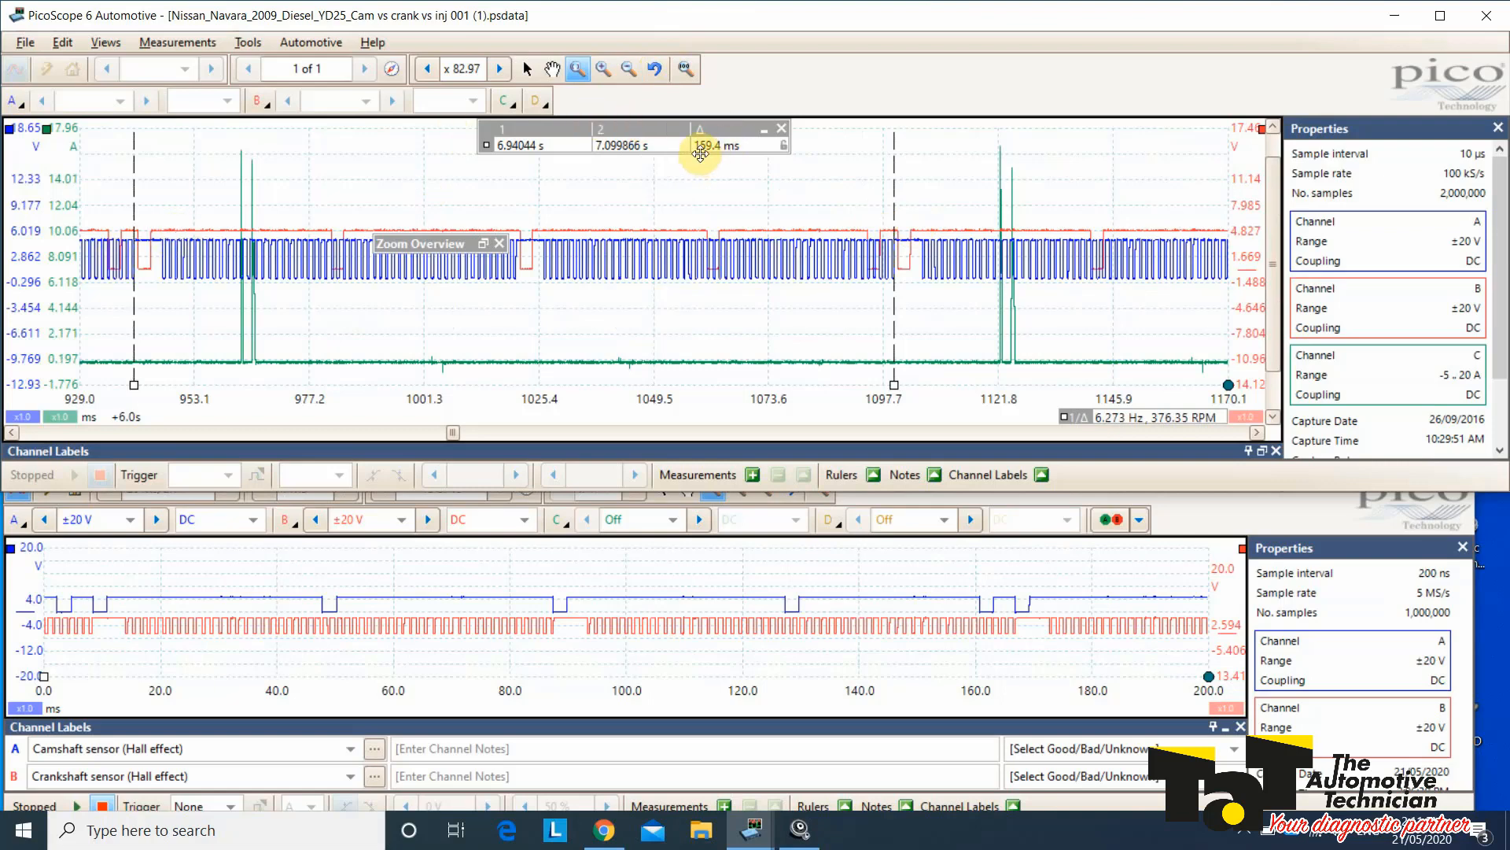
pyautogui.moveTo(682, 719)
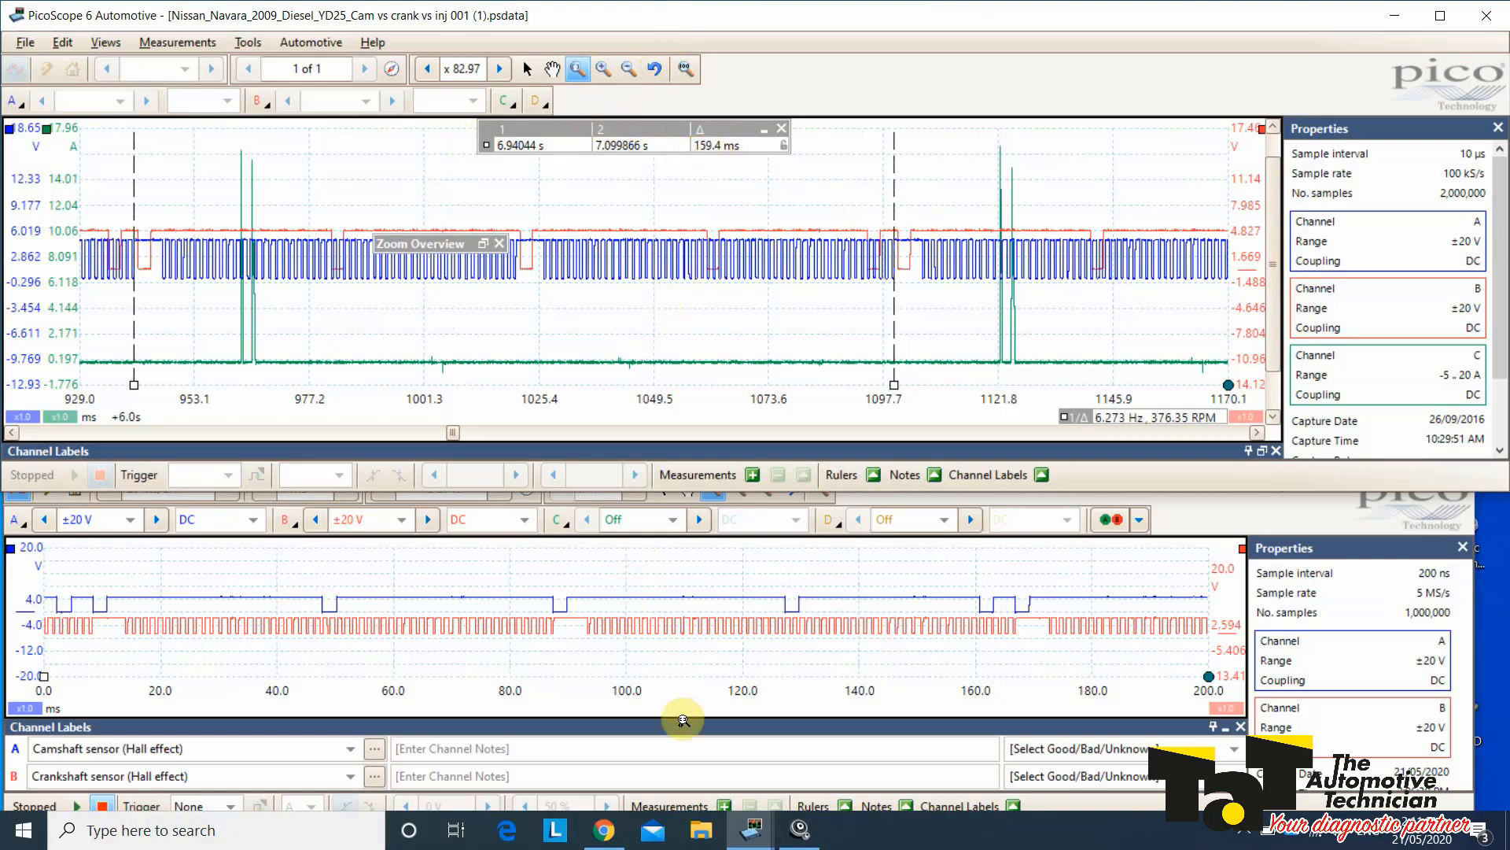
pyautogui.rightClick(800, 830)
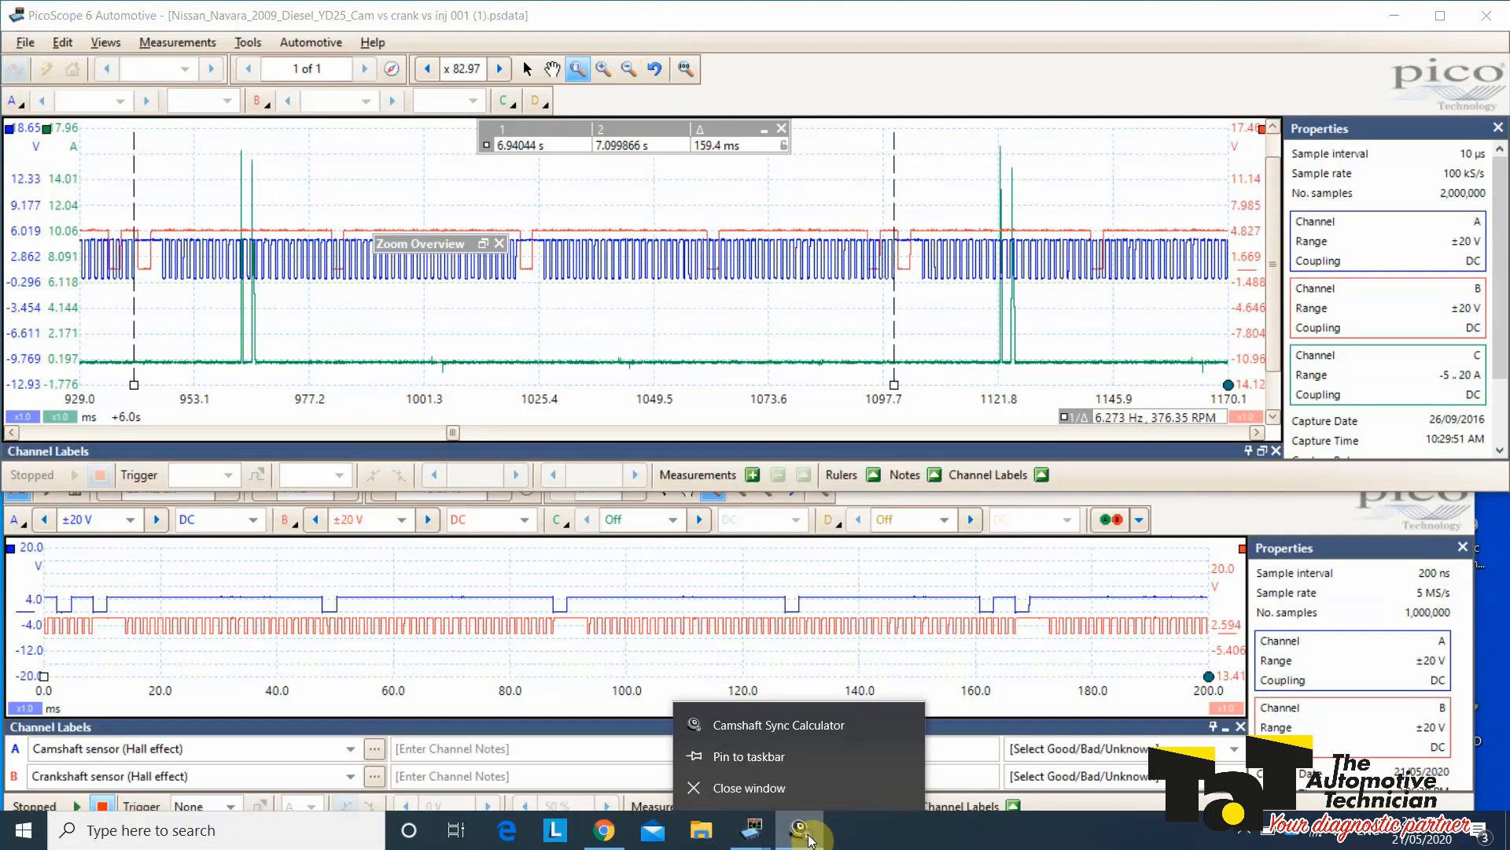
# Step: Launch the Camshaft Sync Calculator and enter reference 720 degrees 159.4 ms and marker 153.9 ms
pyautogui.click(779, 724)
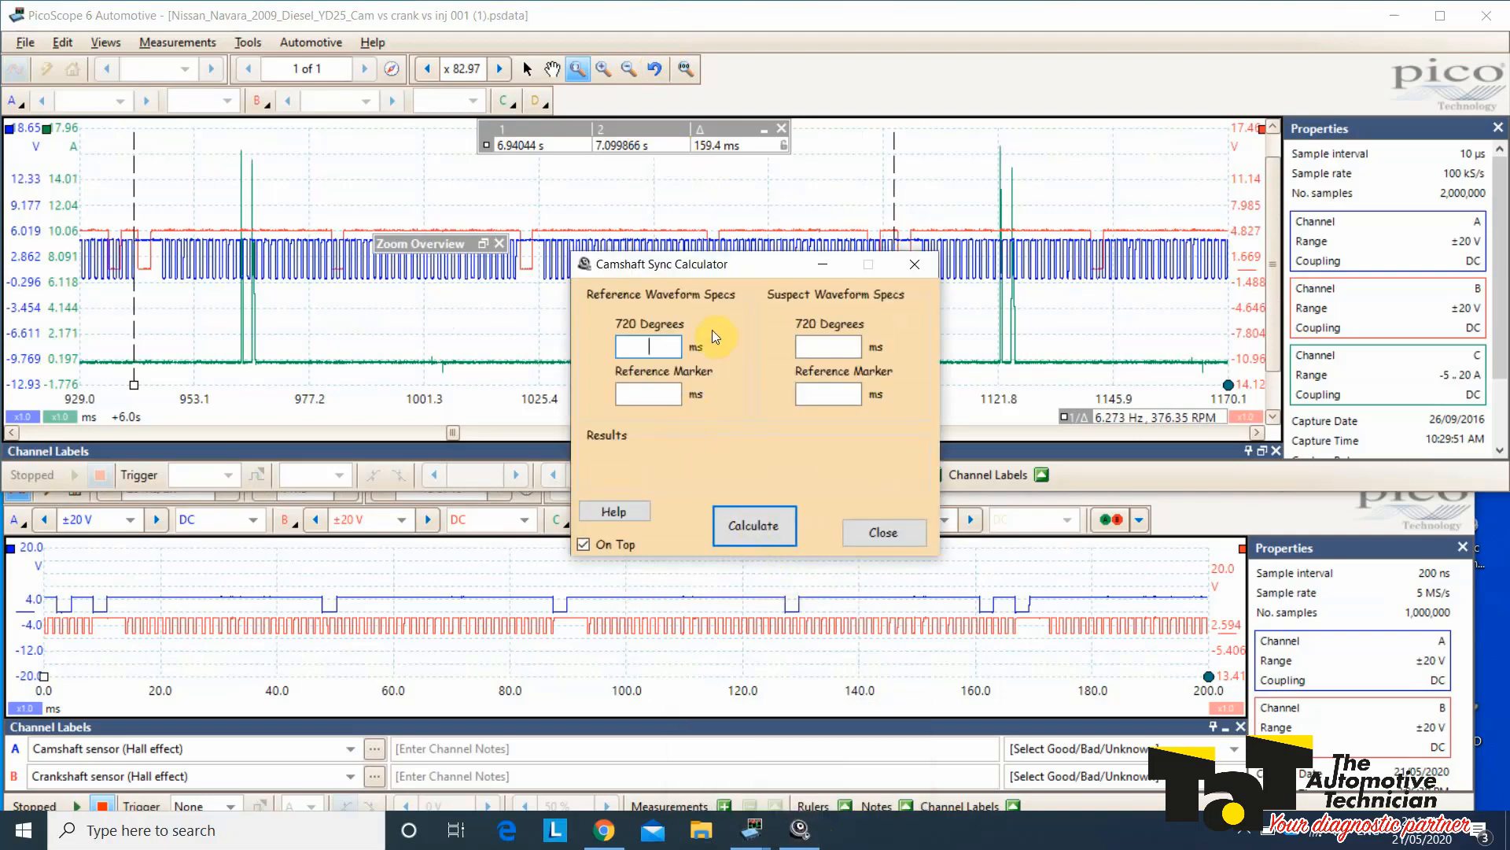
pyautogui.moveTo(723, 215)
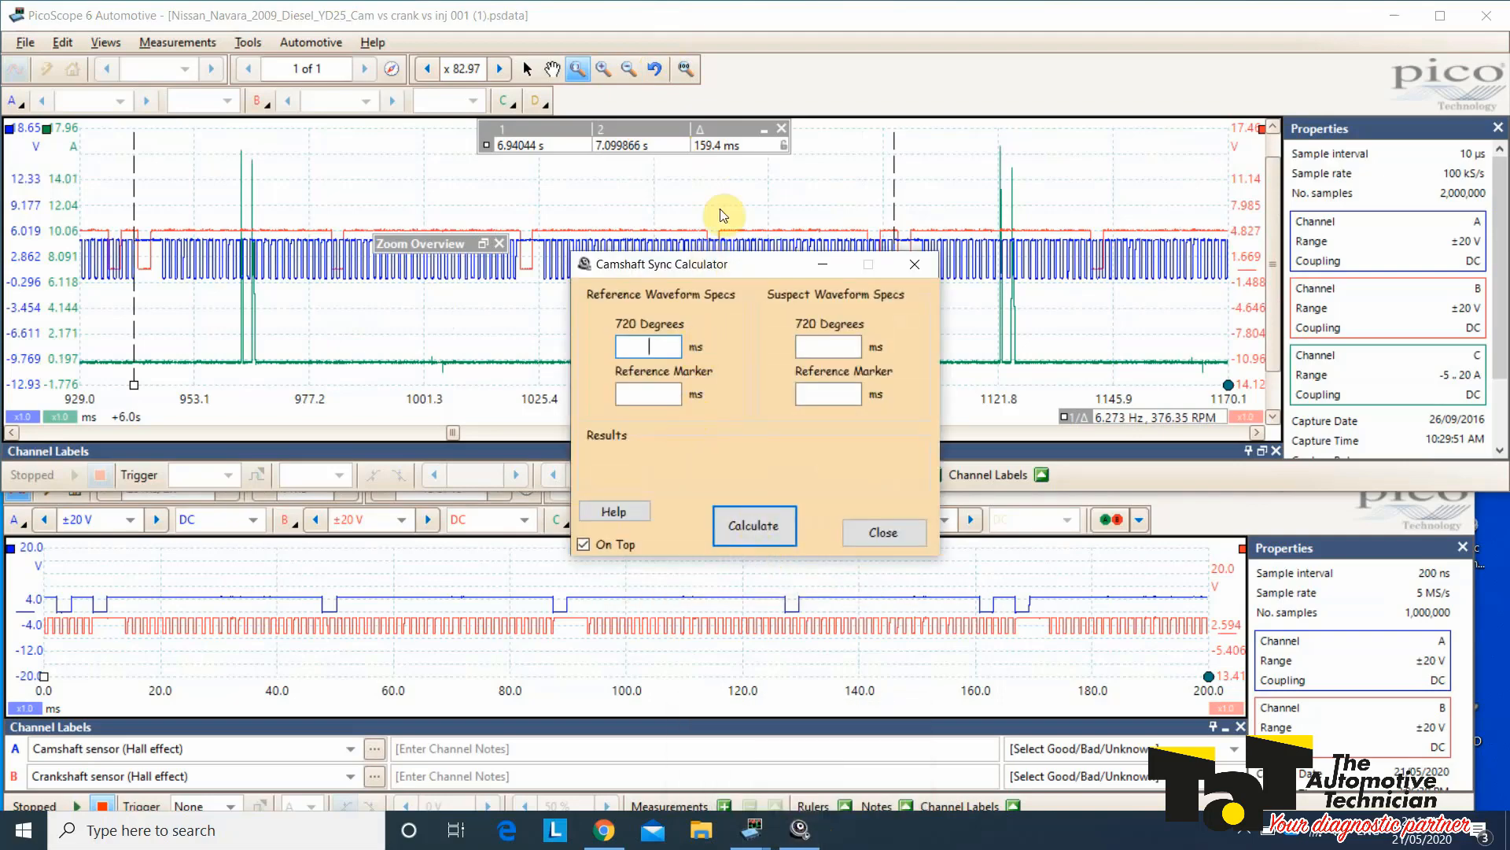
pyautogui.write('159.4')
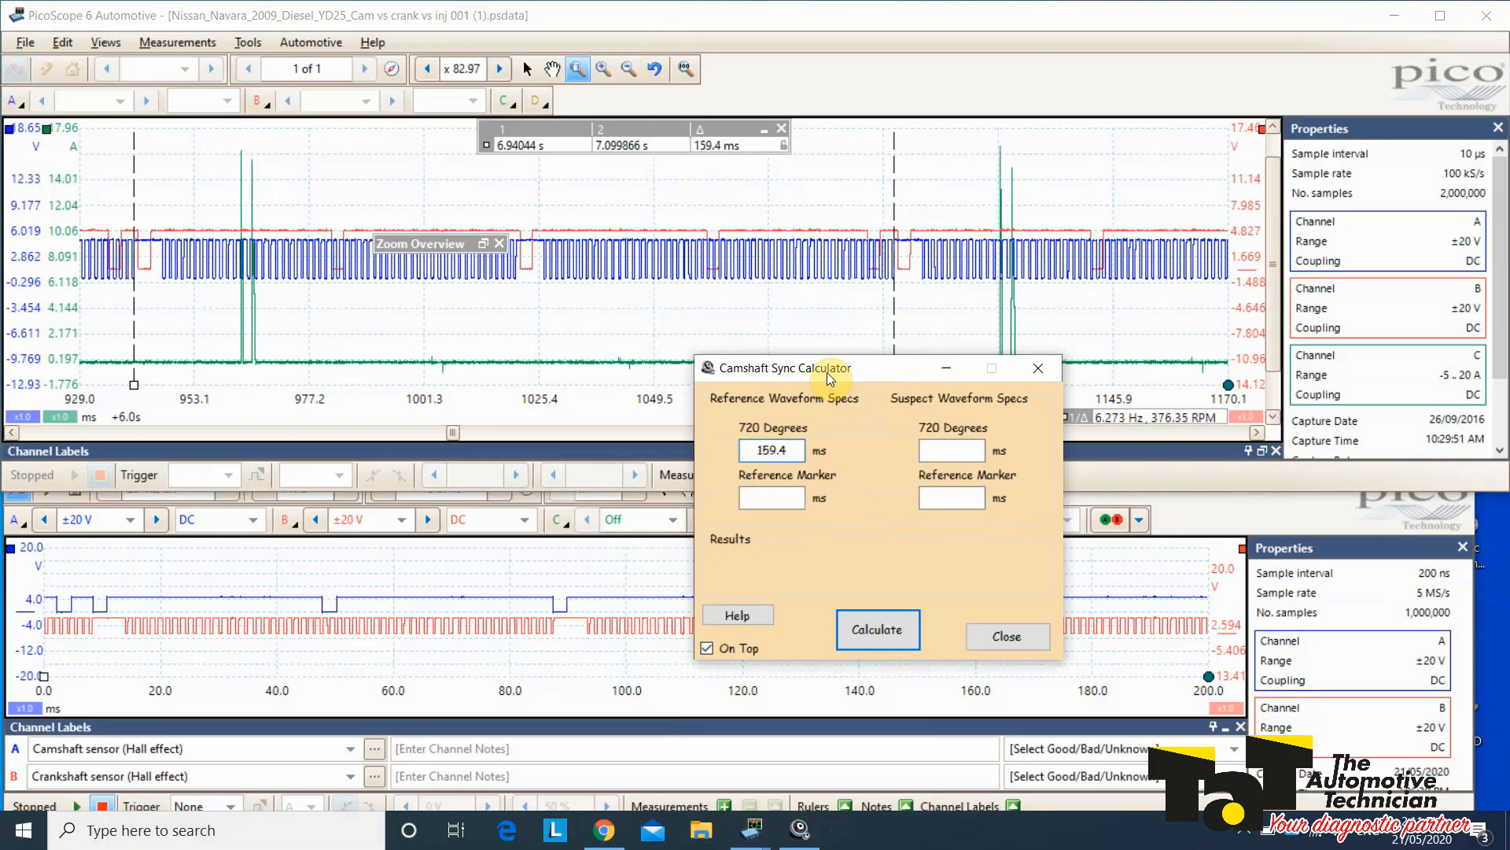
pyautogui.moveTo(782, 132)
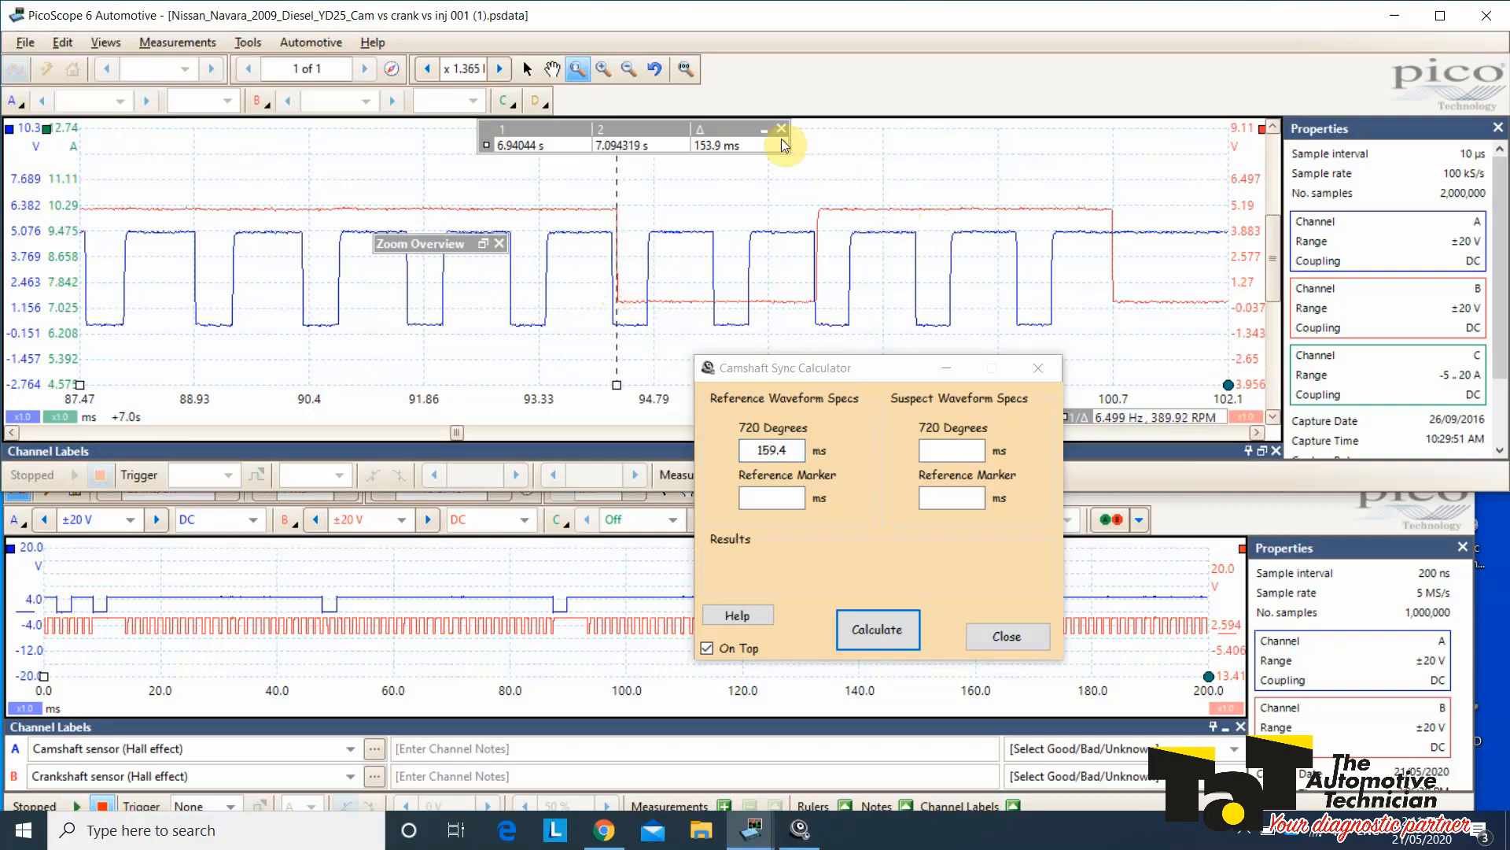
pyautogui.moveTo(717, 156)
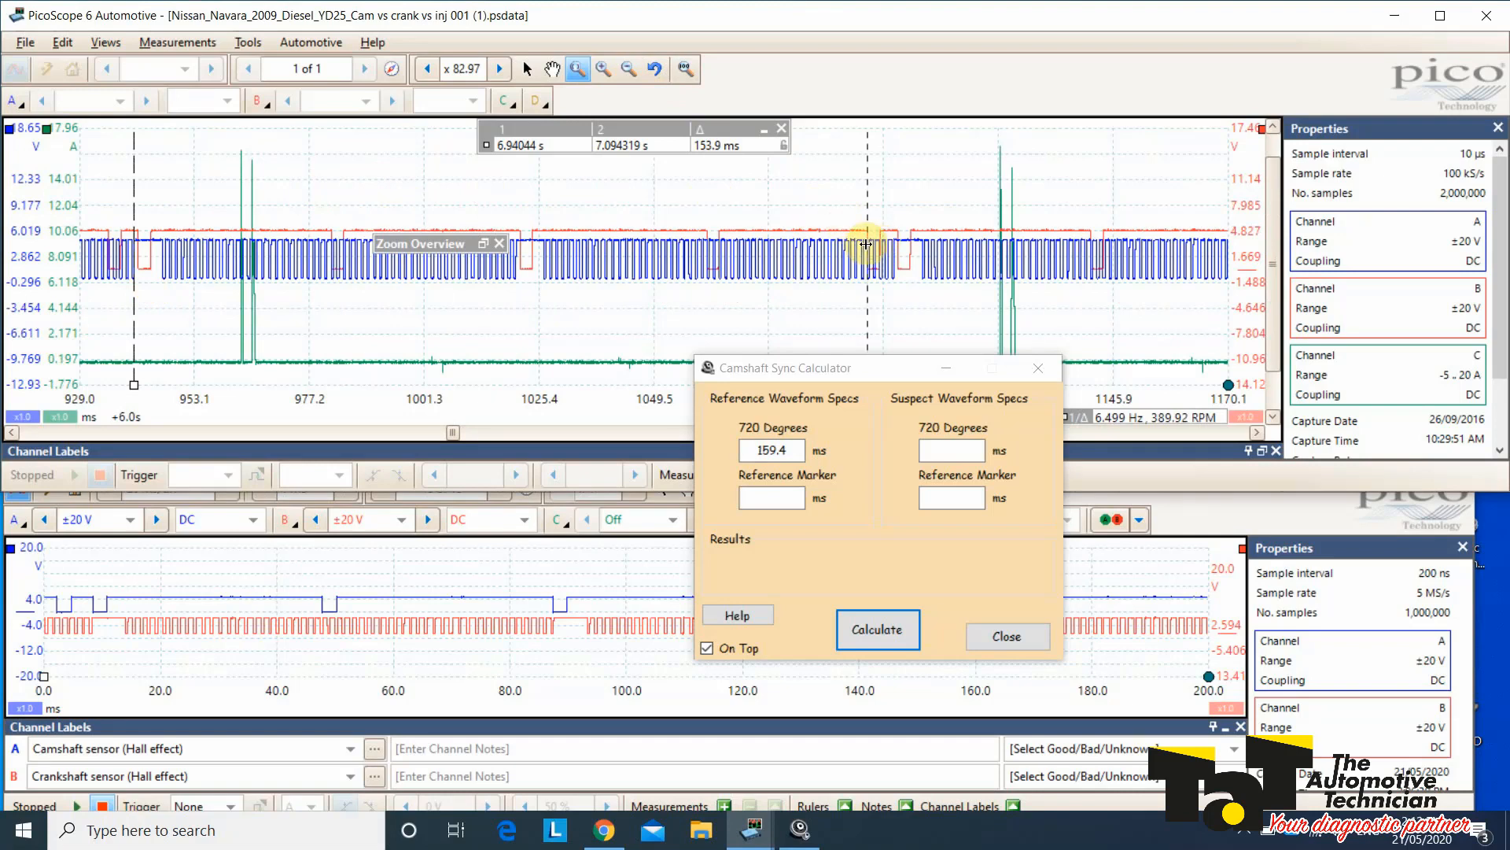
pyautogui.moveTo(708, 167)
pyautogui.write('153.')
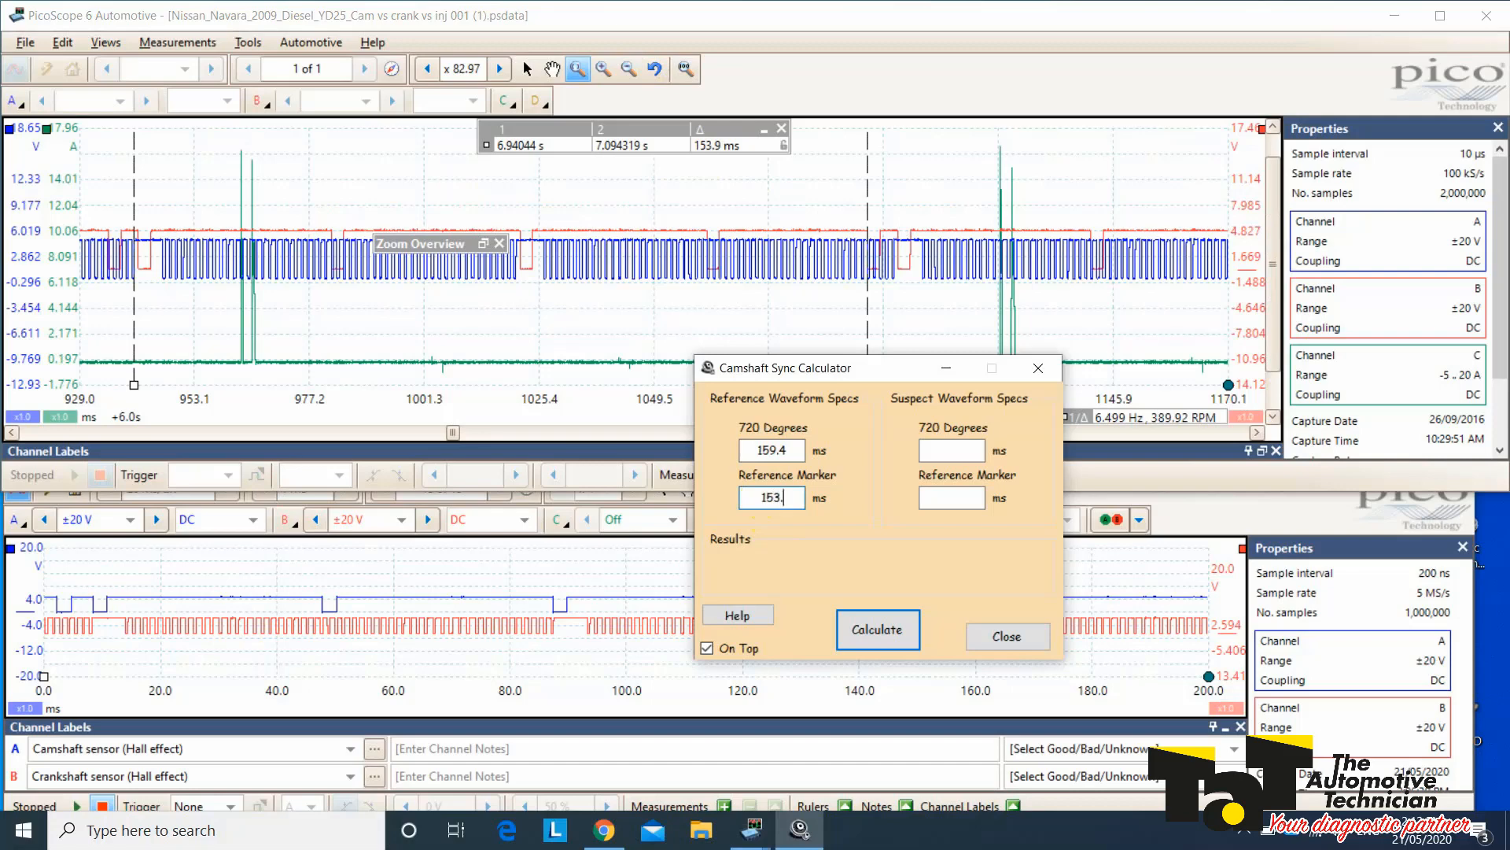
pyautogui.write('9')
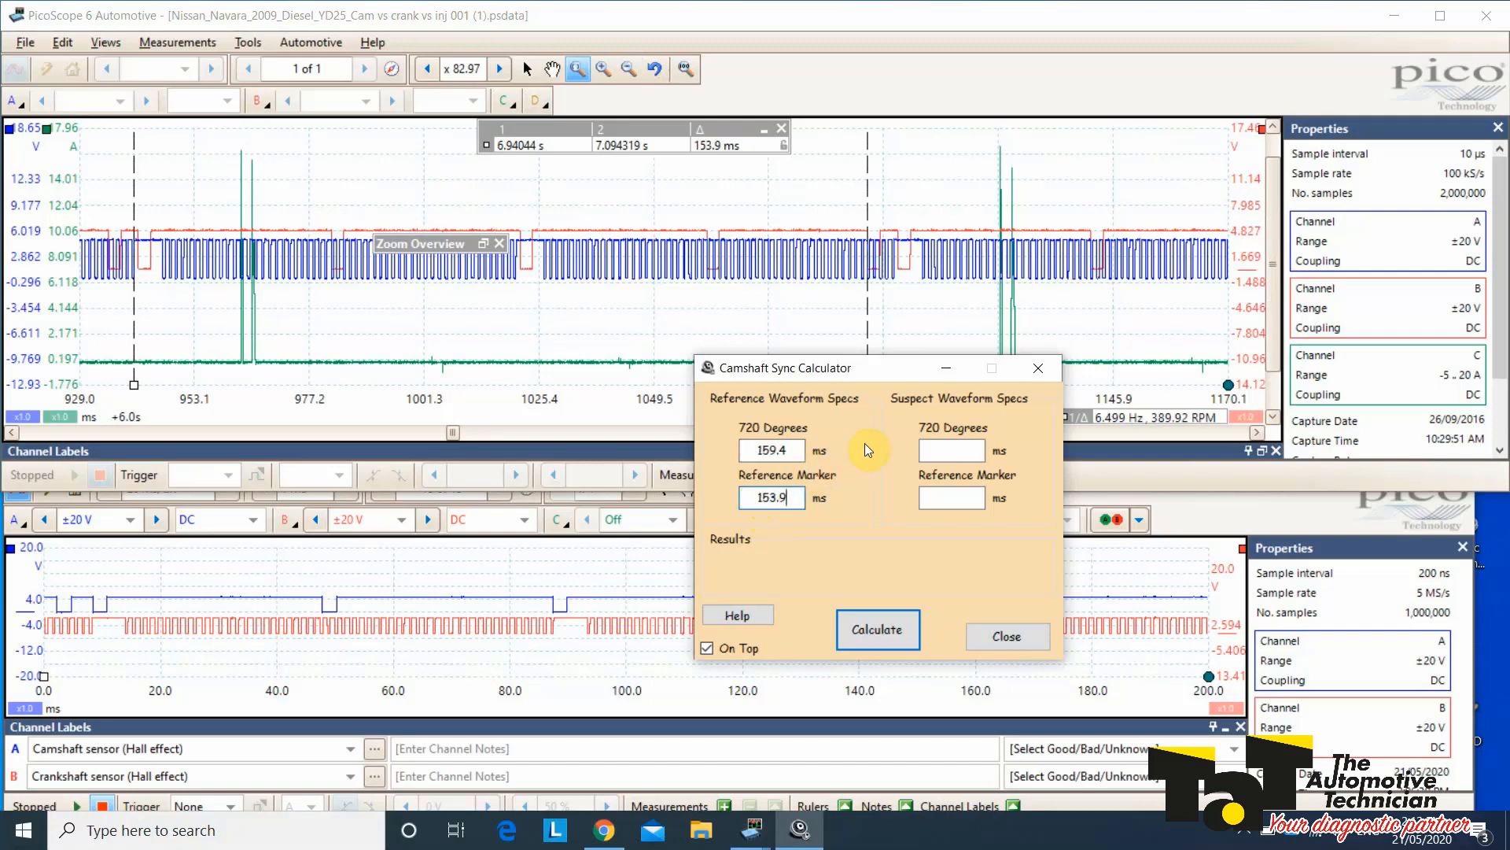
pyautogui.moveTo(411, 623)
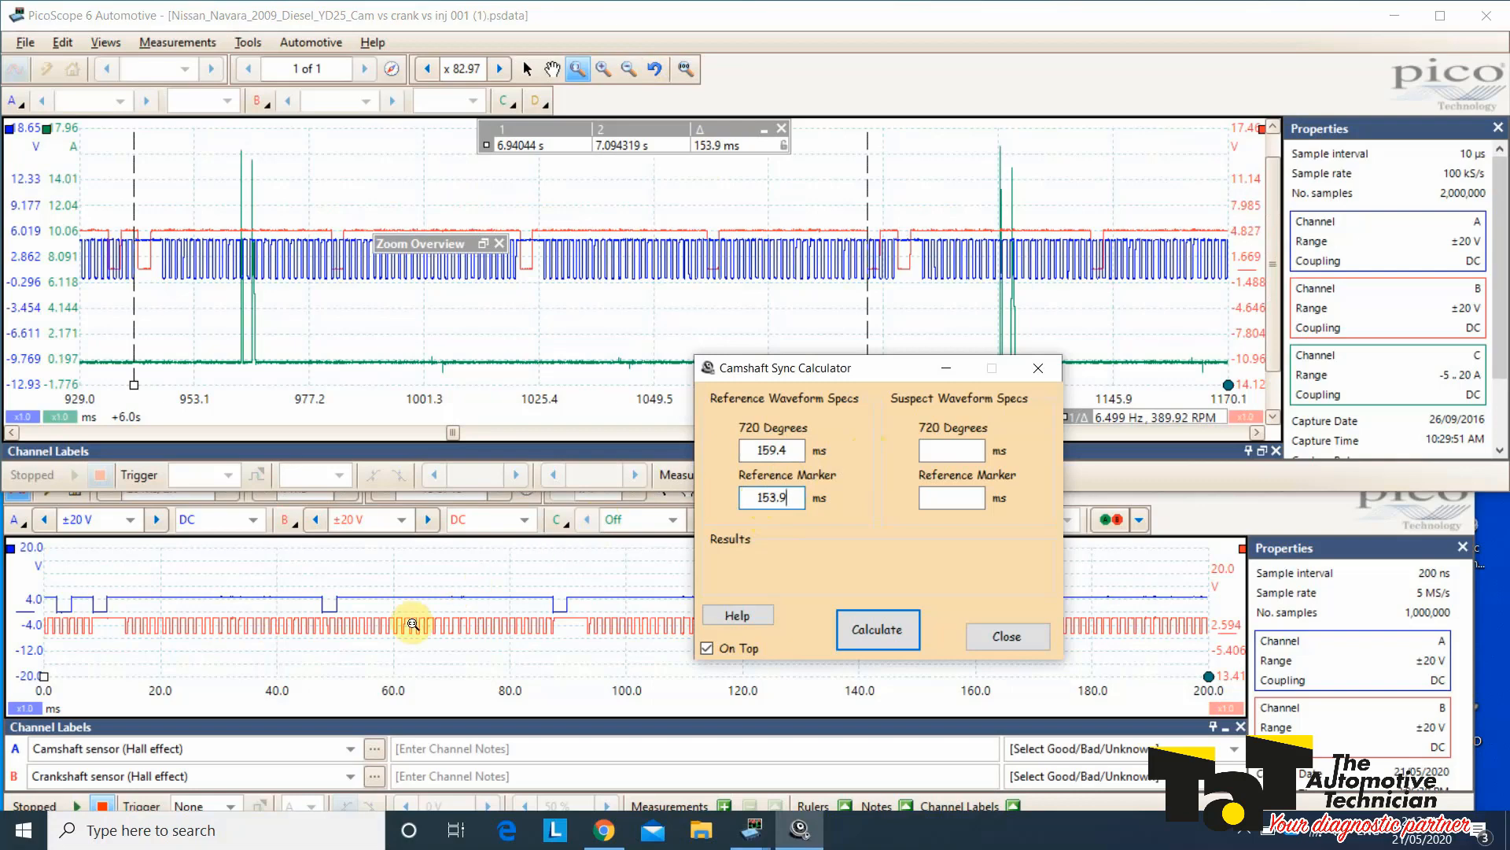
pyautogui.moveTo(94, 629)
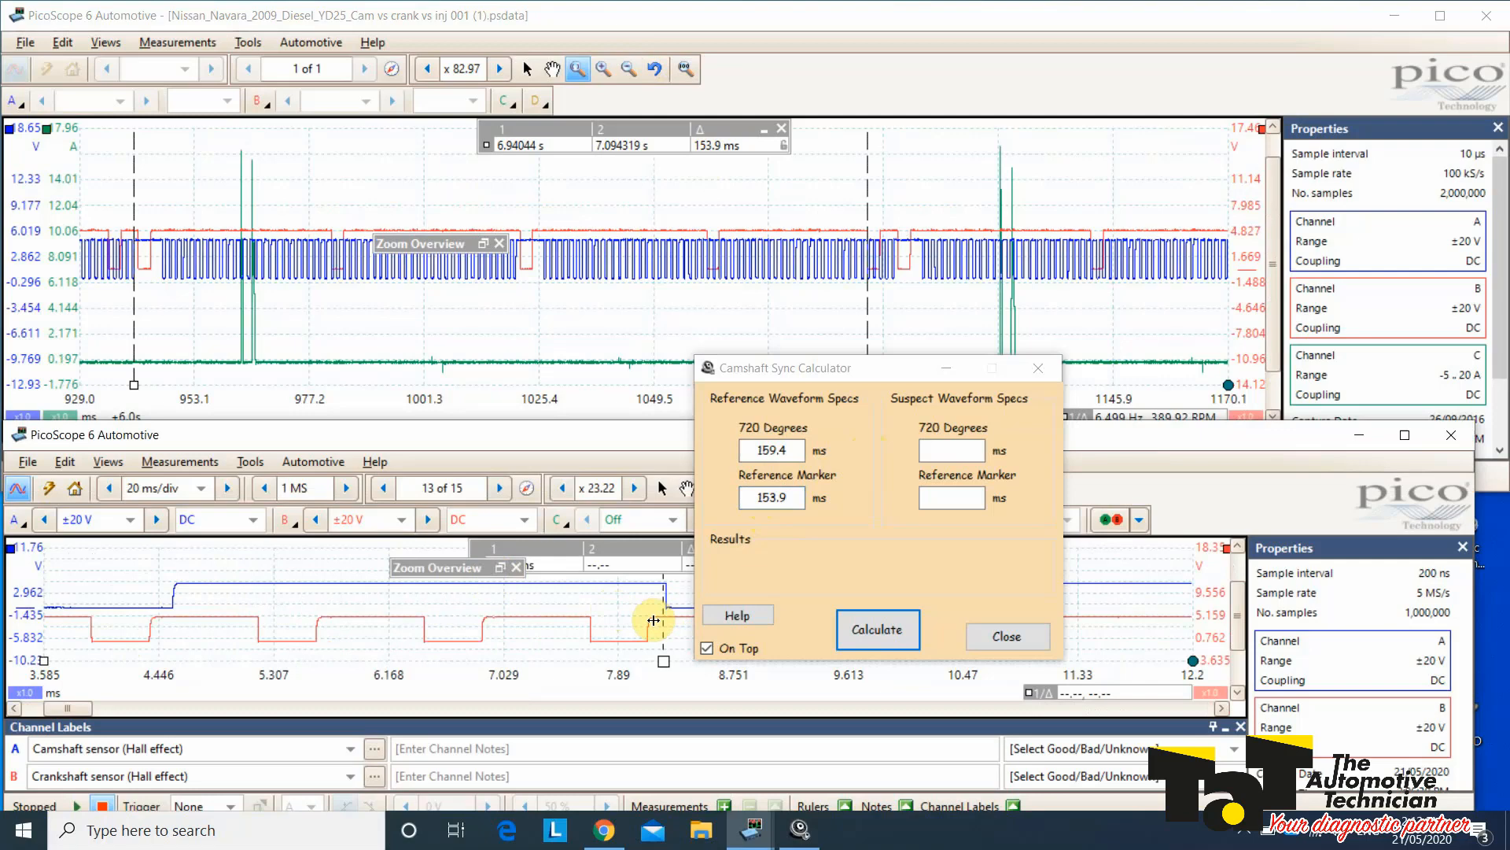
# Step: Zoom out over the whole suspect capture and enter 158.7 ms as Suspect 720 Degrees
pyautogui.rightClick(650, 621)
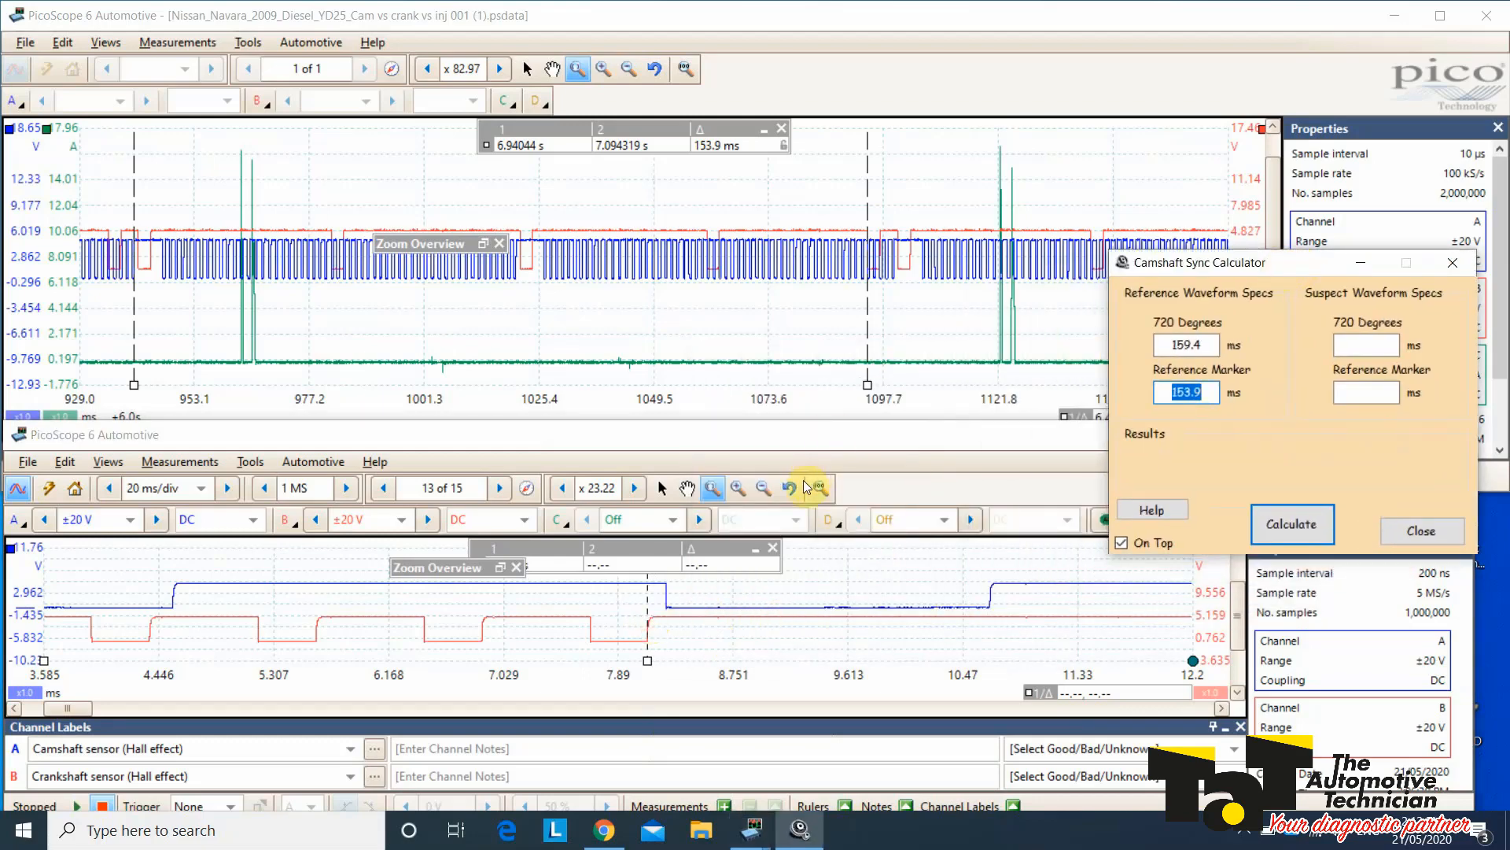
pyautogui.click(788, 488)
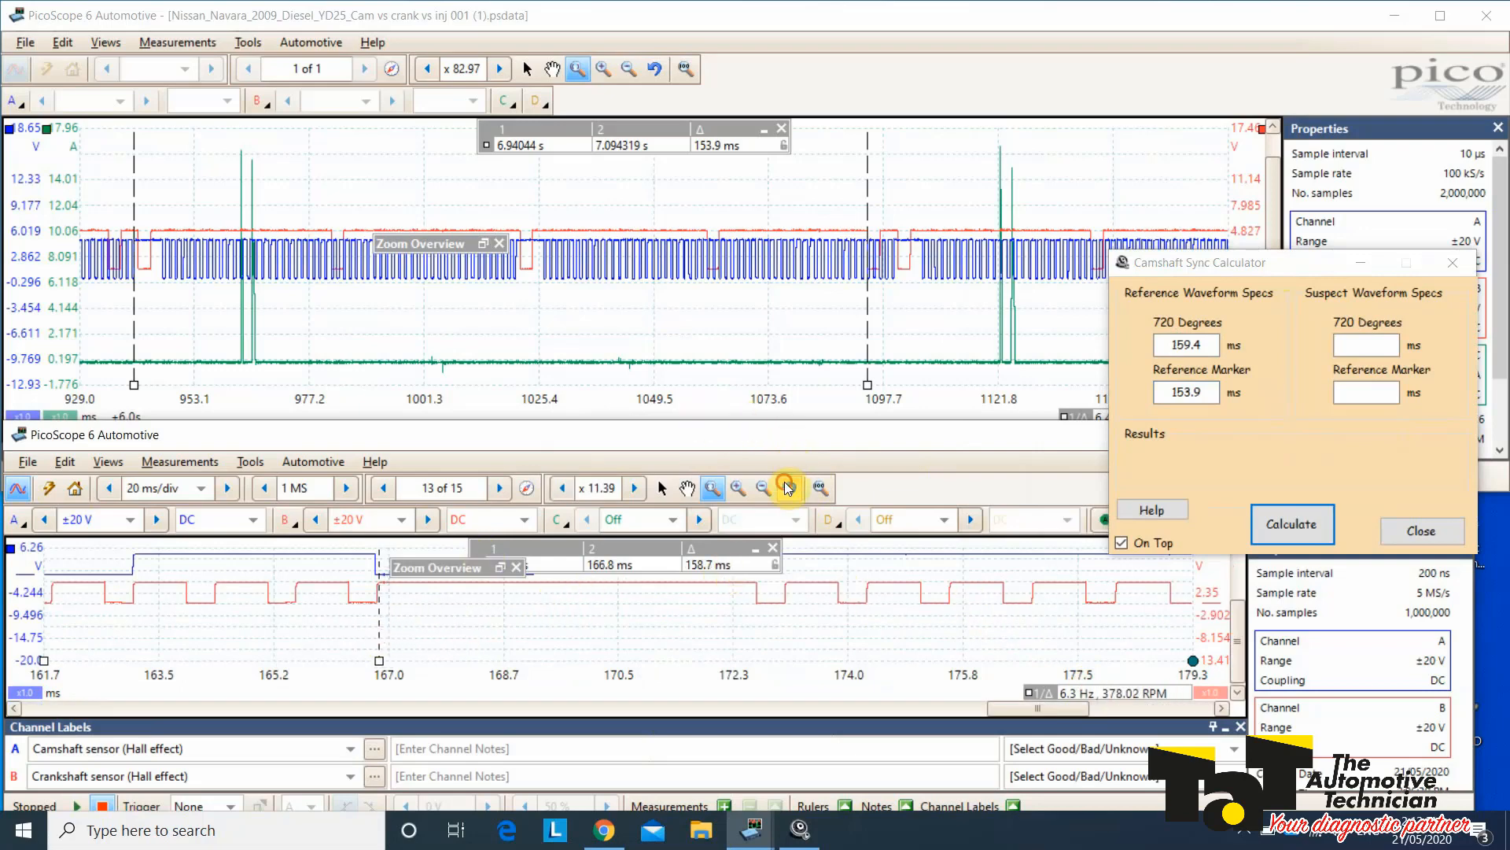
pyautogui.click(765, 488)
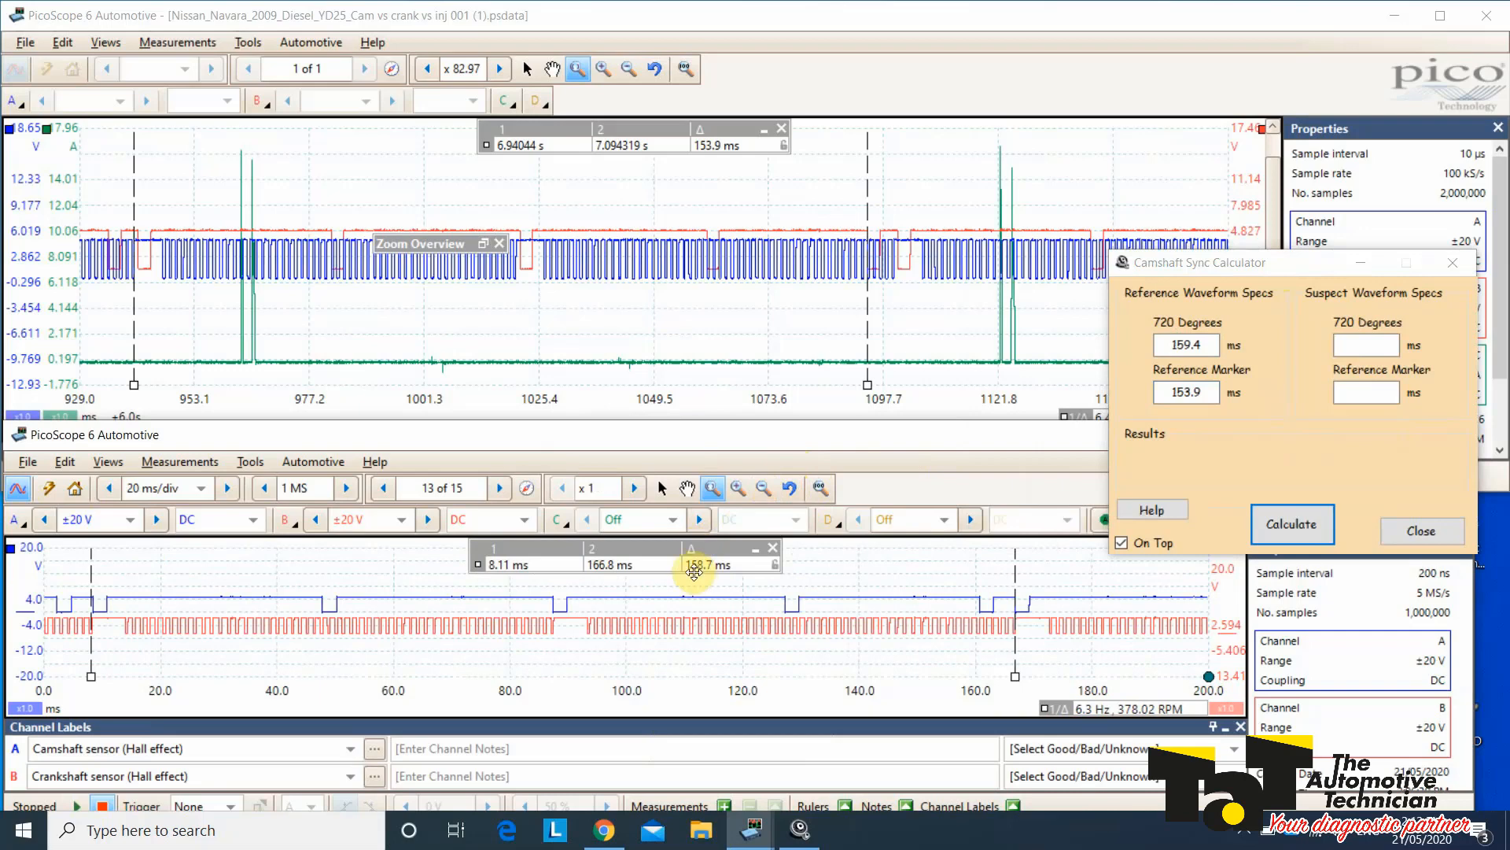
pyautogui.click(1360, 345)
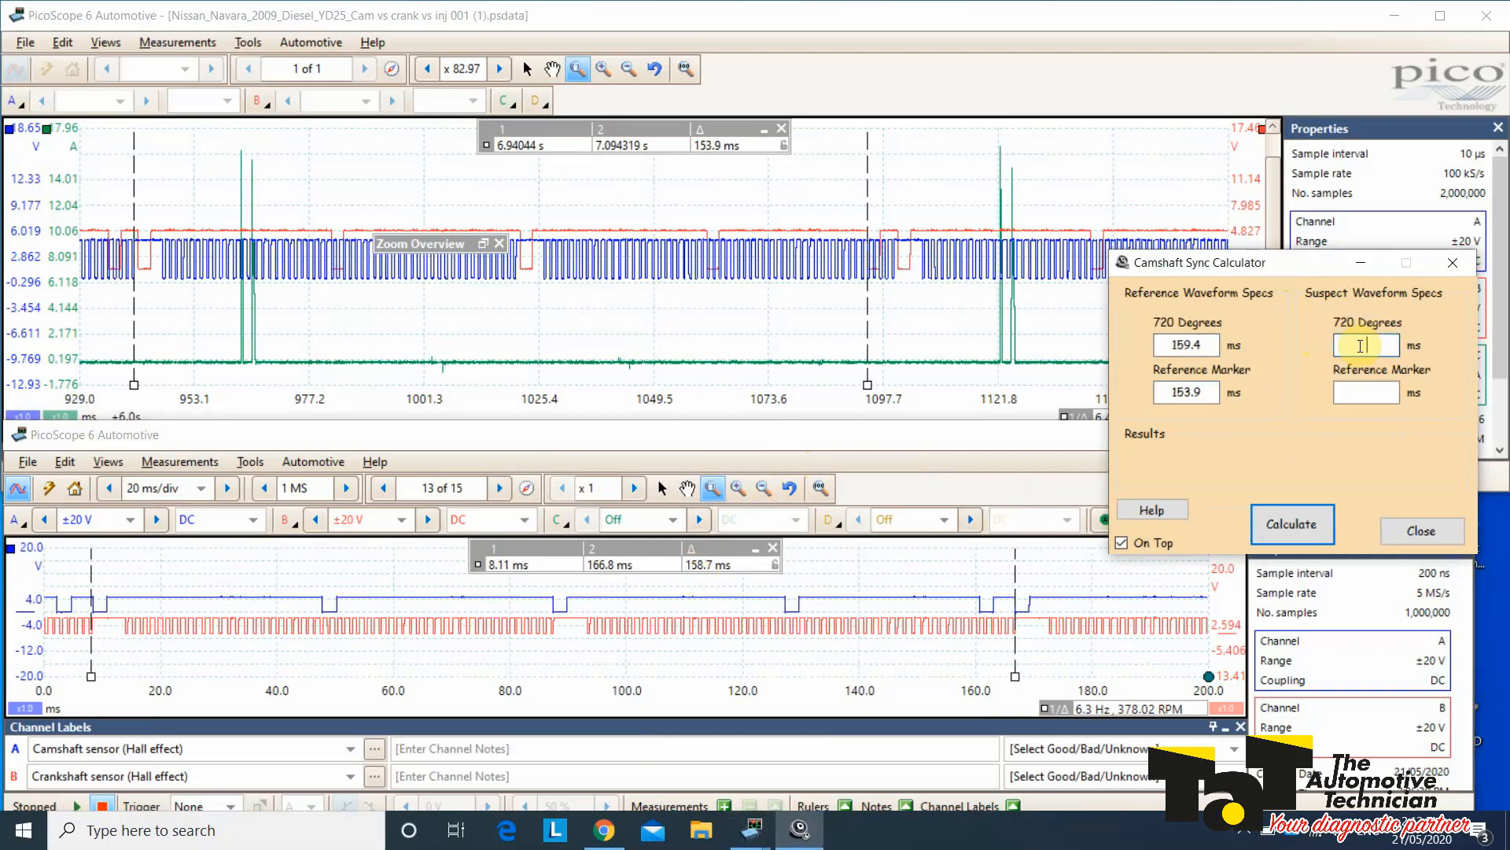
pyautogui.write('158.7')
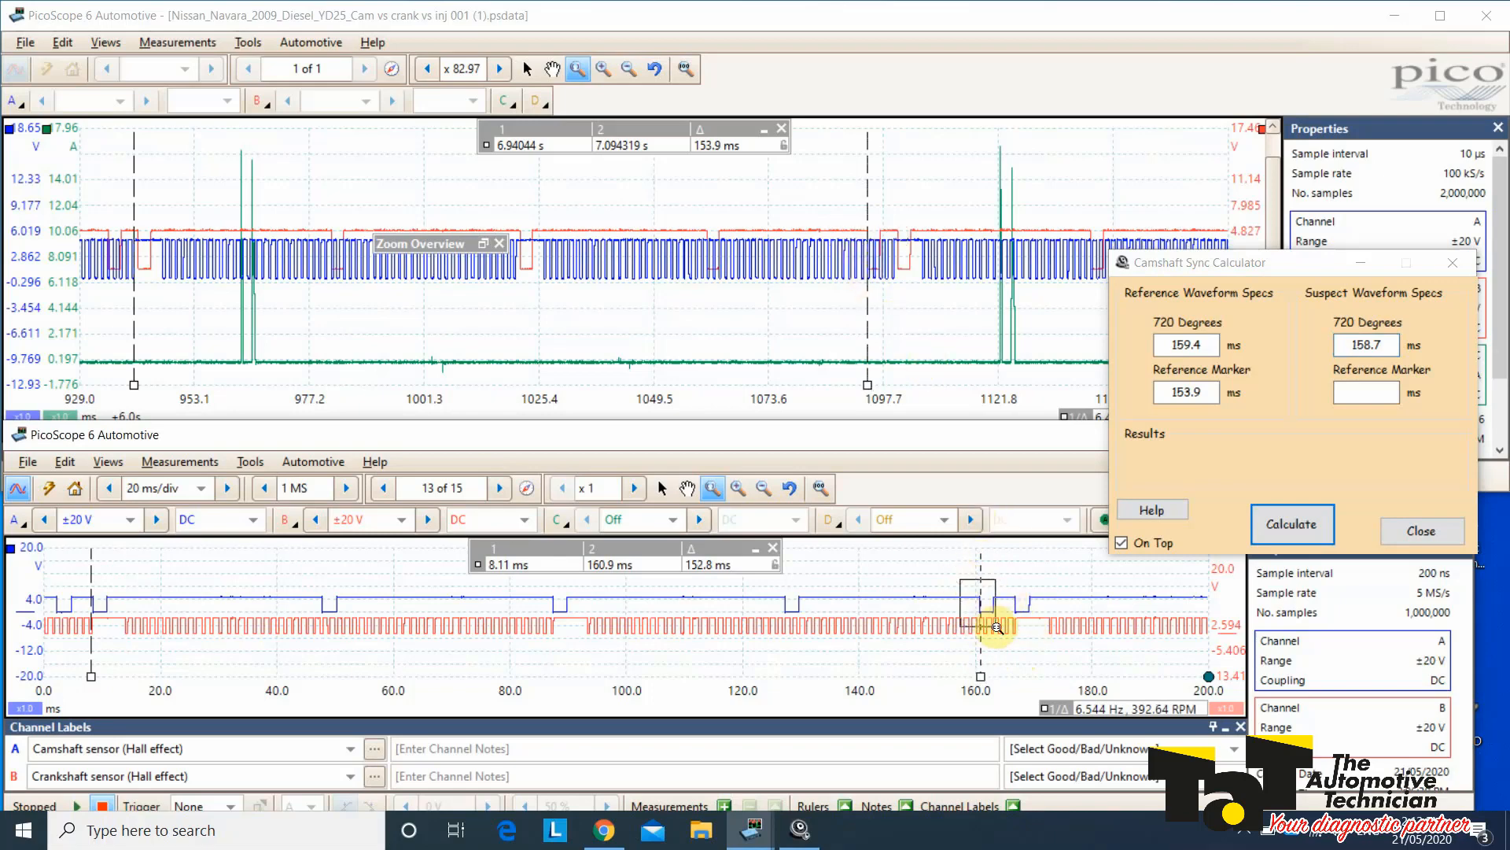
# Step: Check the second ruler near 160 ms, enter 152.5 ms as suspect marker, and calculate 3.28 degrees out of sync
pyautogui.click(737, 488)
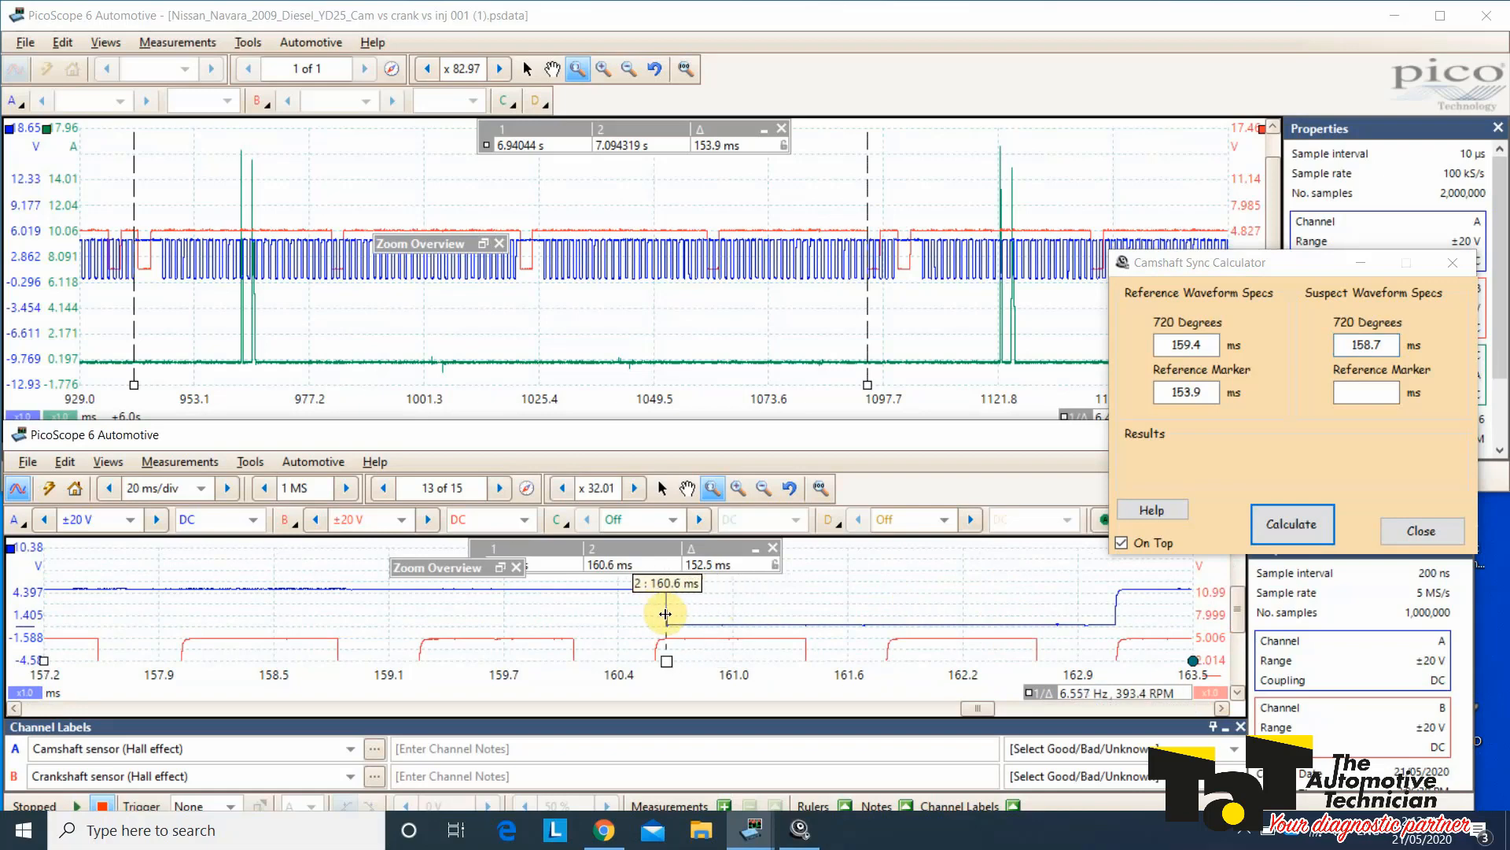
pyautogui.click(761, 488)
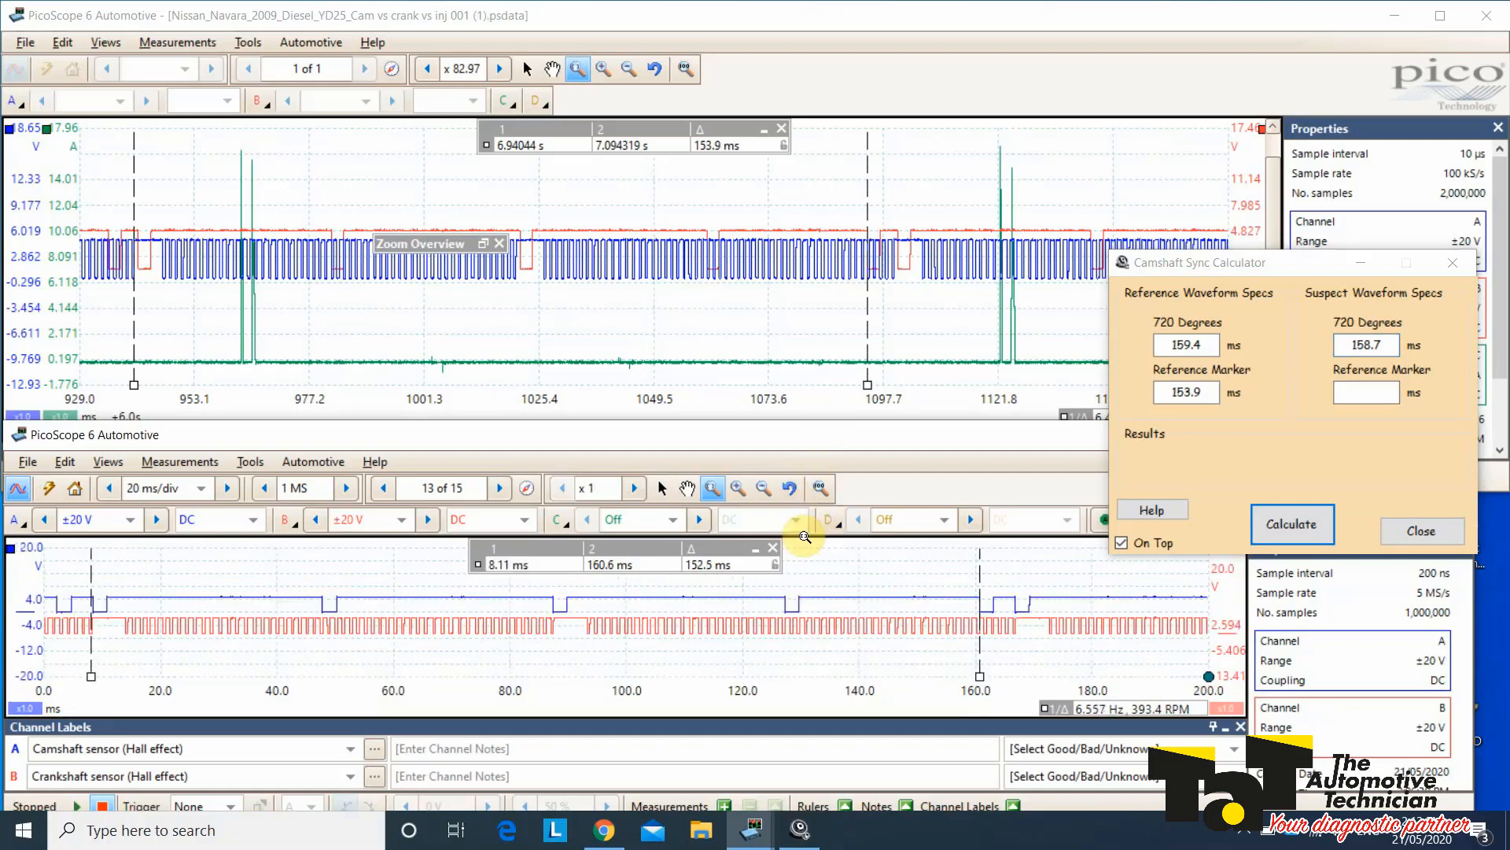
pyautogui.moveTo(378, 521)
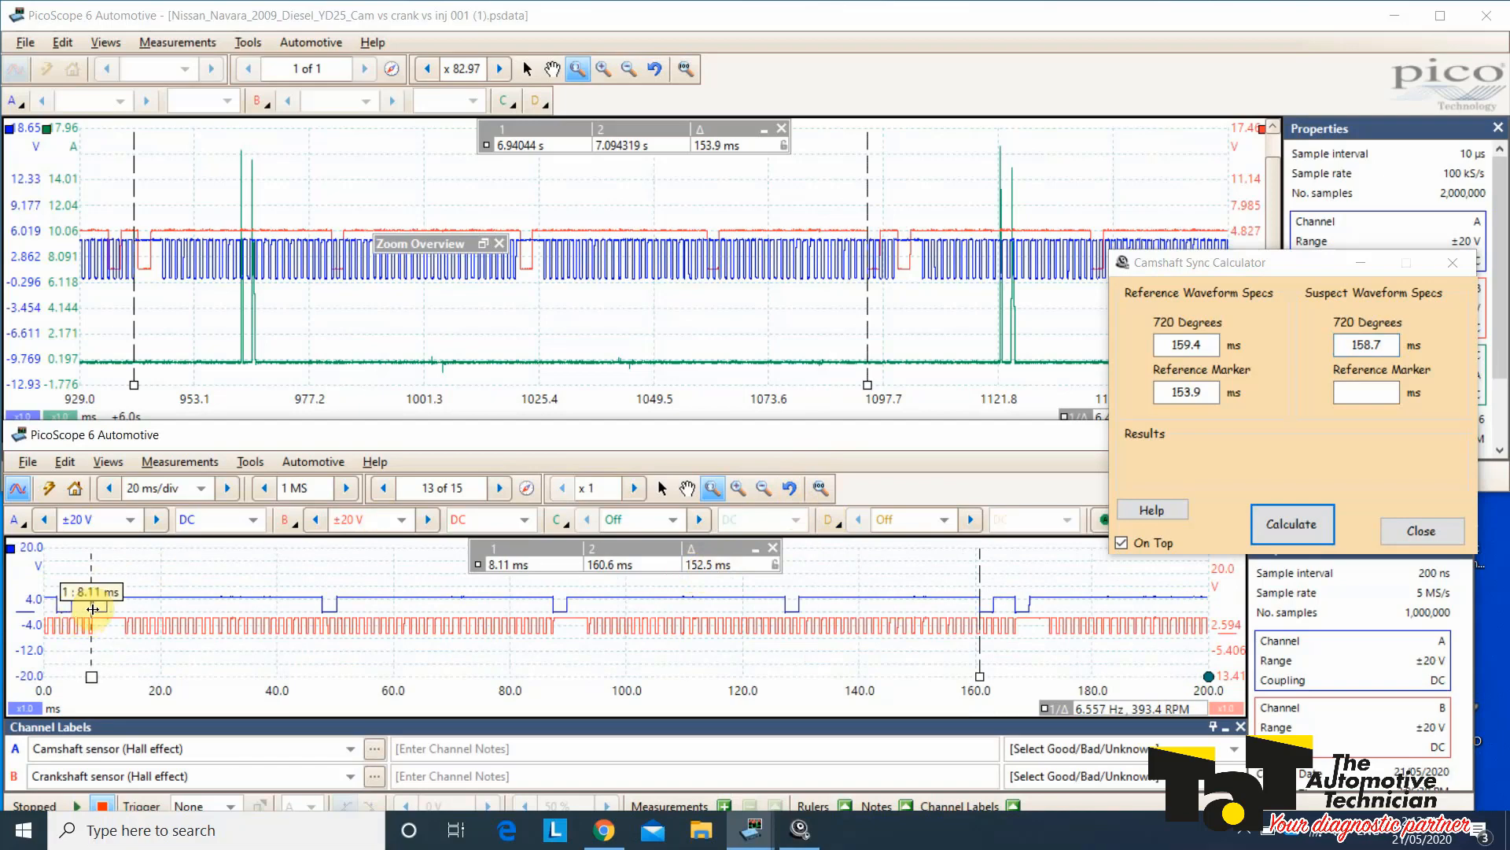
pyautogui.moveTo(933, 598)
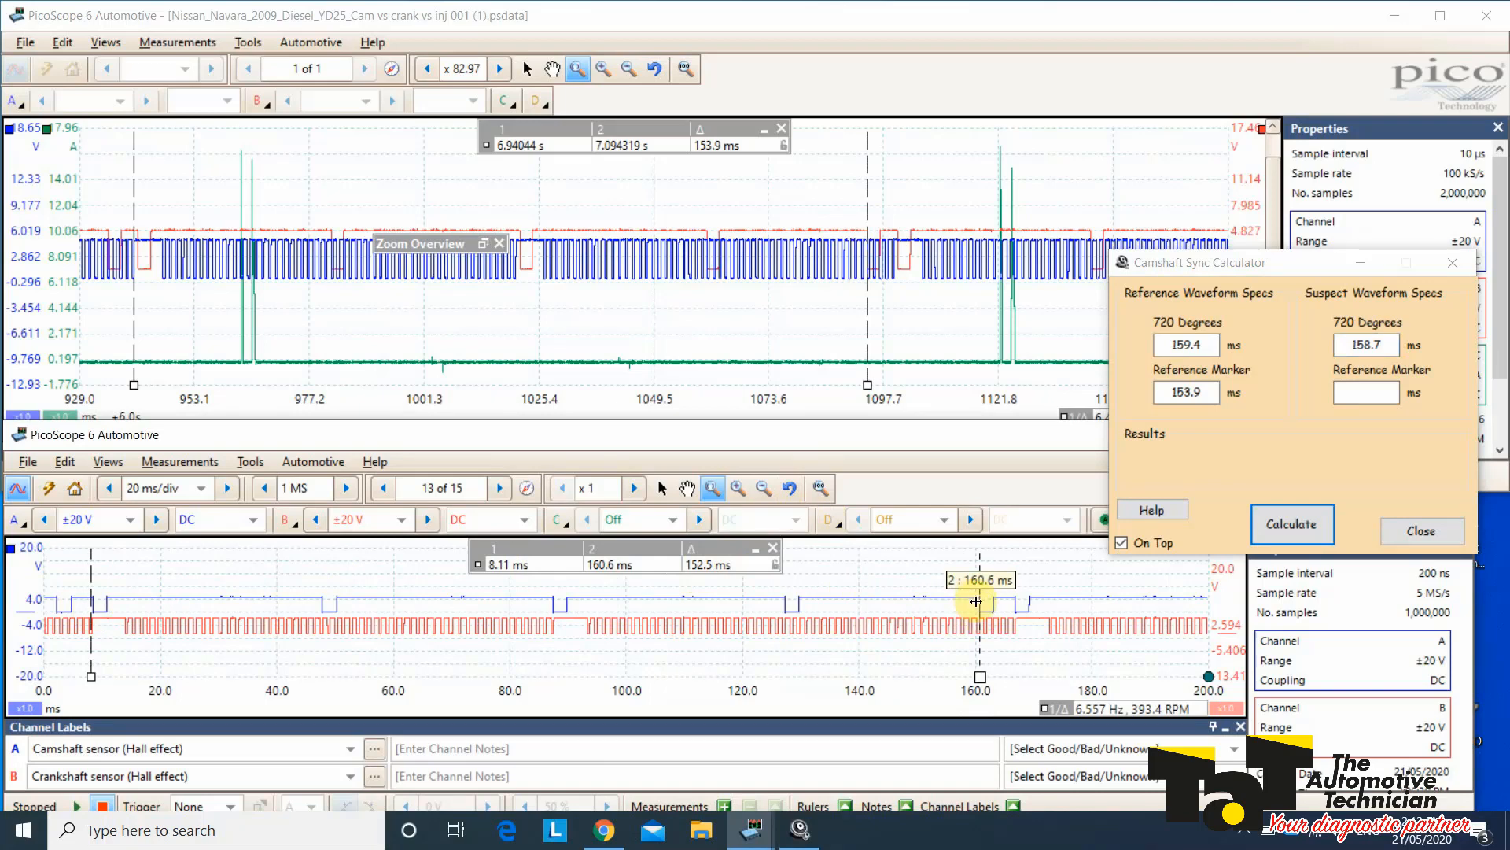
pyautogui.click(1366, 392)
pyautogui.write('152.')
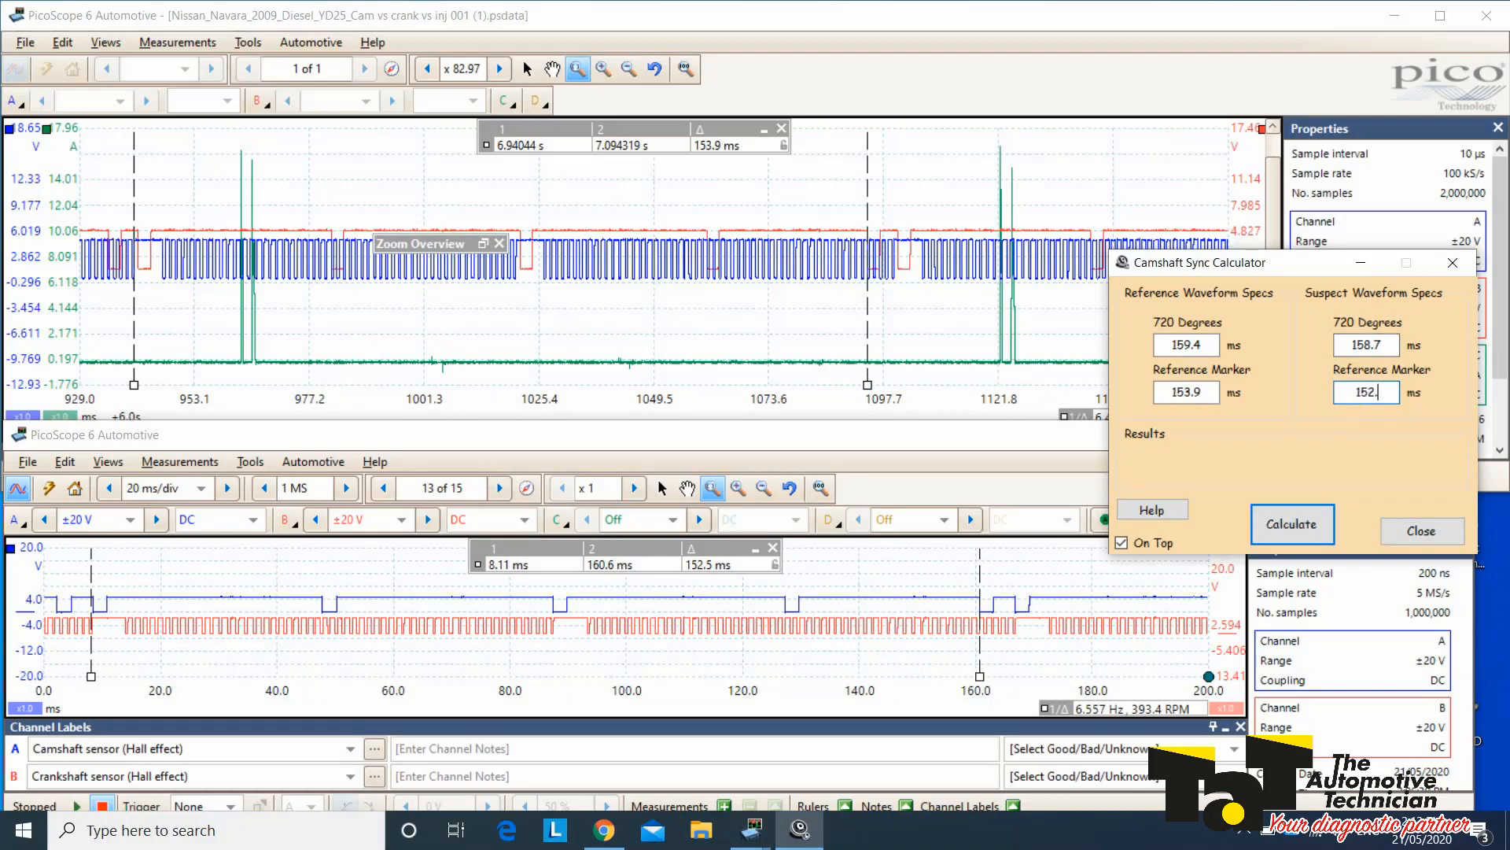
pyautogui.write('5')
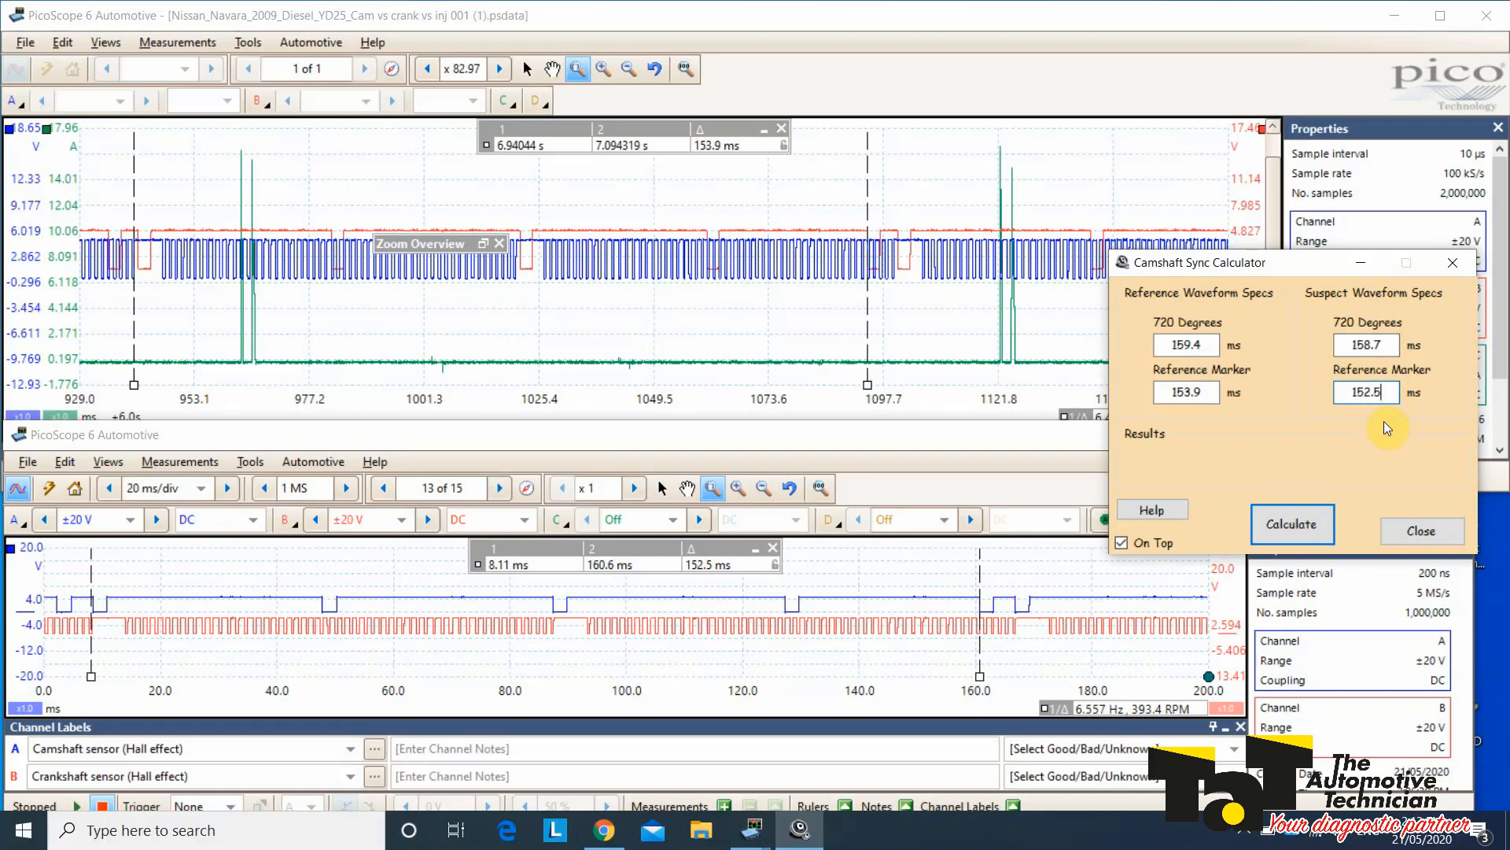
pyautogui.click(1291, 523)
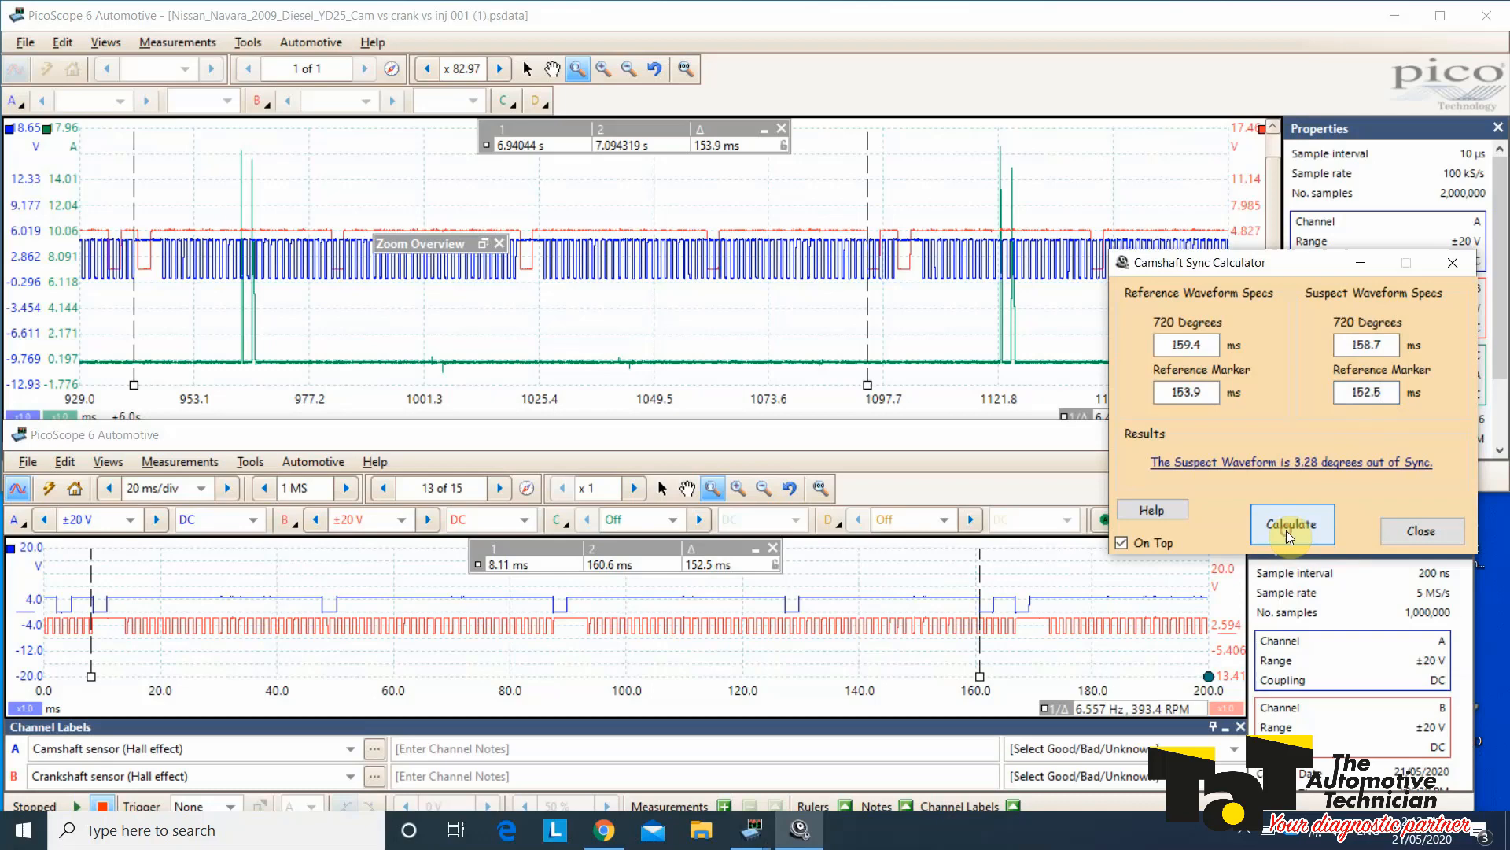
pyautogui.moveTo(1312, 470)
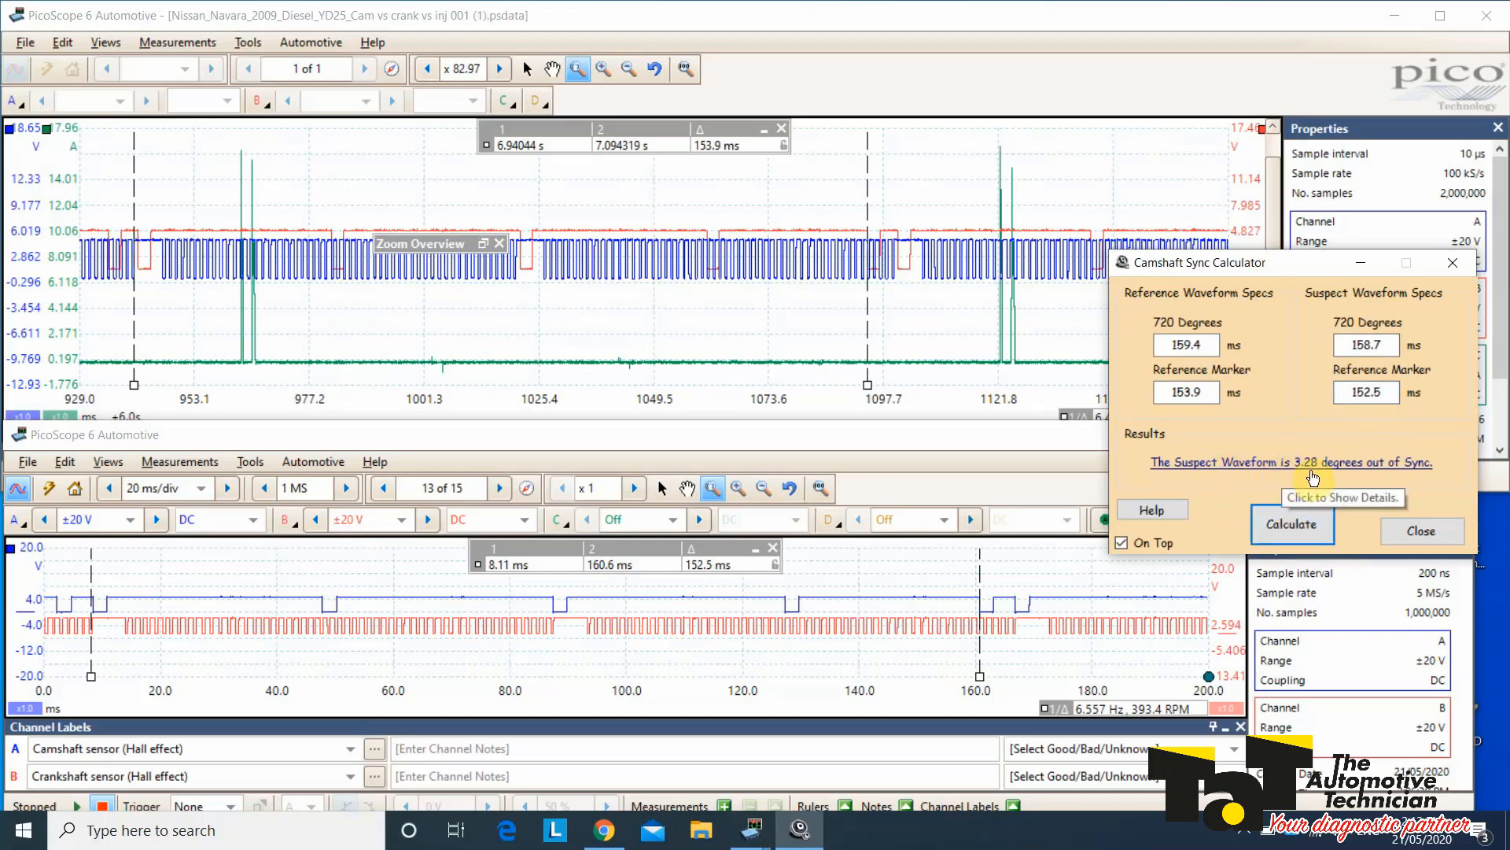
pyautogui.moveTo(1295, 490)
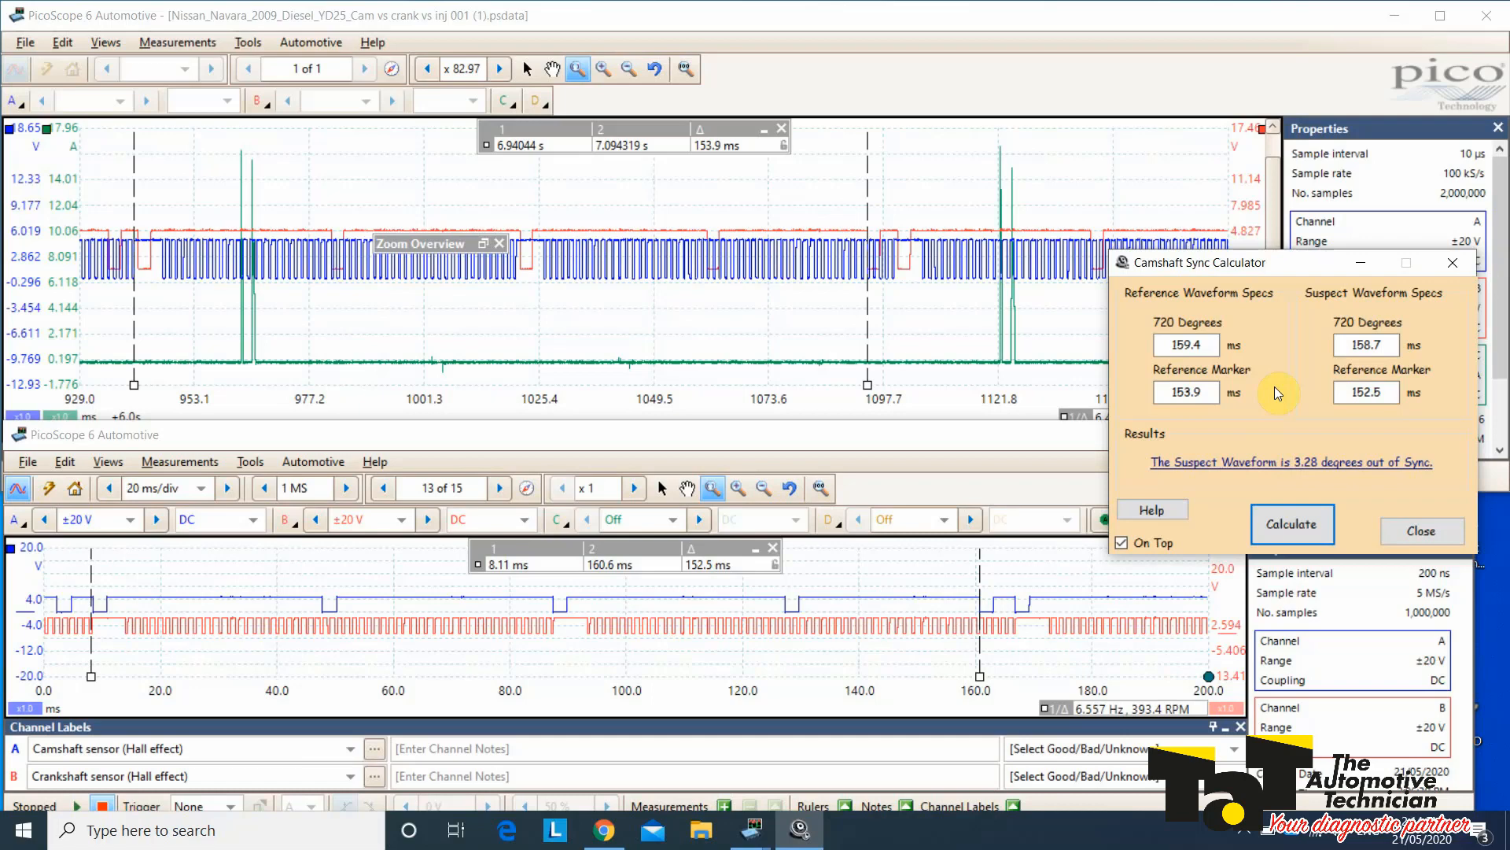
pyautogui.moveTo(1295, 406)
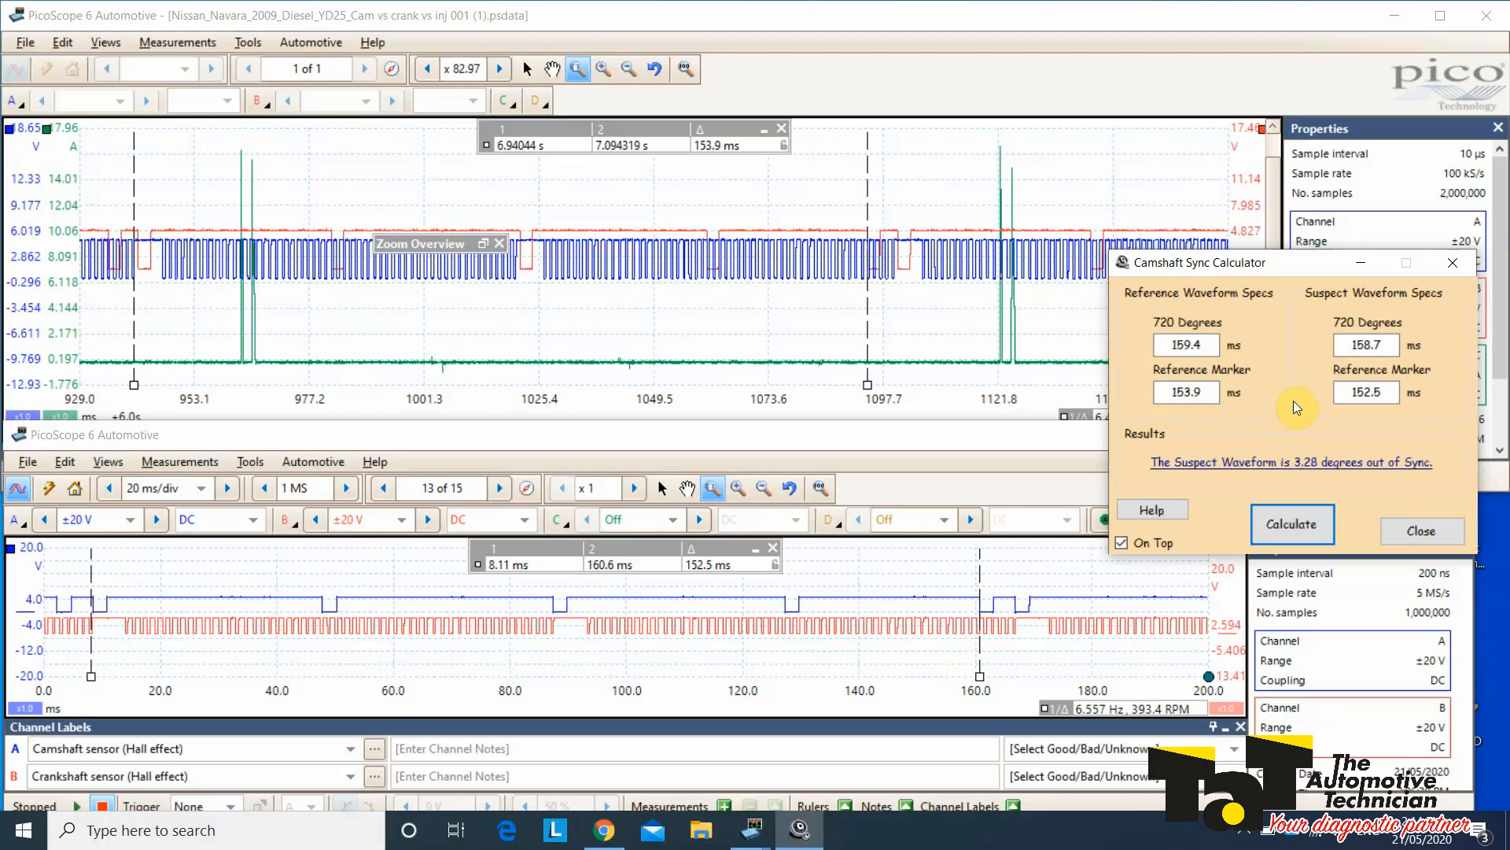
pyautogui.moveTo(1231, 272)
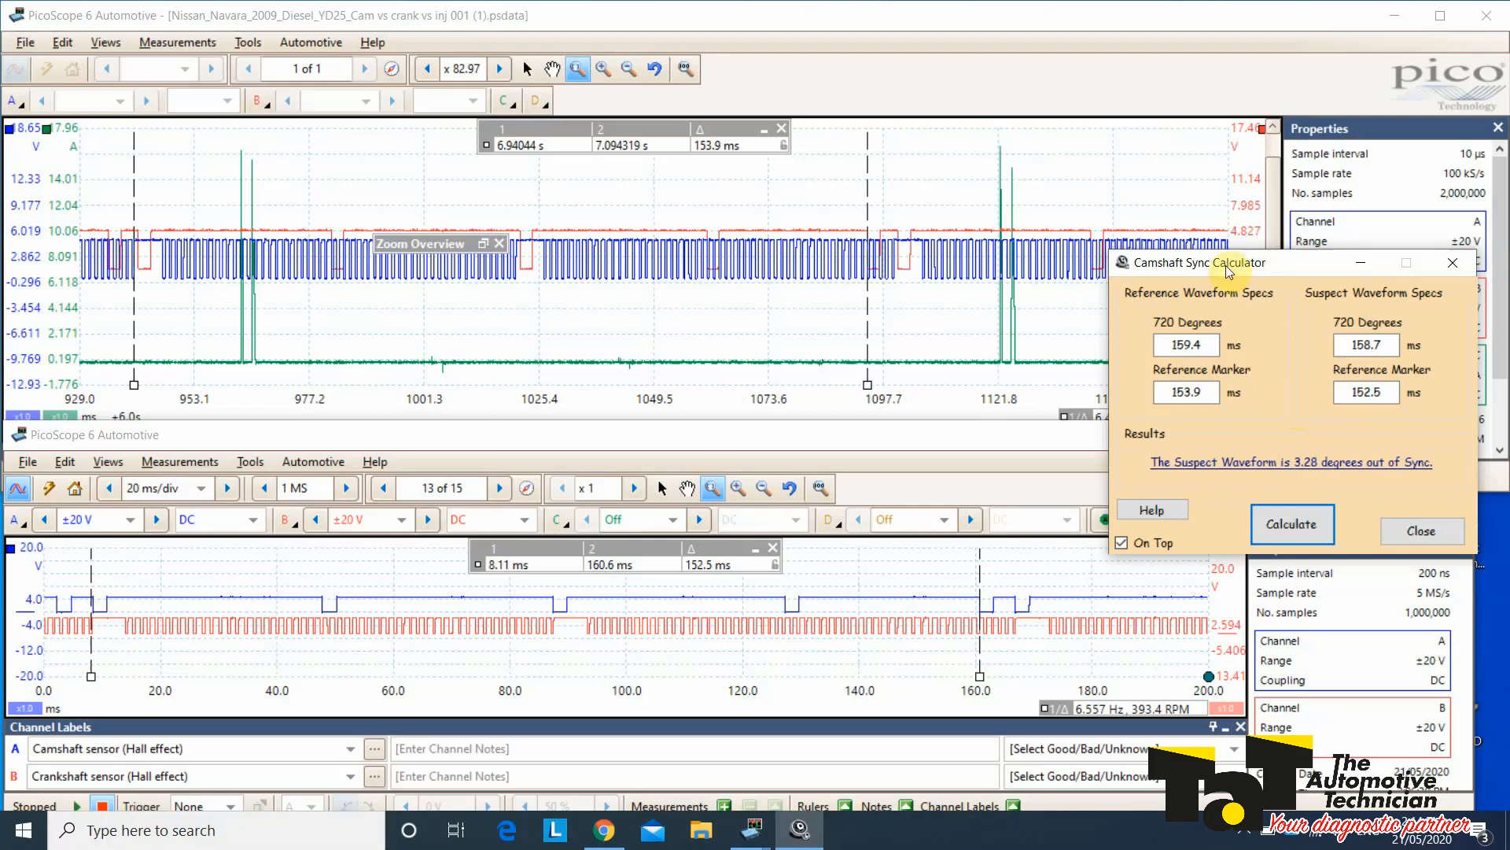
pyautogui.moveTo(1144, 280)
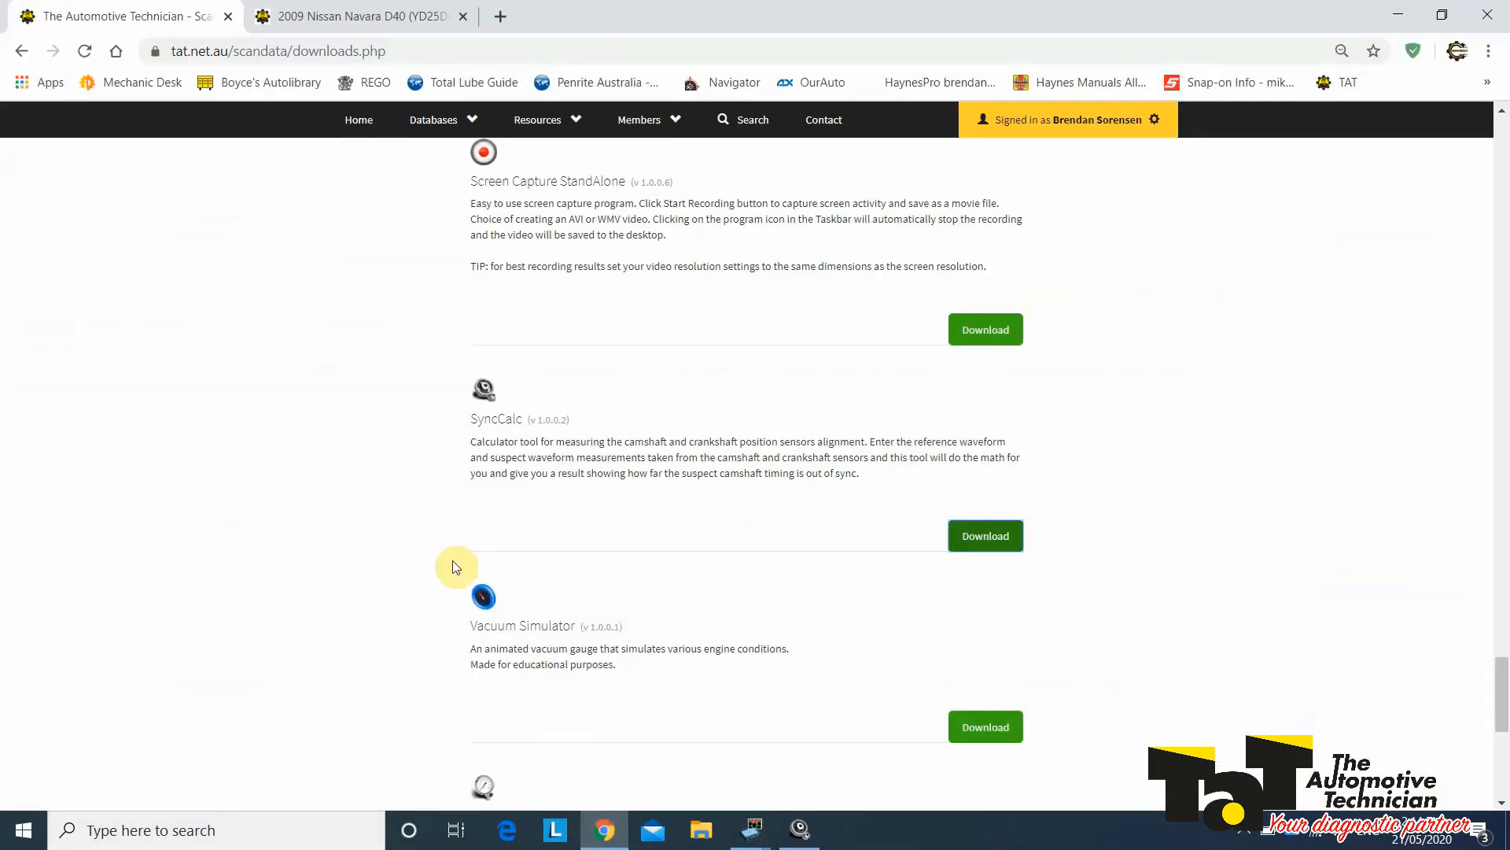
pyautogui.moveTo(500, 439)
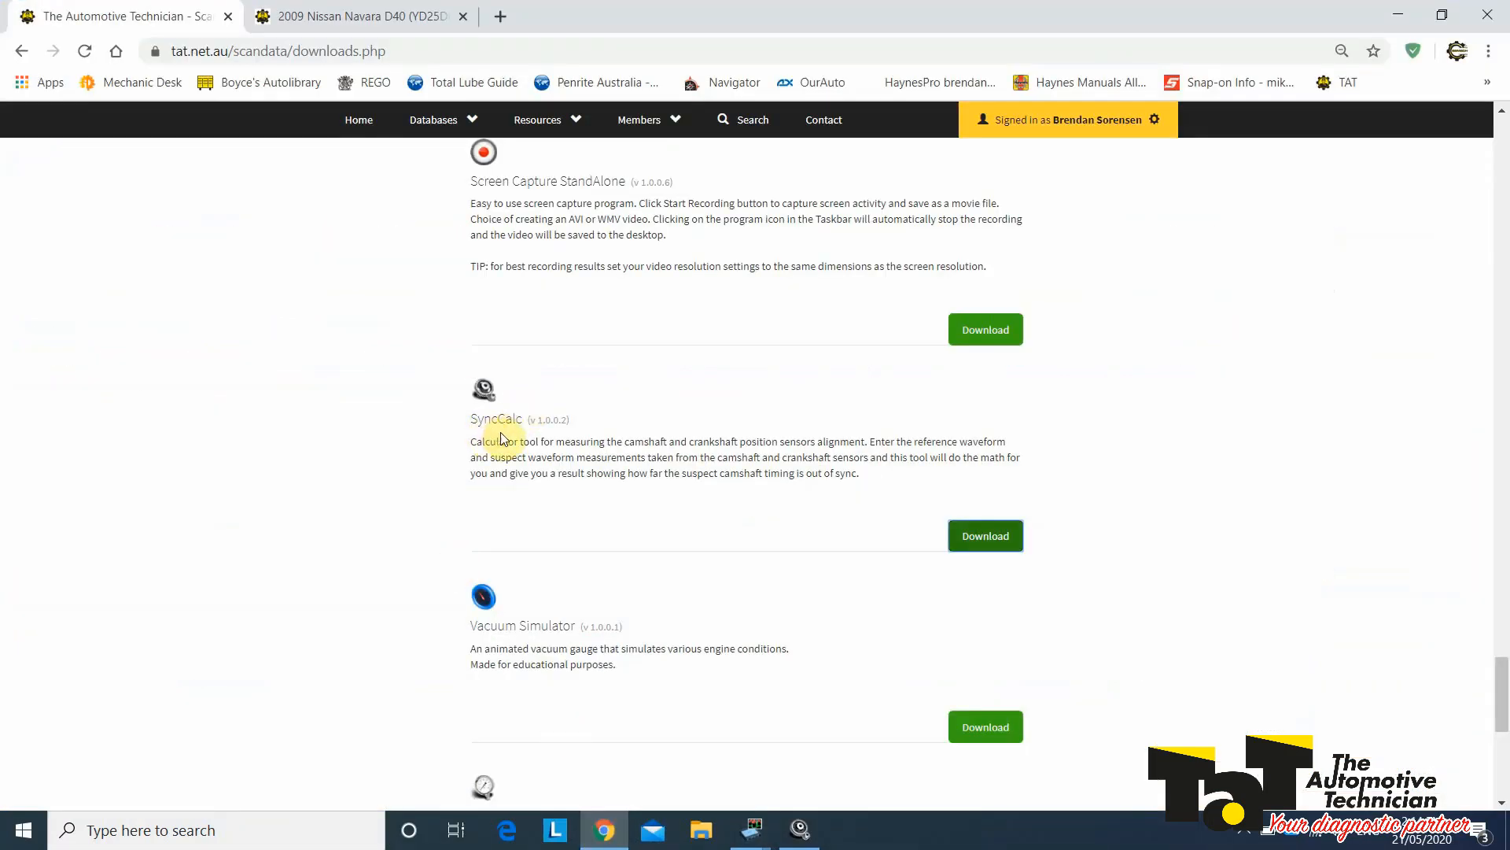
pyautogui.moveTo(750, 829)
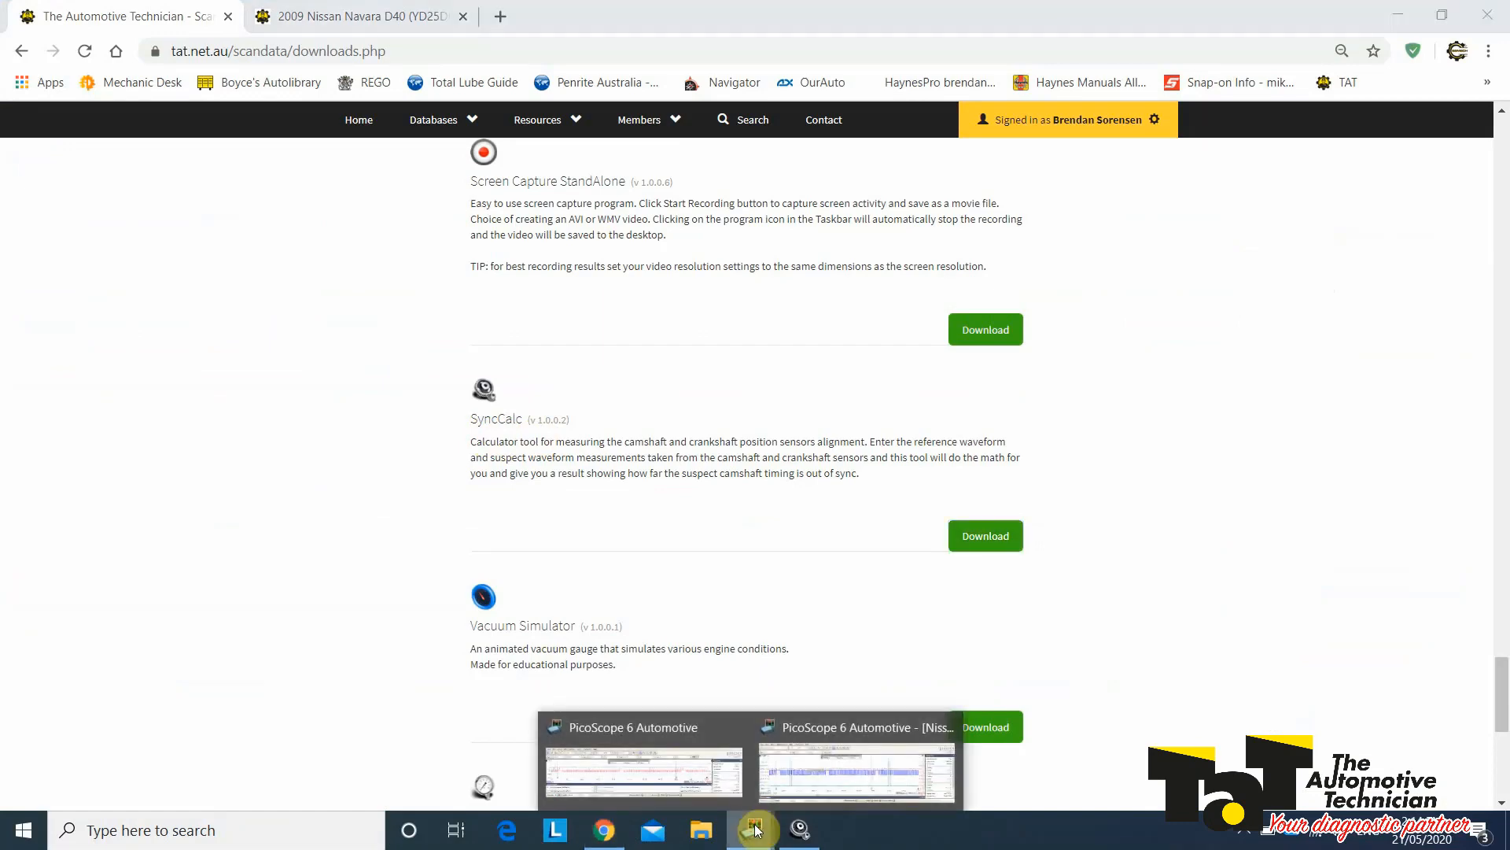
# Step: Bring the known-good Navara reference capture window back in front of the downloads page
pyautogui.click(642, 762)
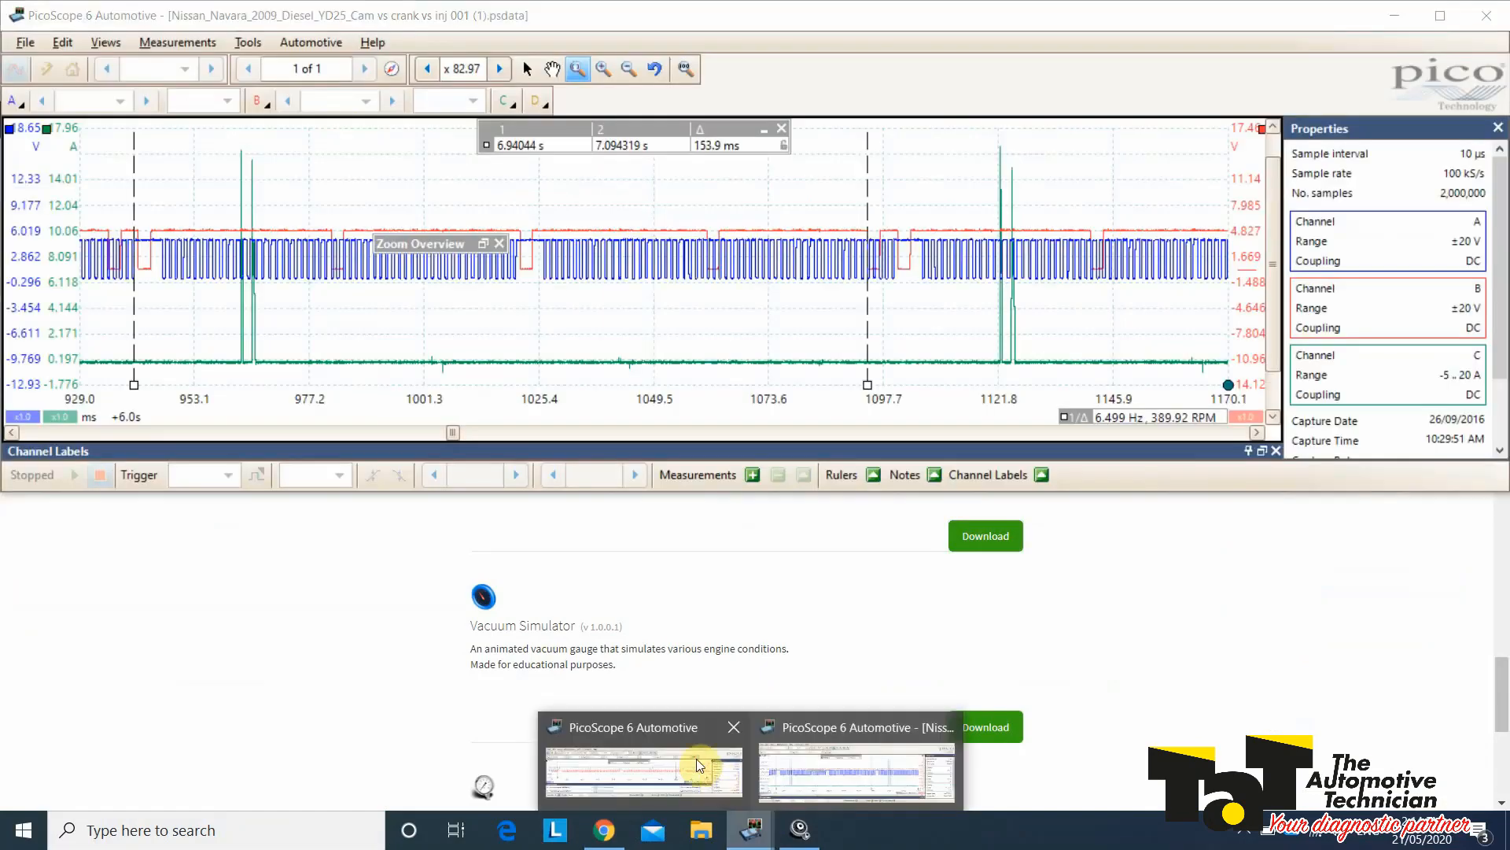